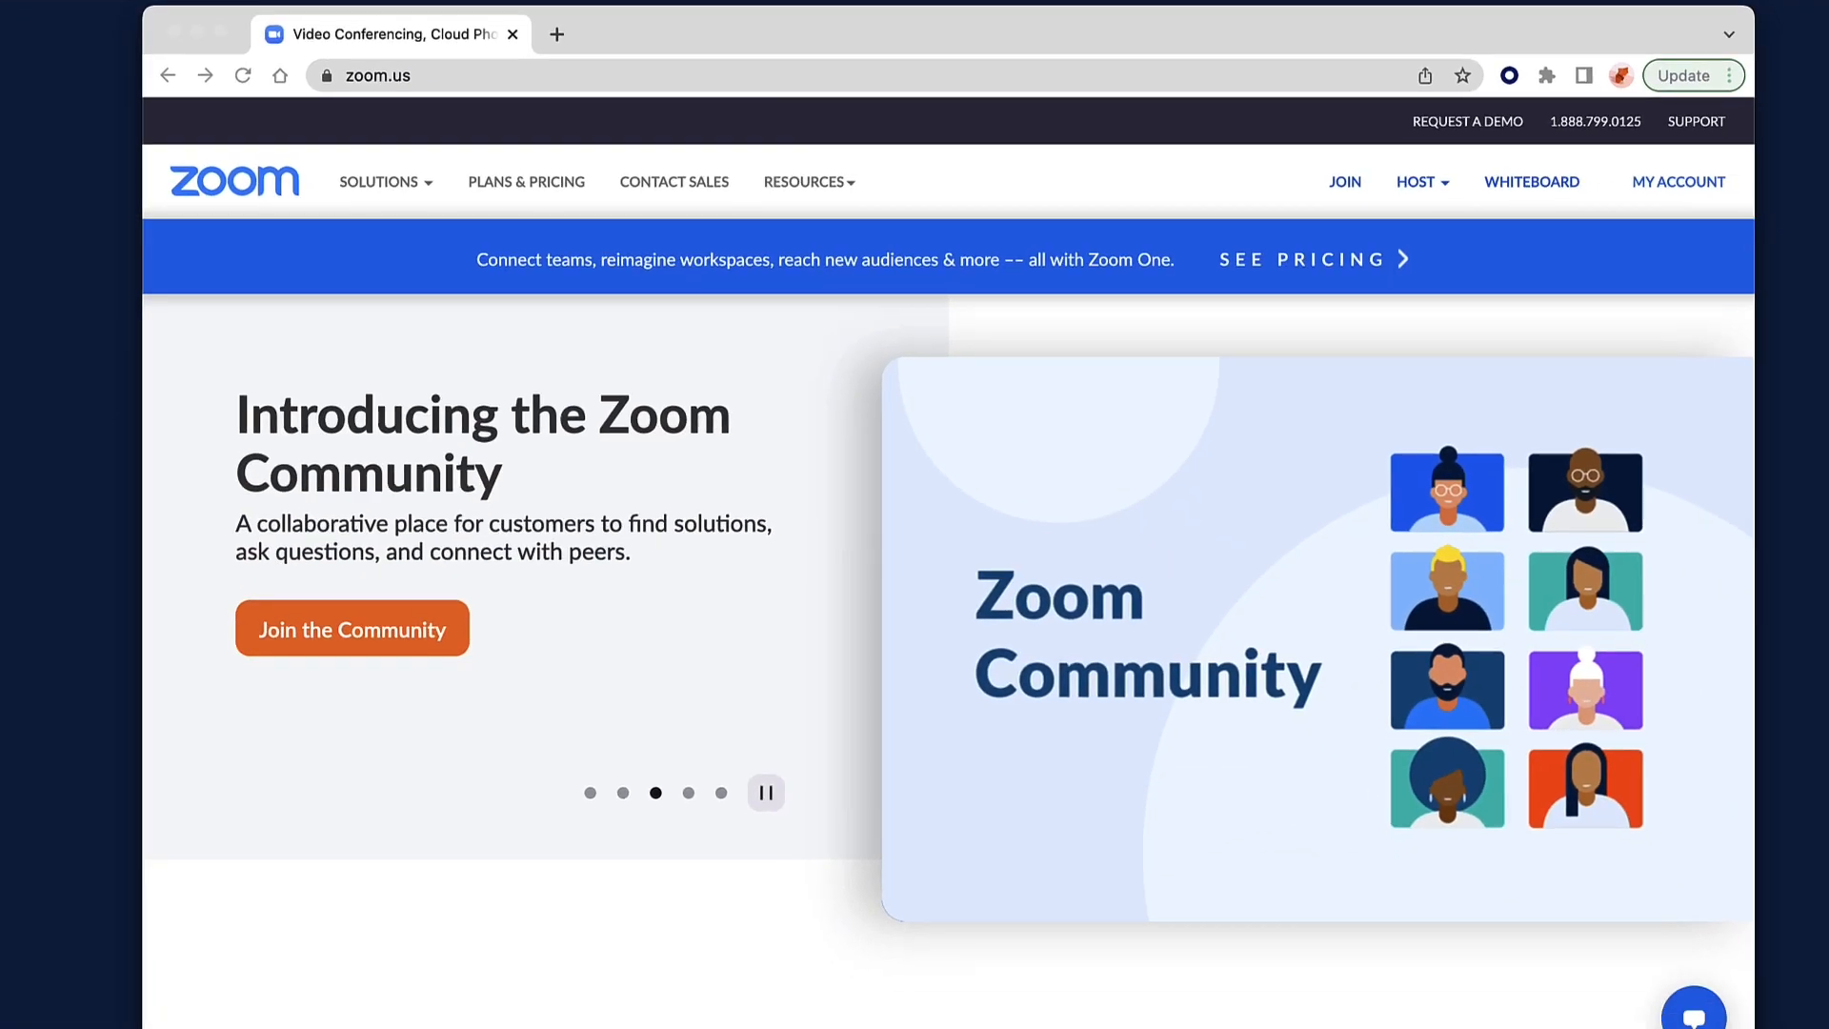
# Step: Go to the account's channel management list and show a channel's edit and delete options
pyautogui.click(1678, 181)
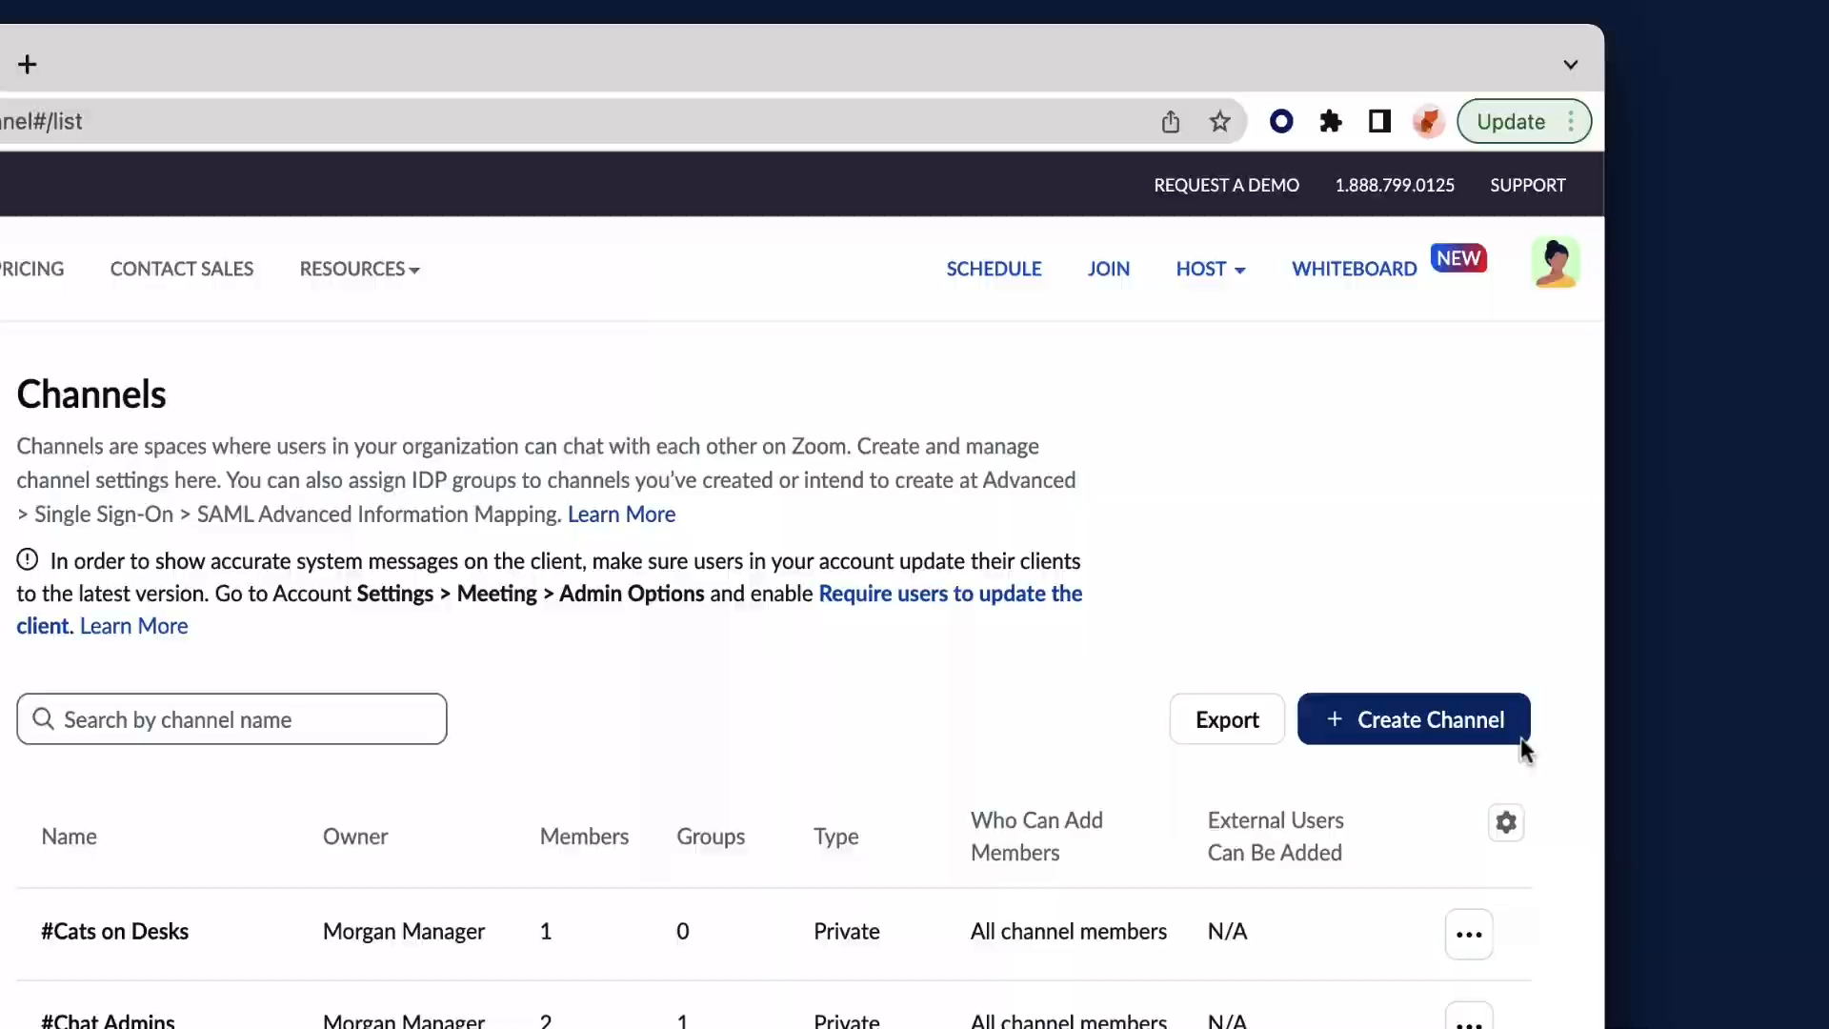
pyautogui.click(1627, 718)
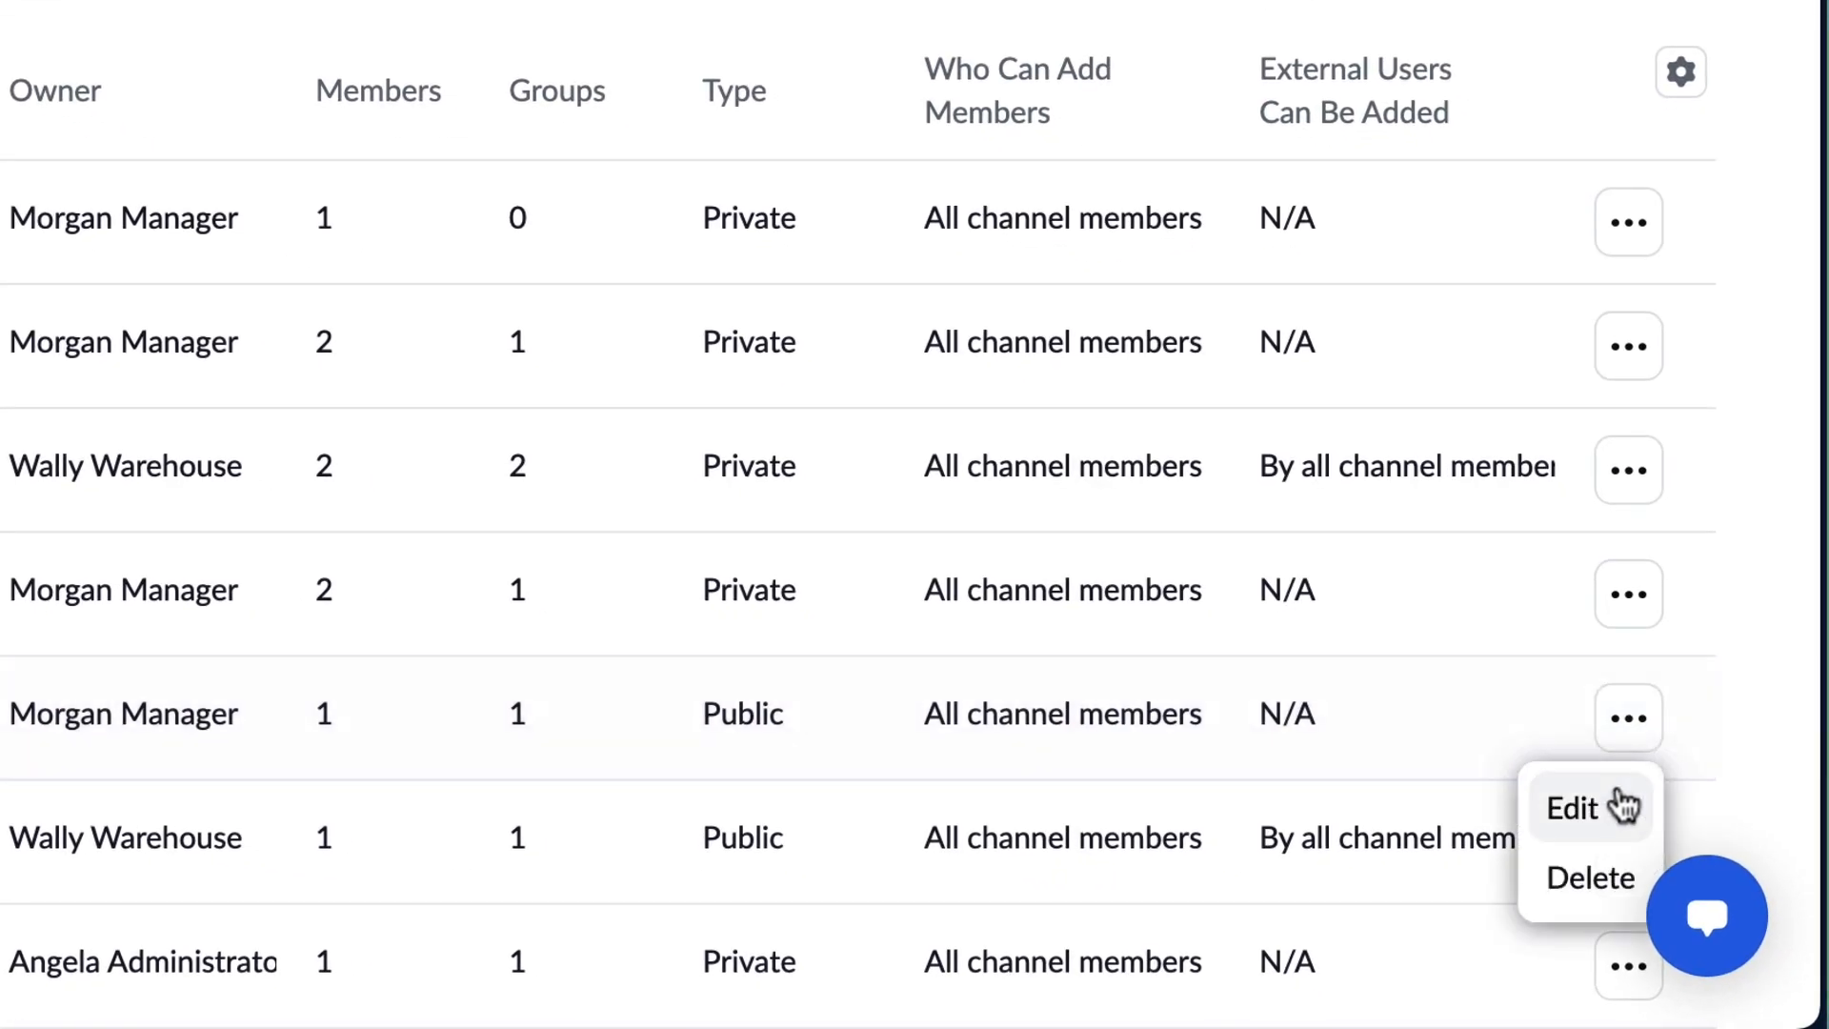
pyautogui.click(1571, 809)
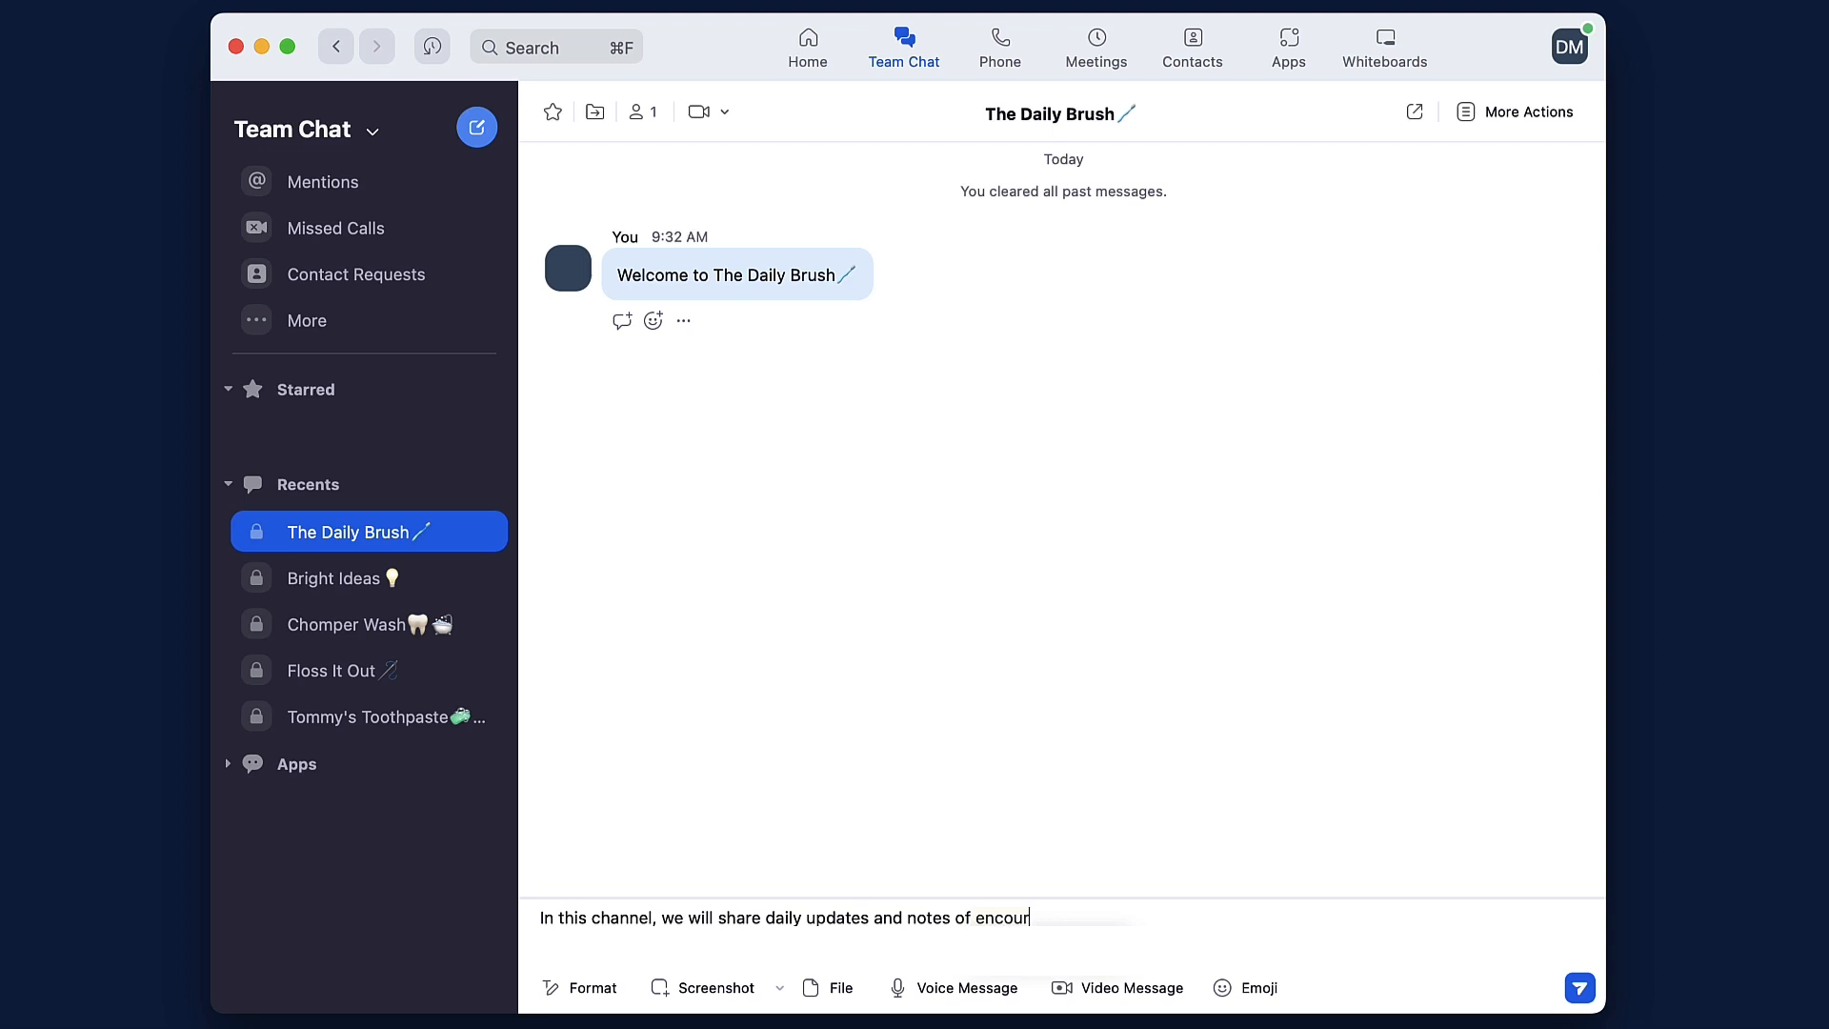
# Step: Send the daily updates and encouragement note in The Daily Brush and show its message actions
pyautogui.press('enter')
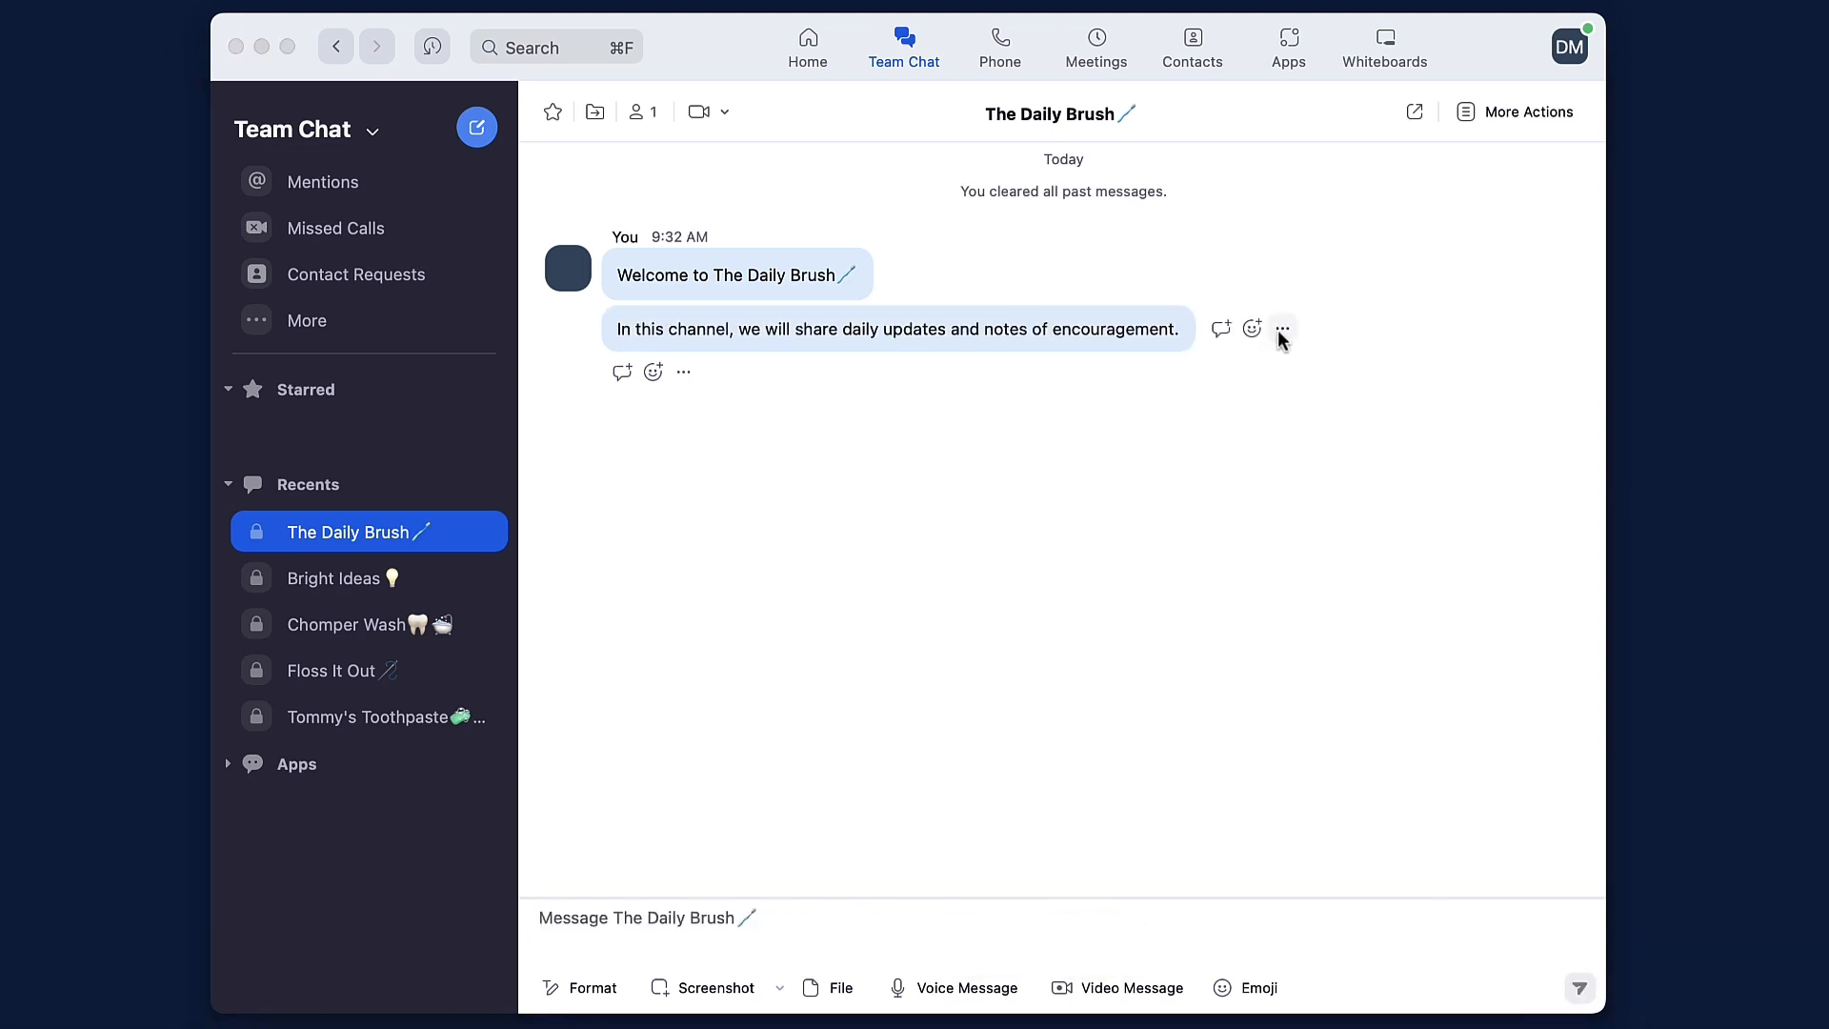
pyautogui.click(1283, 328)
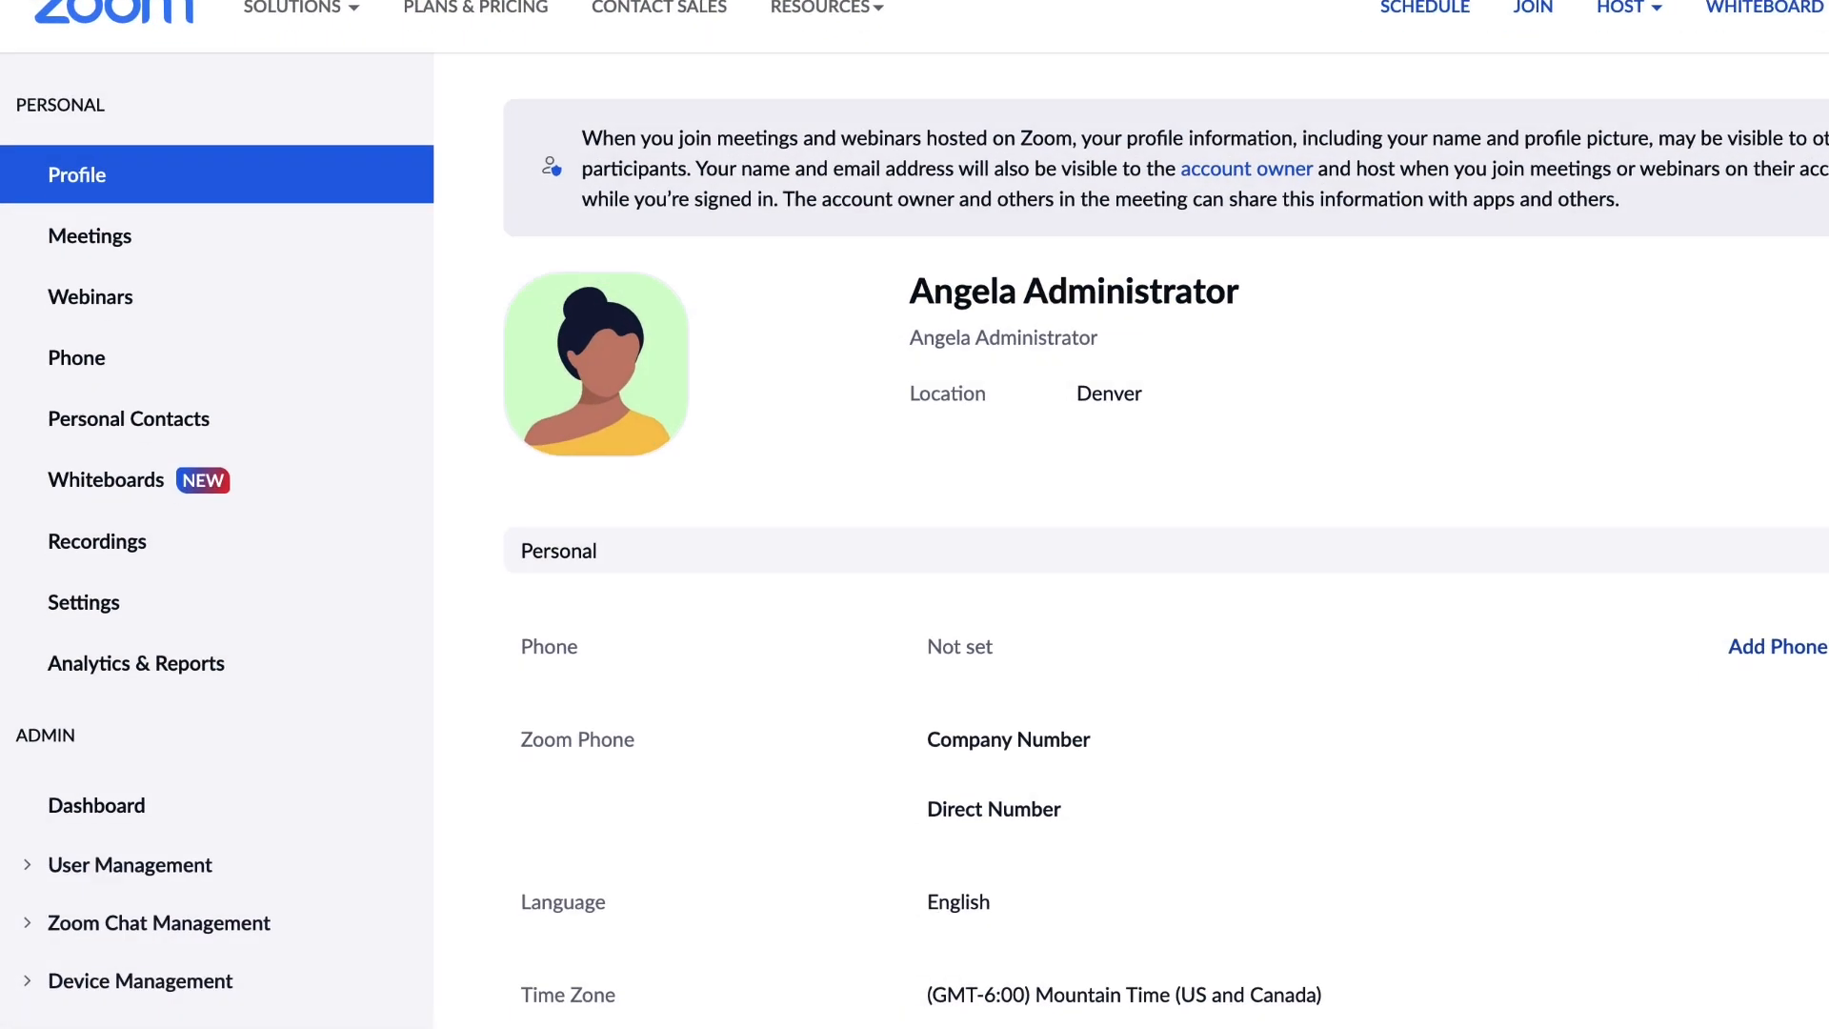
# Step: Expand Zoom Chat Management in the sidebar and go to Channels
pyautogui.scroll(-3)
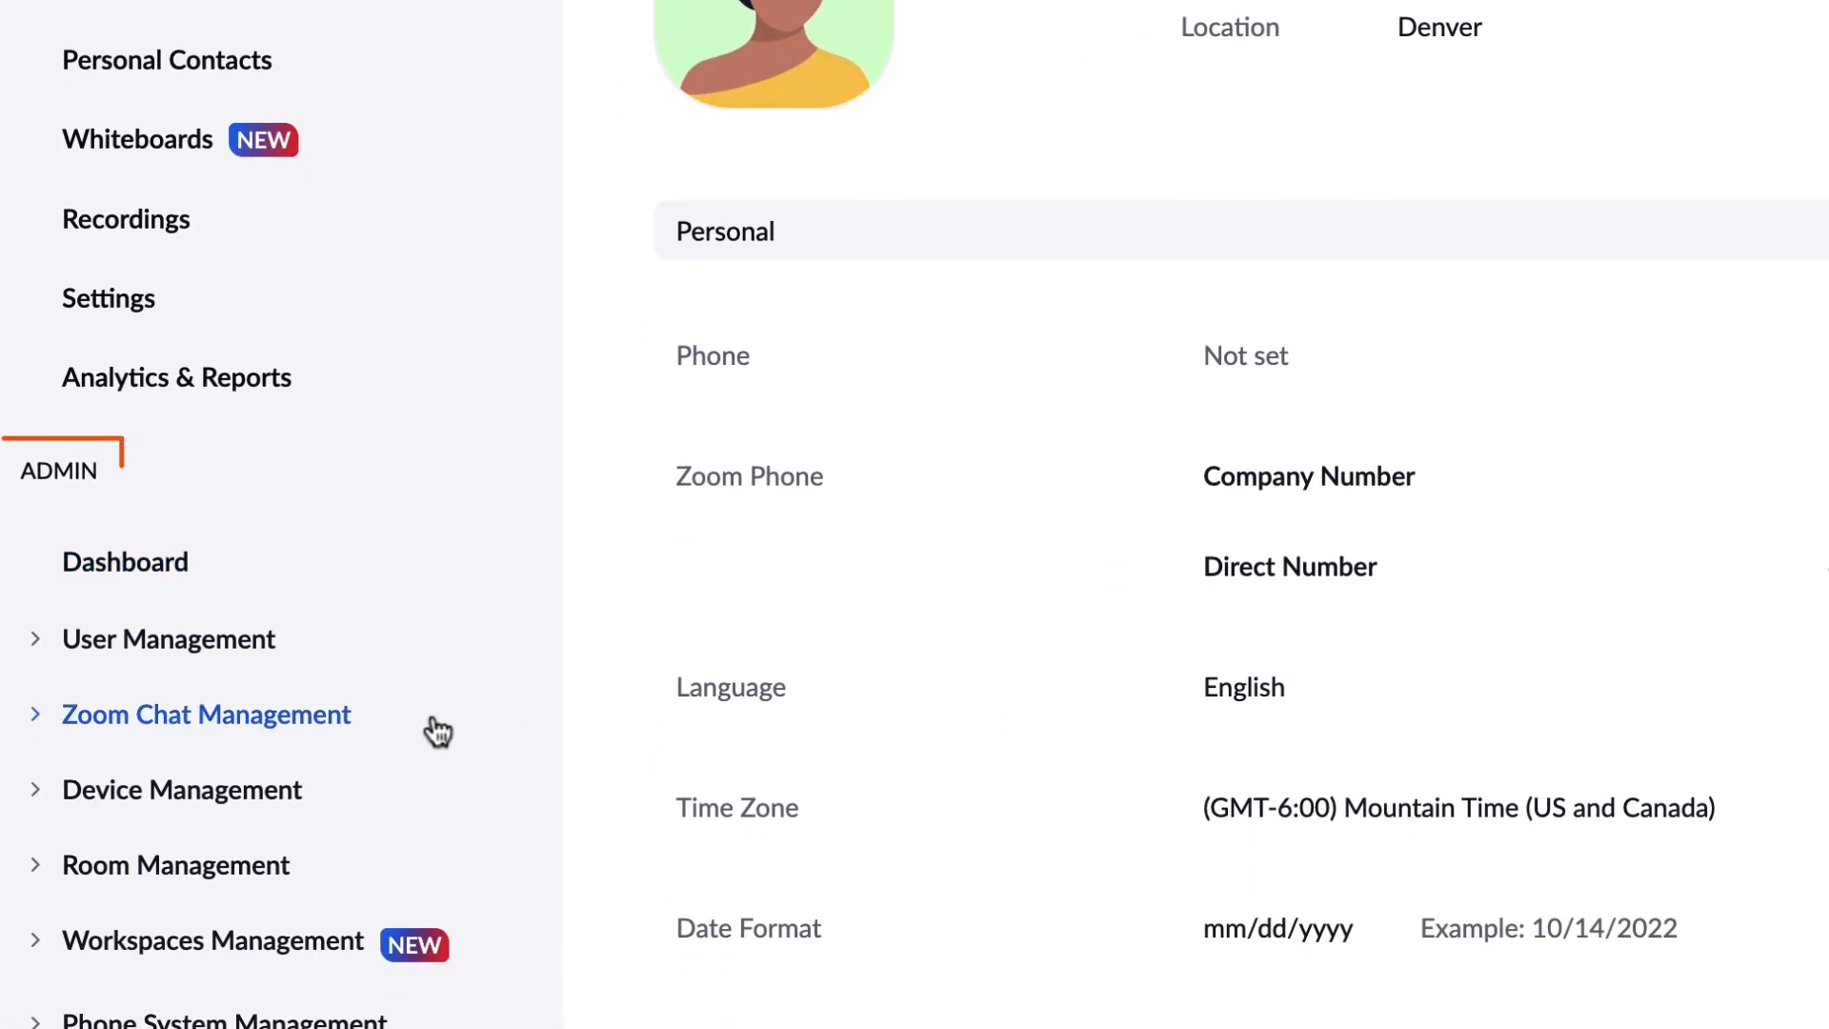
pyautogui.click(206, 713)
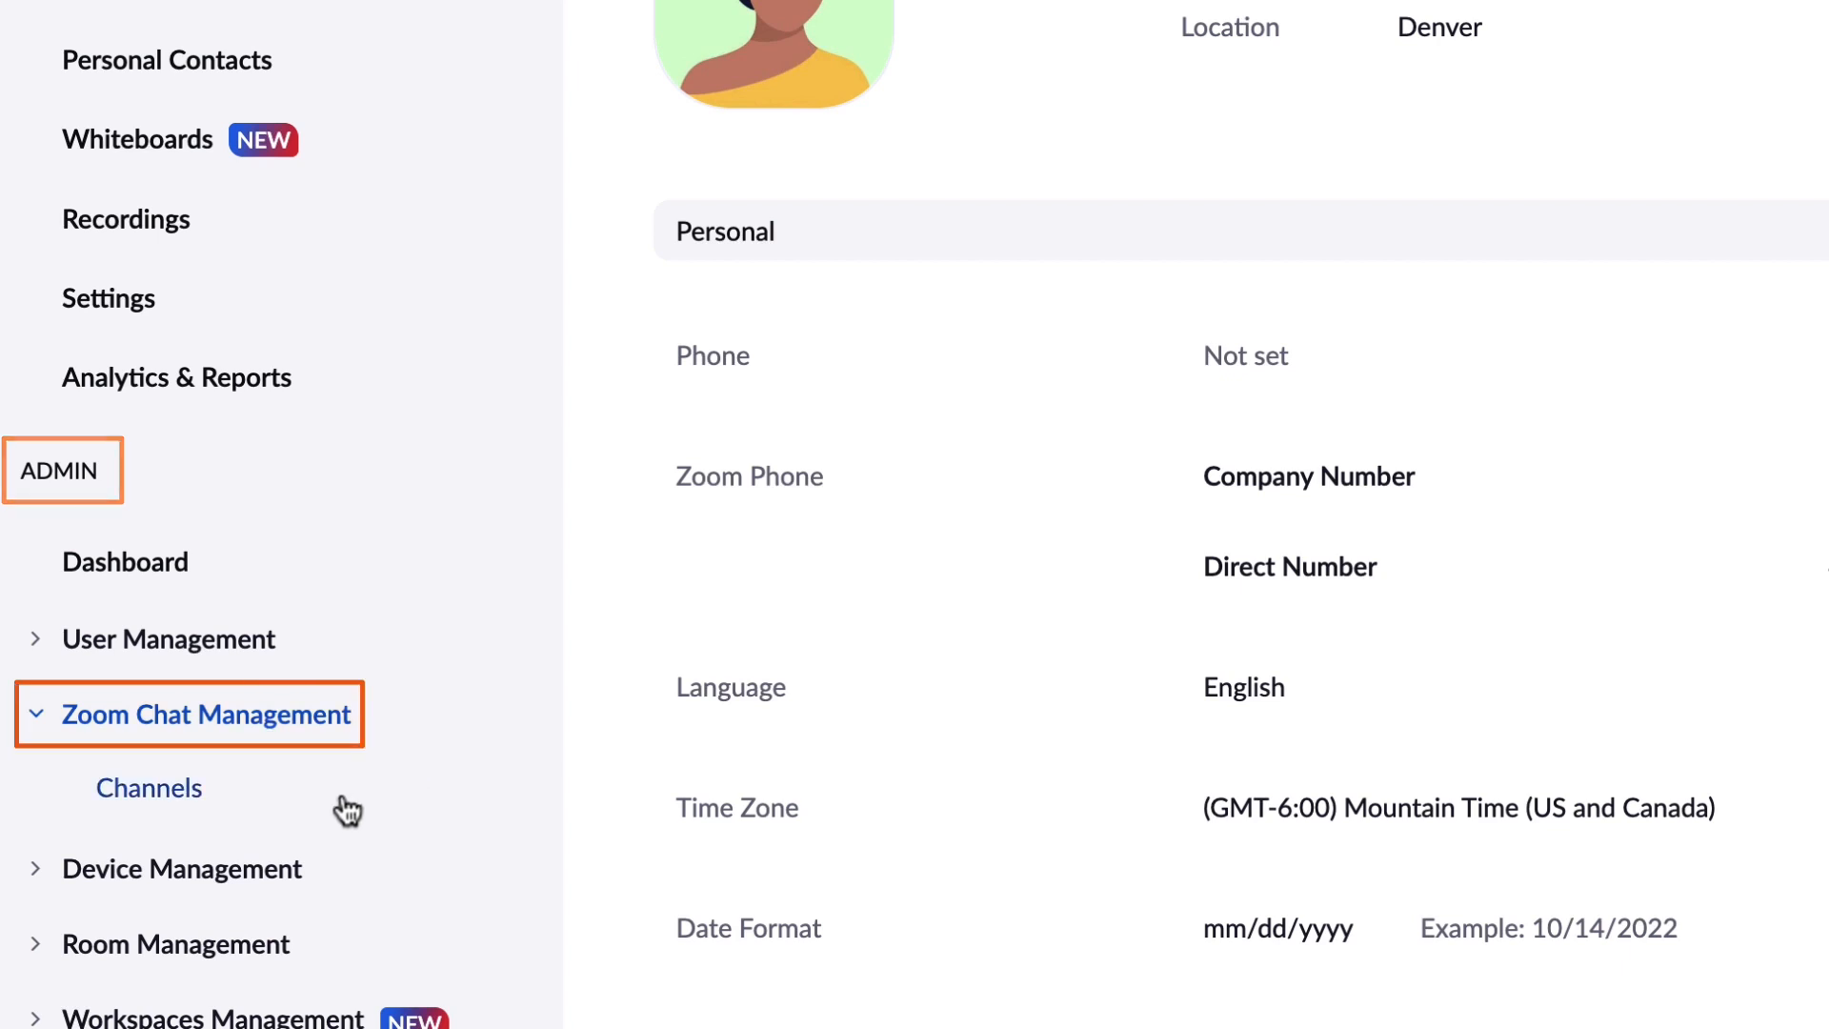
pyautogui.click(148, 788)
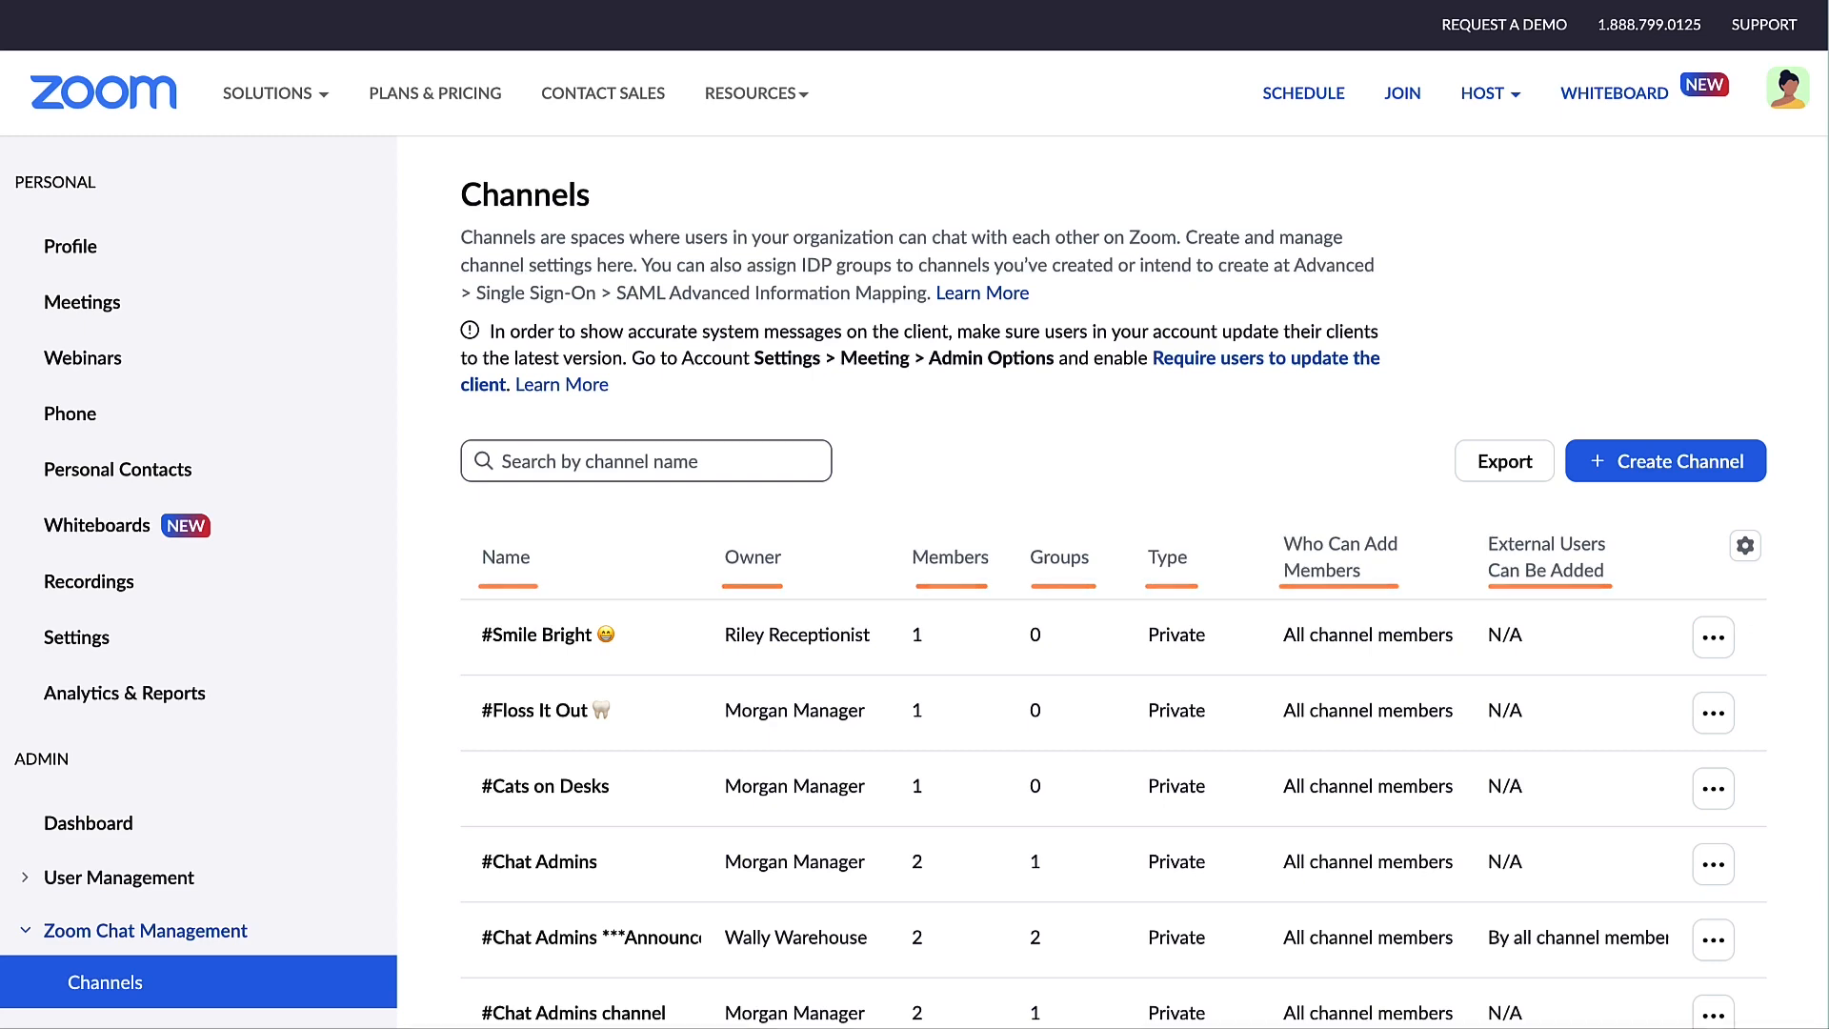
# Step: Search channels for 'Customer', export the channel list, and open #Cats on Desks details
pyautogui.write('Customer Support')
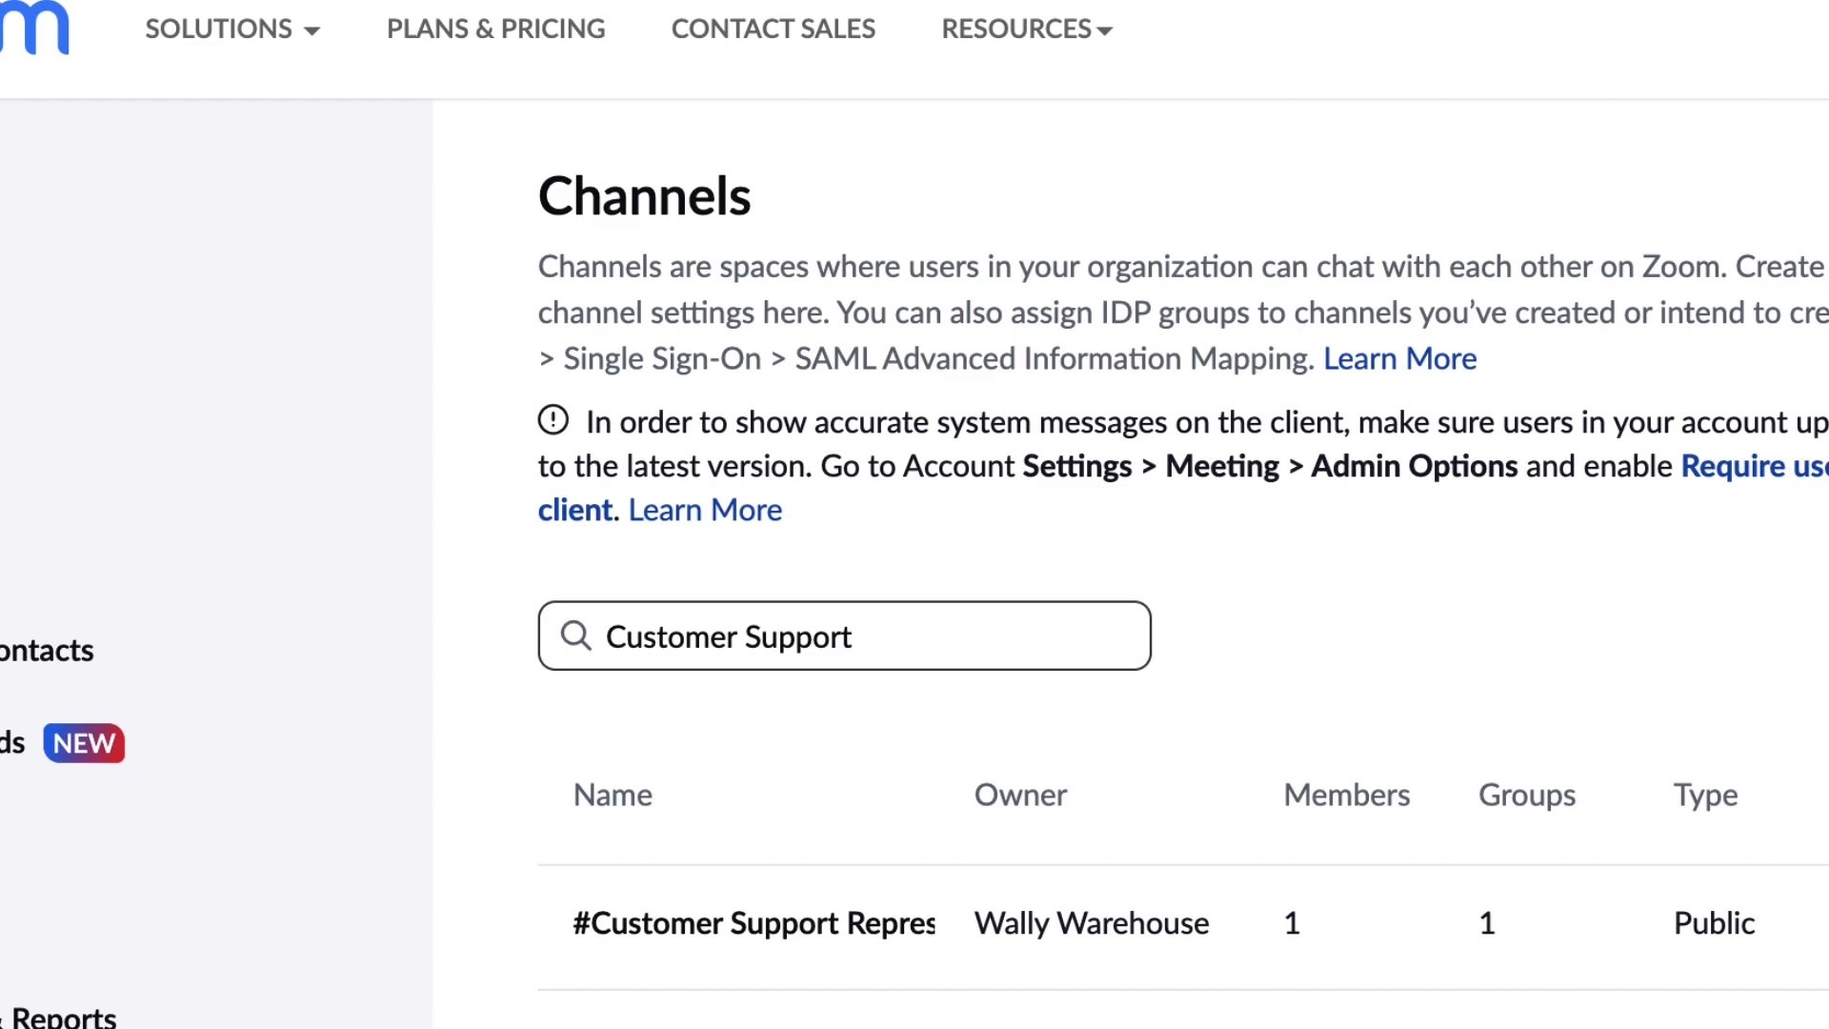
pyautogui.click(1745, 318)
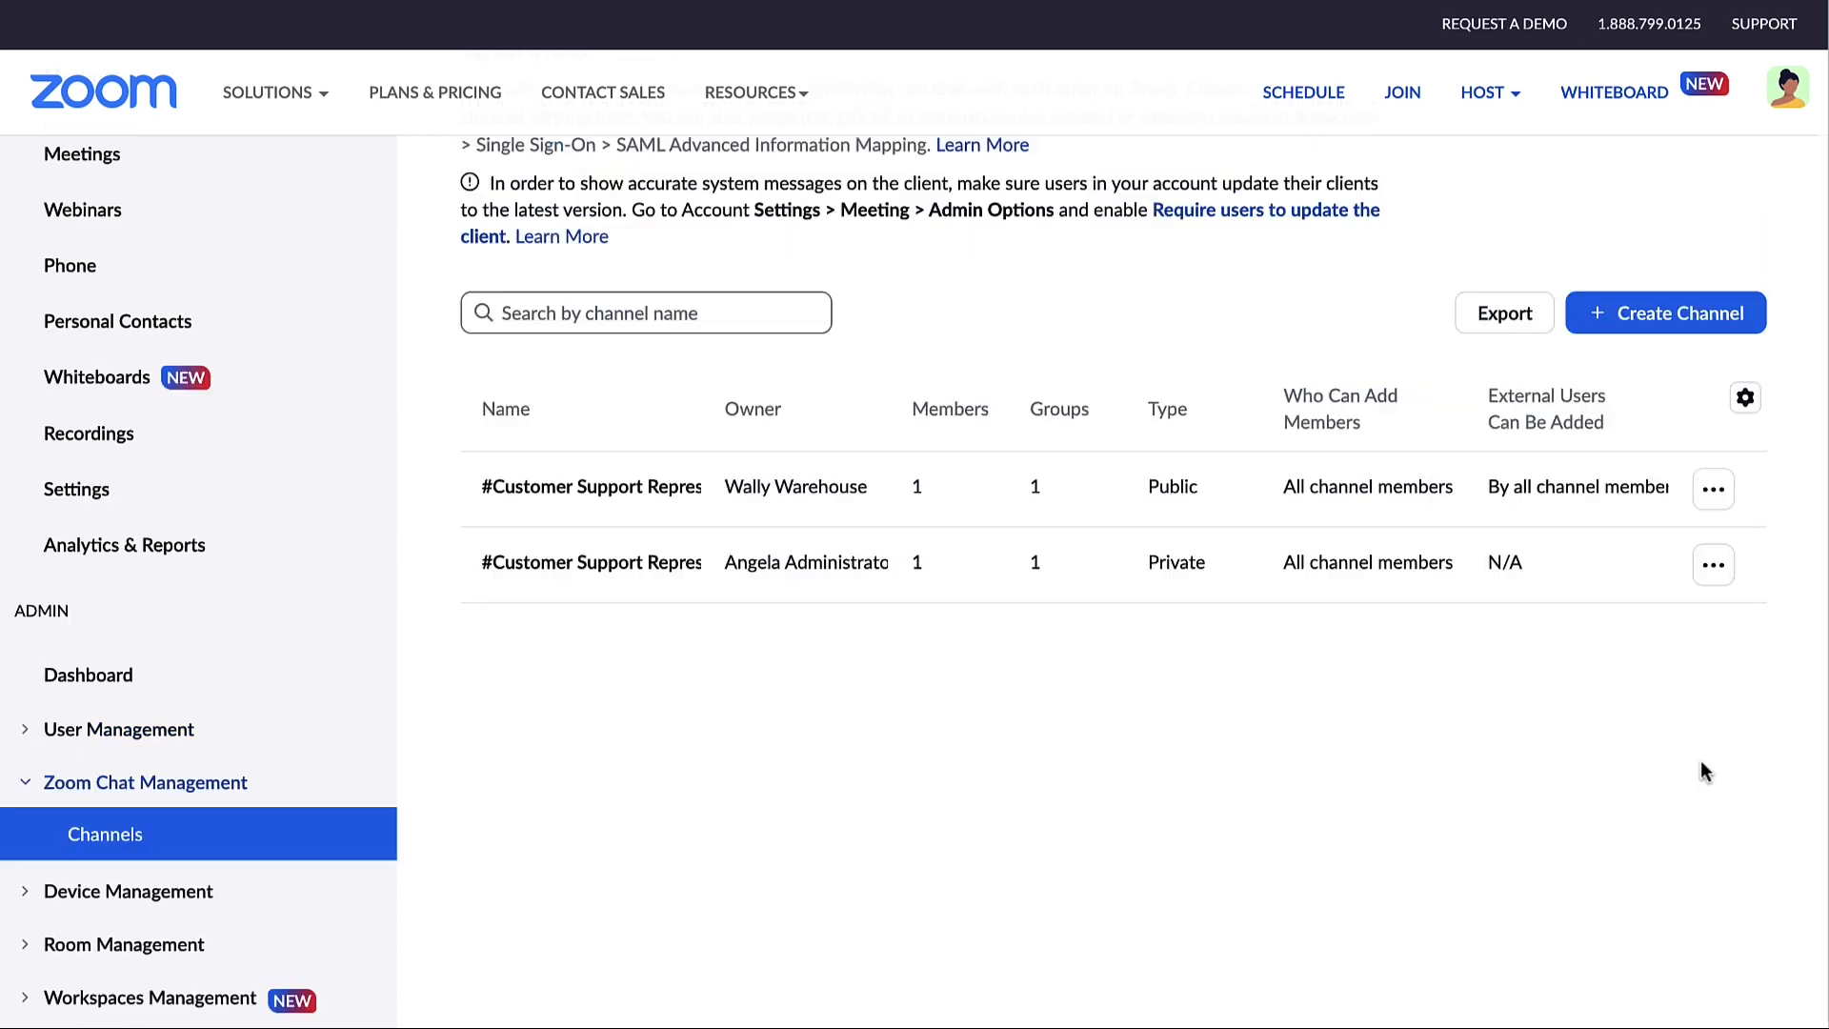
pyautogui.click(1503, 461)
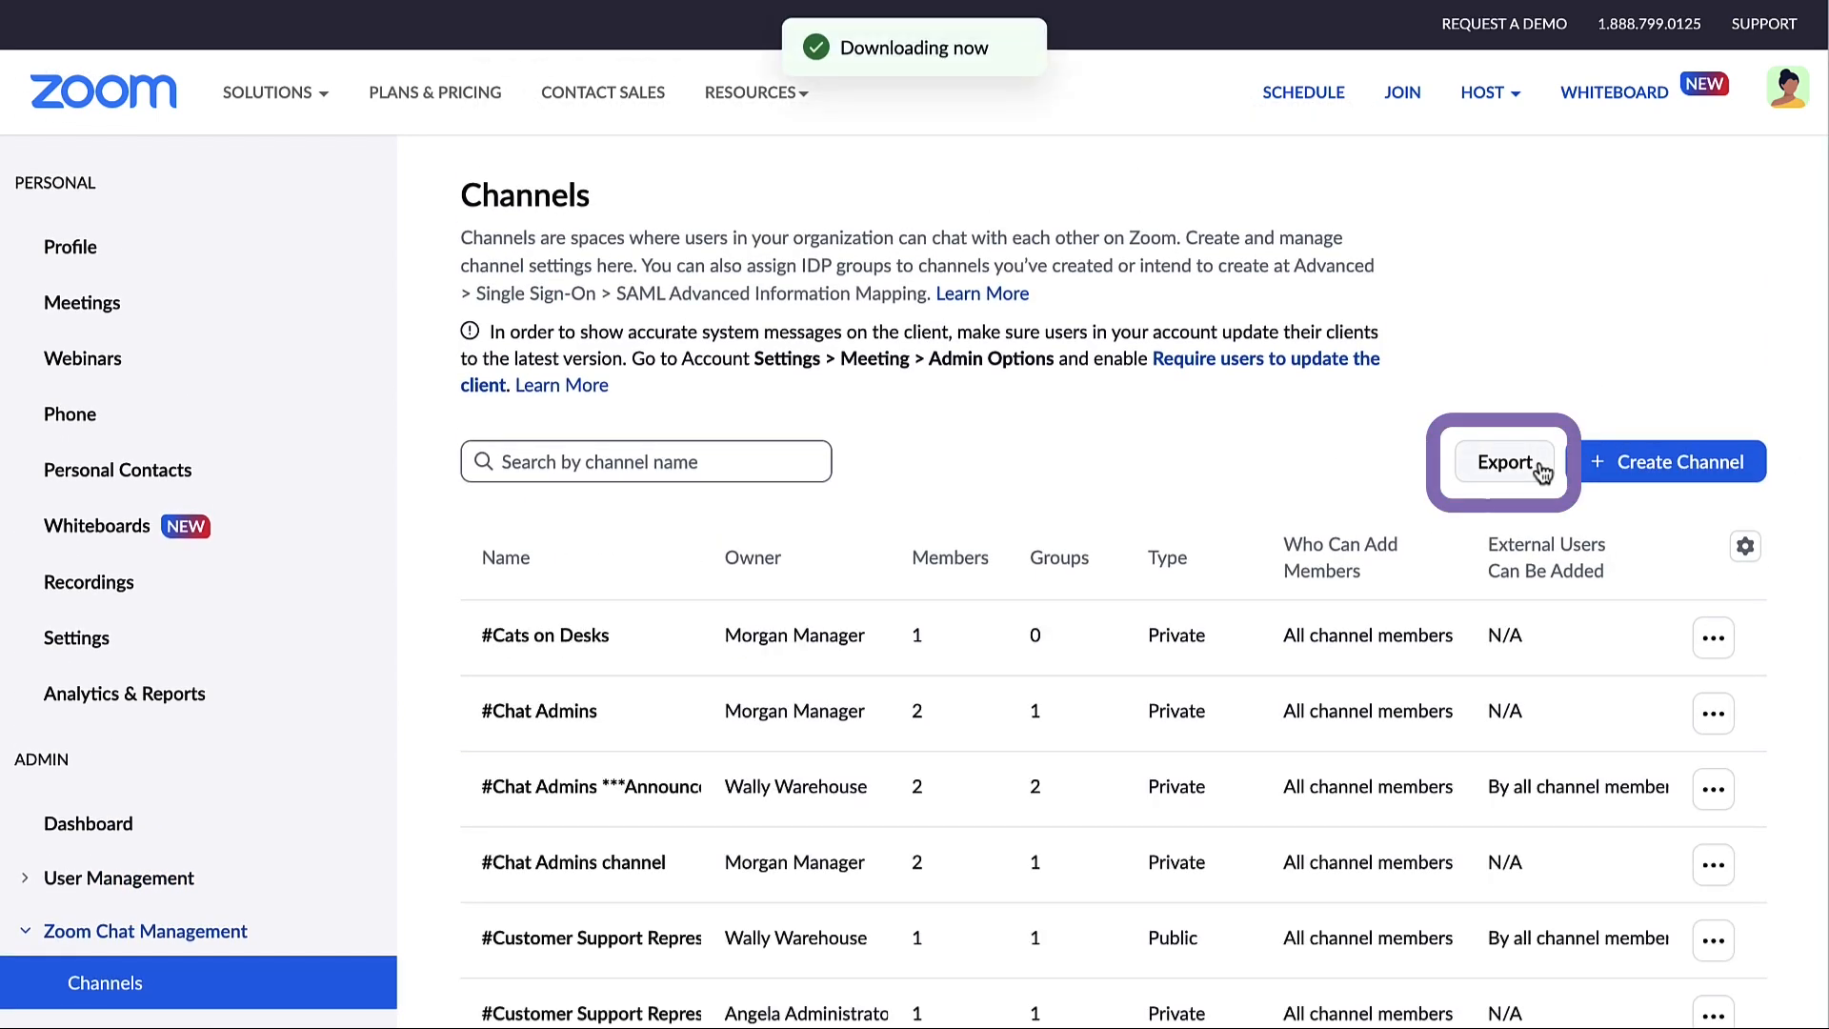
pyautogui.click(1506, 461)
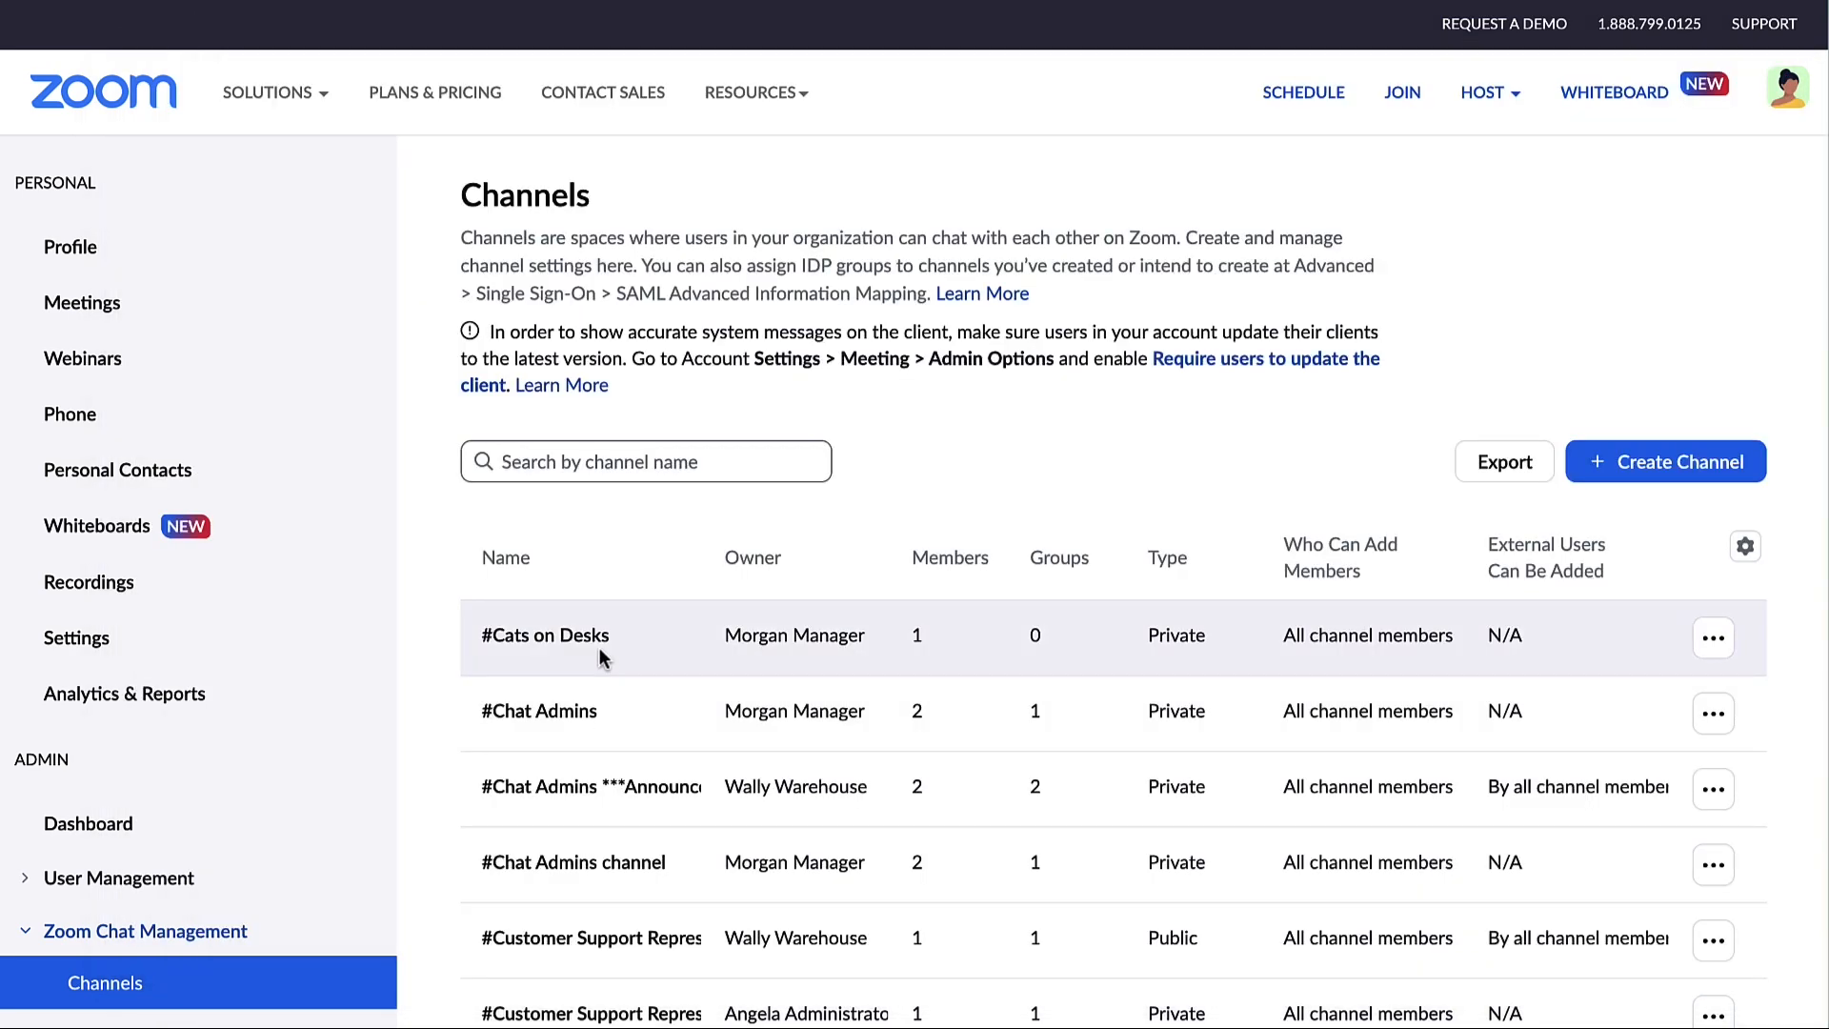
pyautogui.click(545, 634)
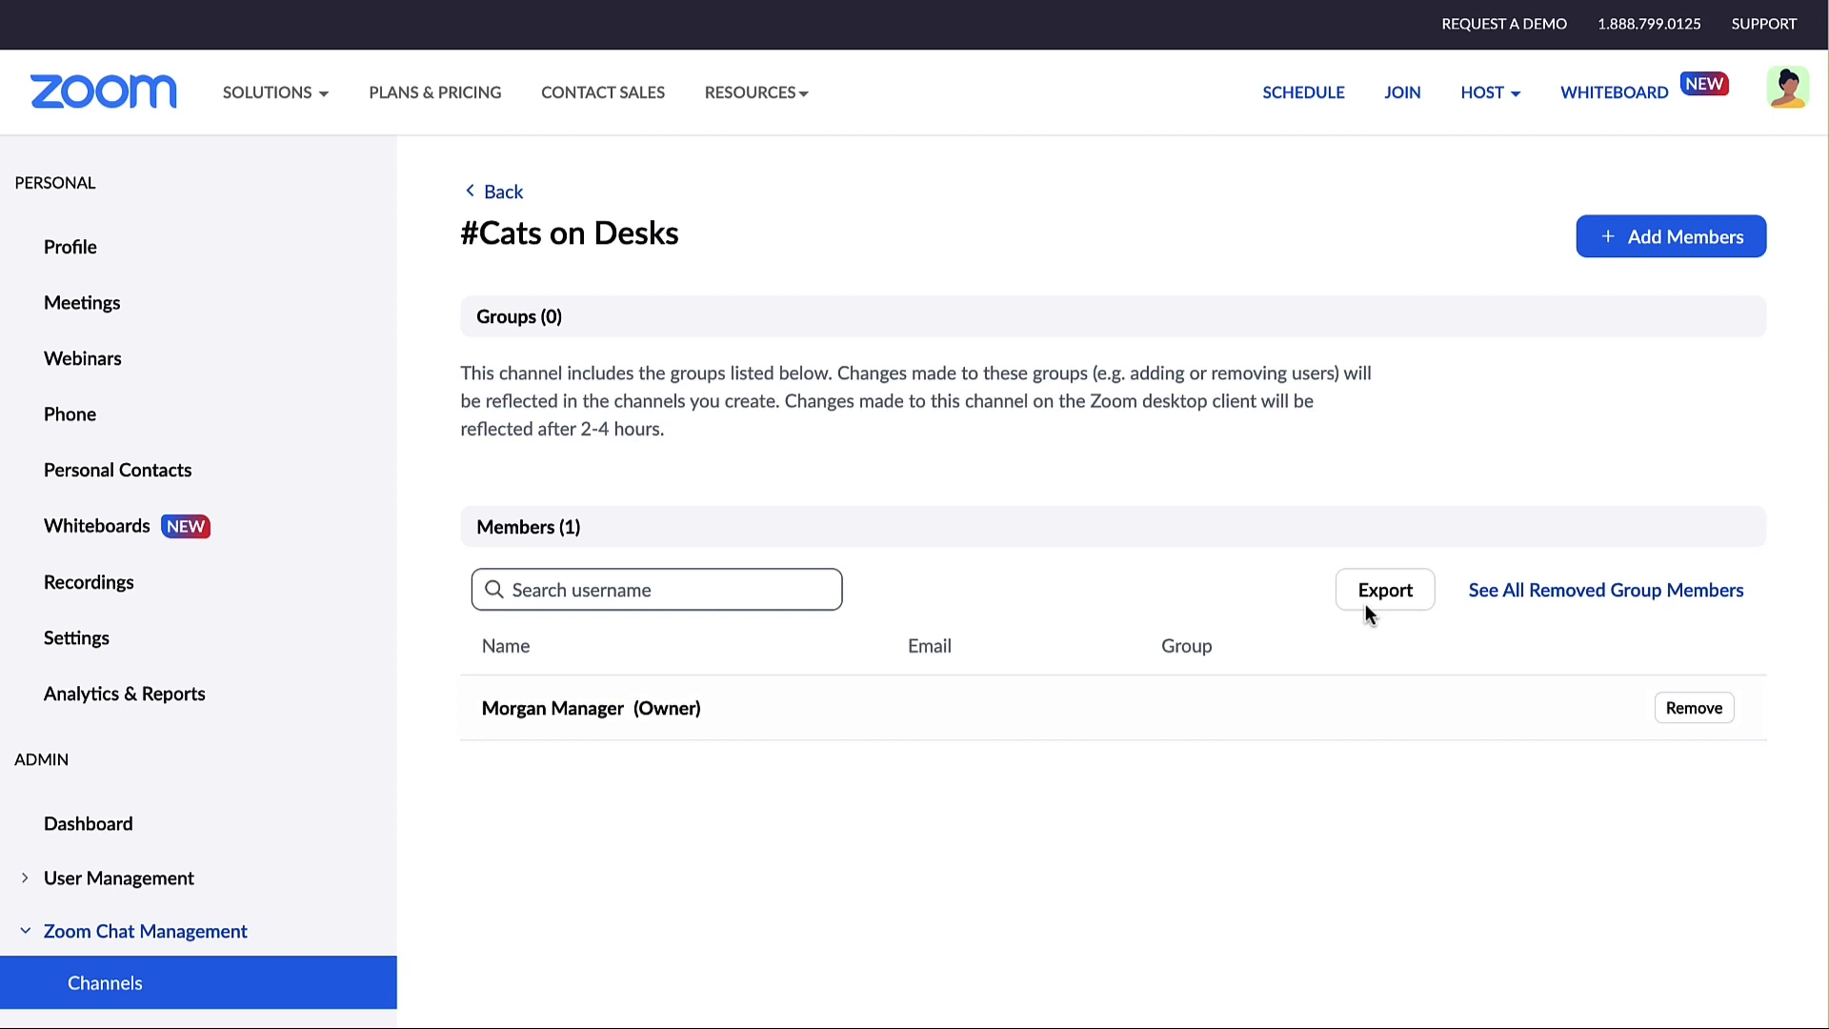
pyautogui.click(1384, 589)
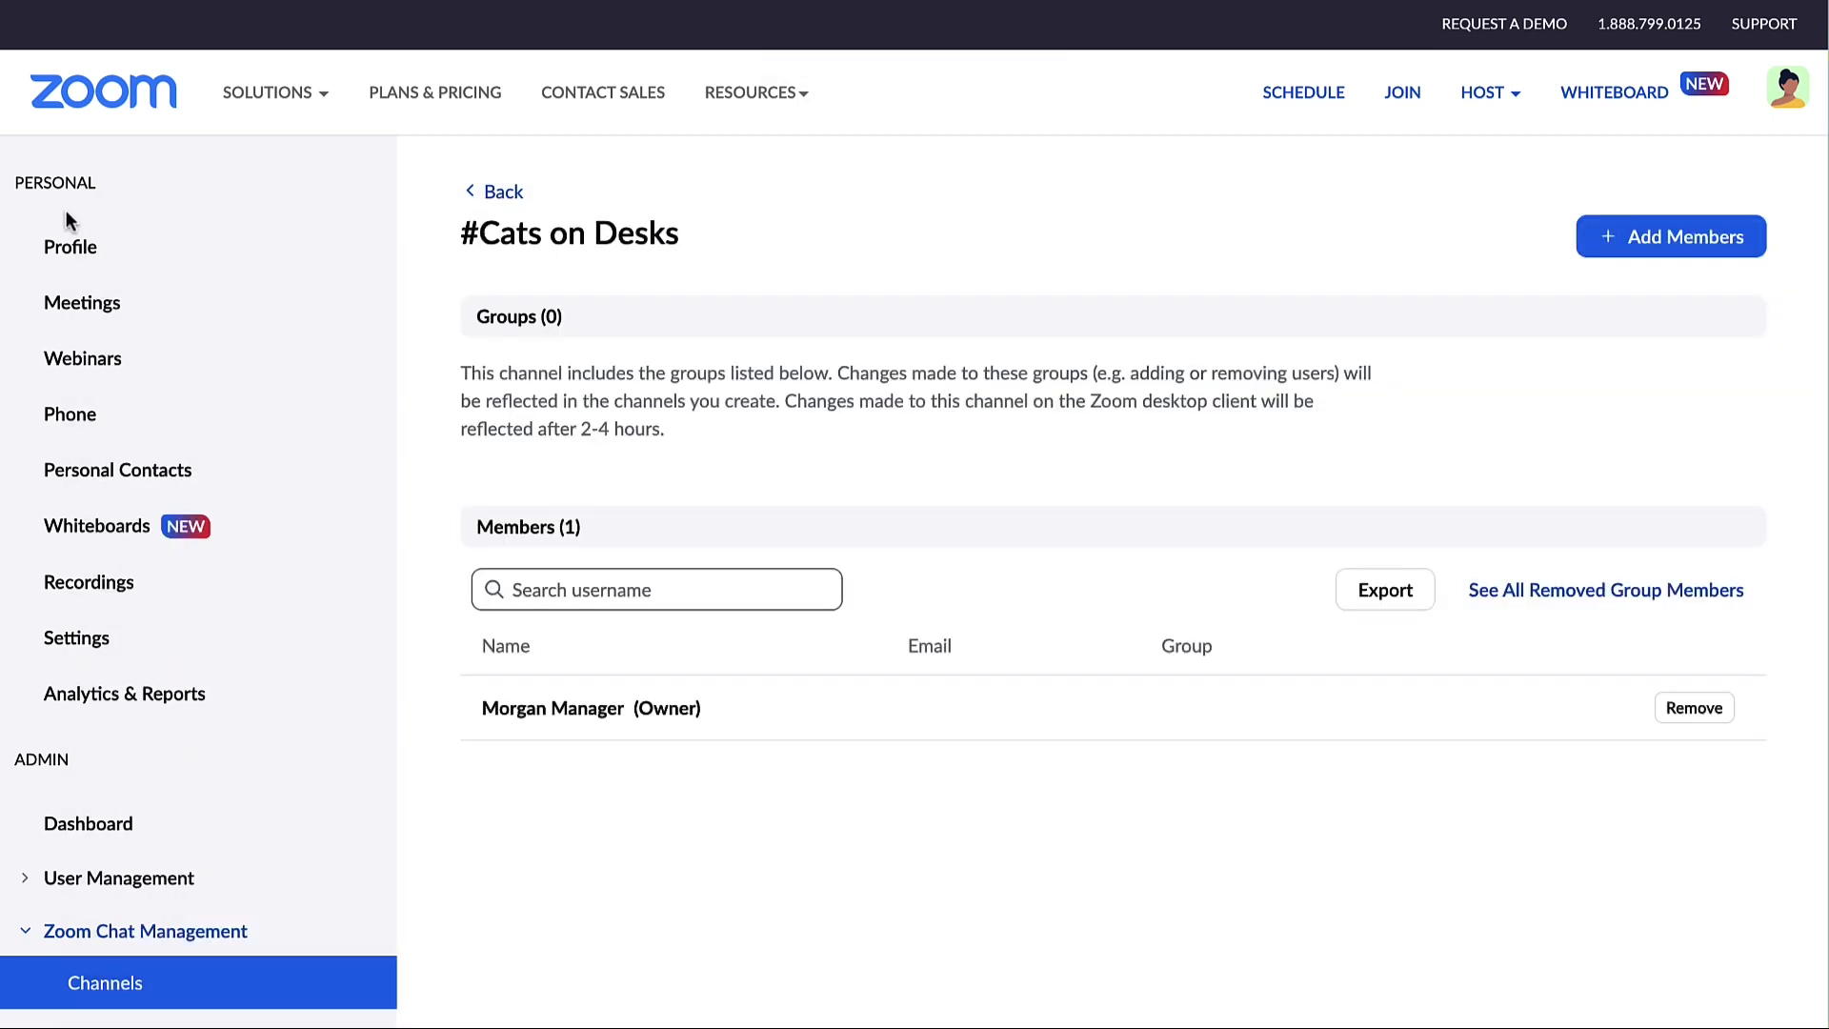
# Step: Start a single channel named Chomper Wash and set its type to Public
pyautogui.click(494, 191)
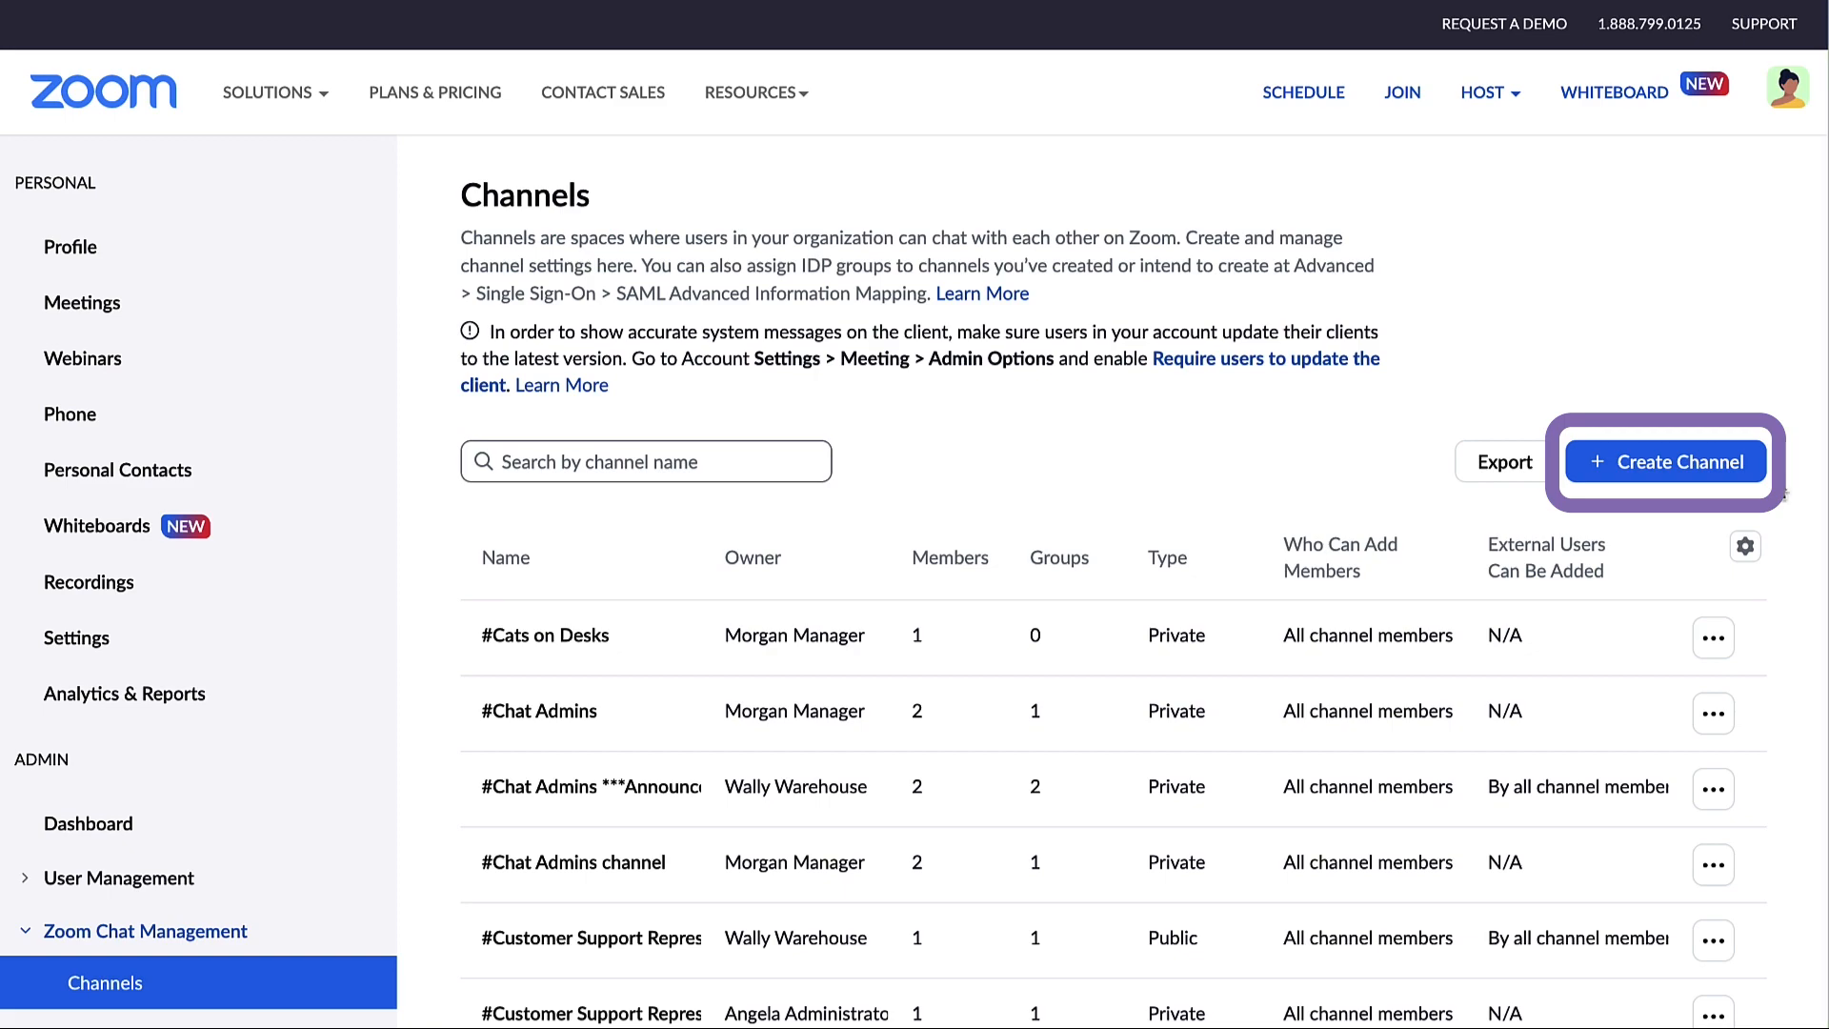
pyautogui.click(1665, 461)
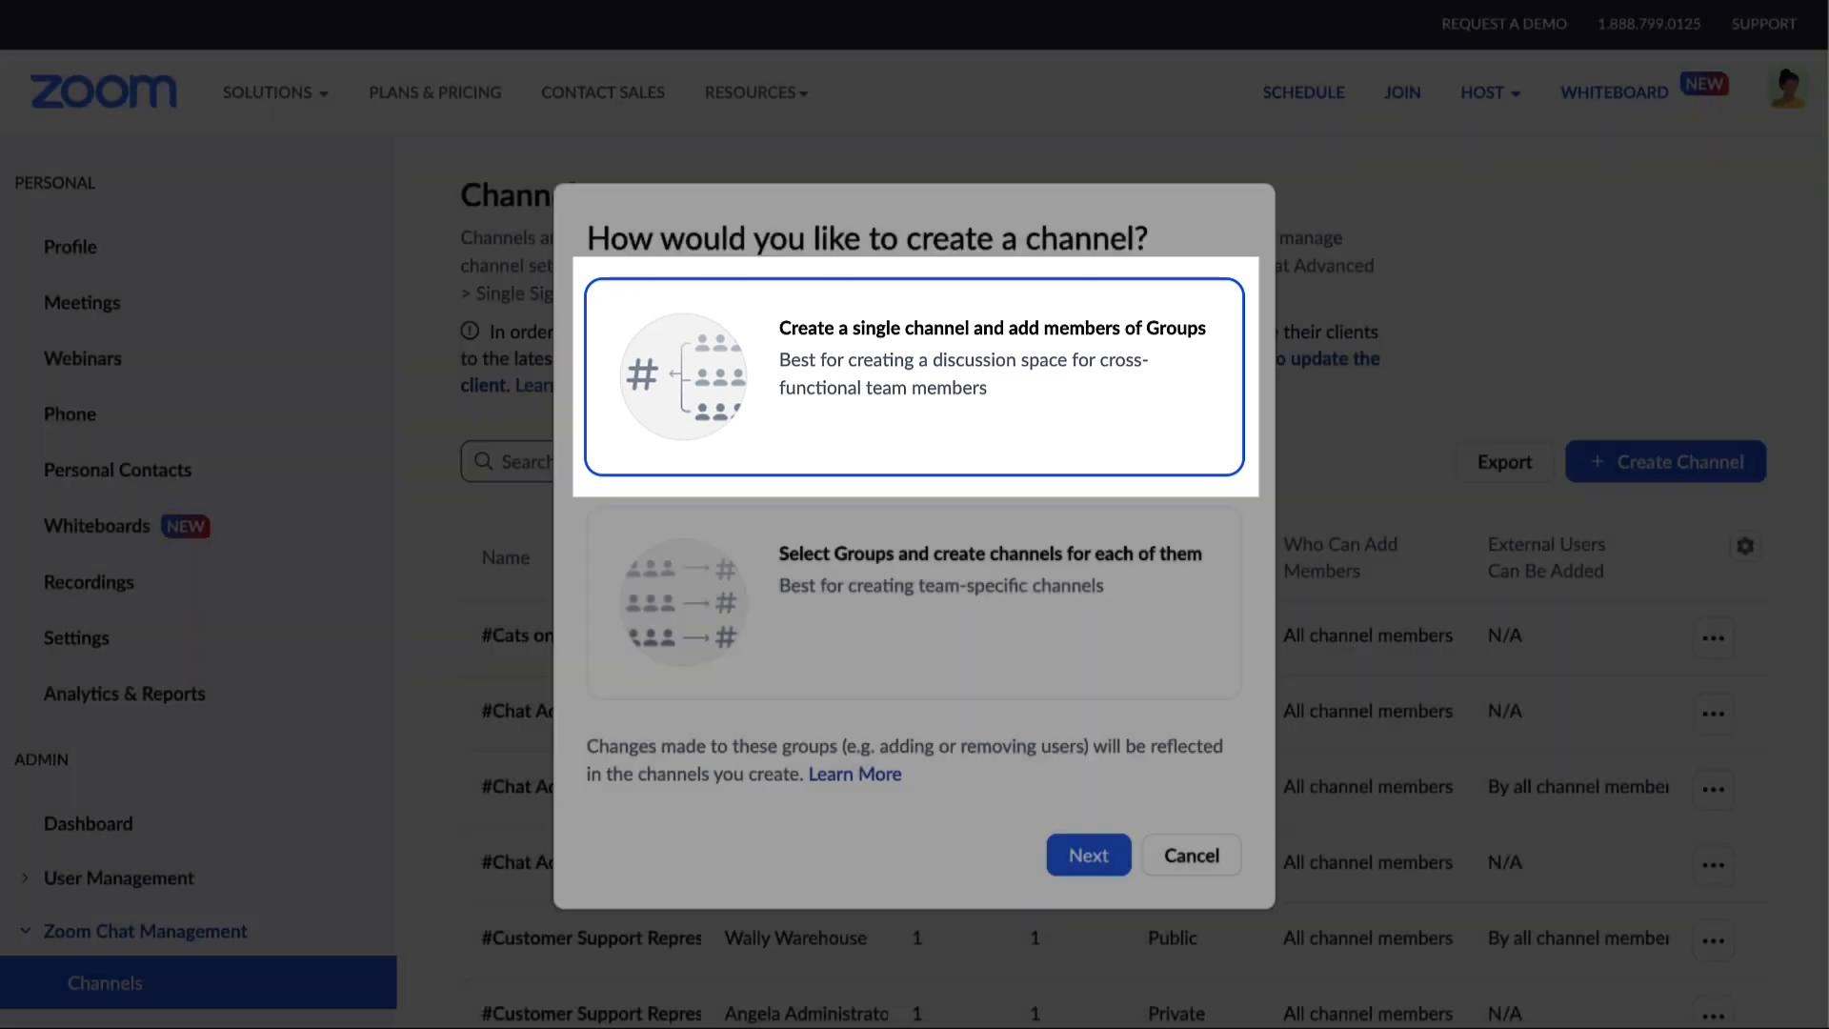
pyautogui.click(915, 603)
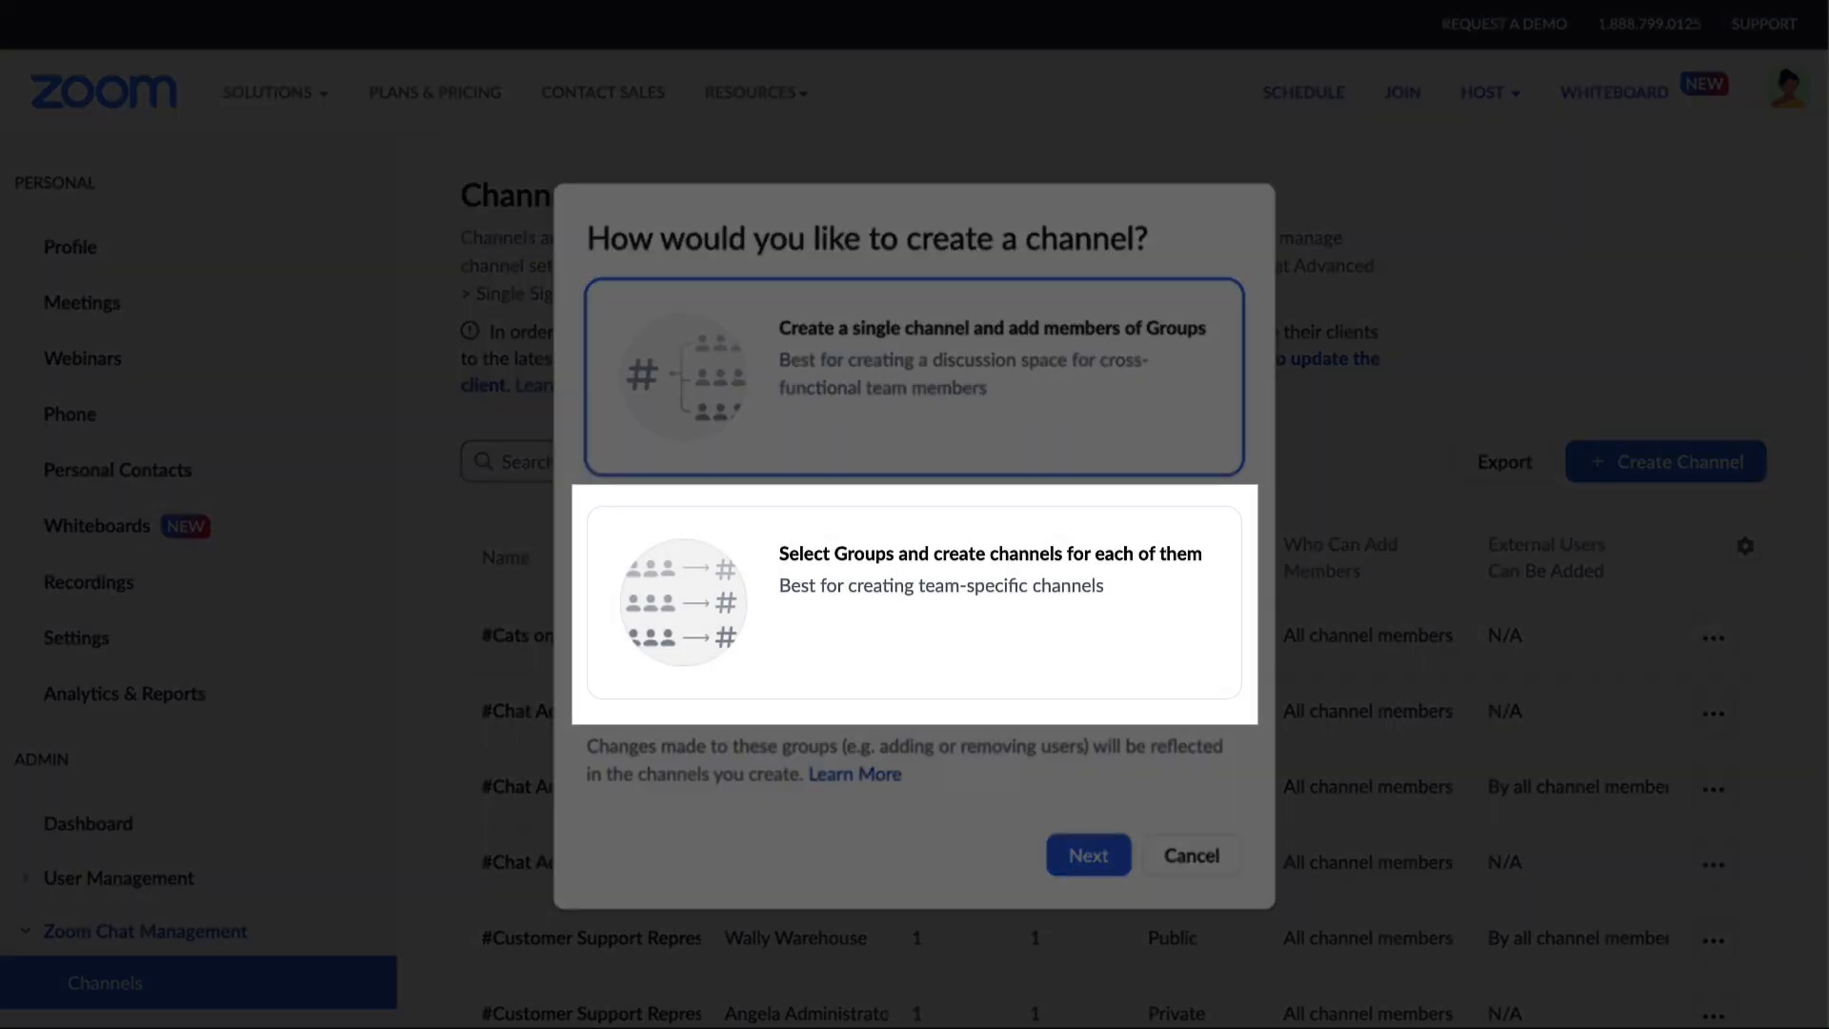
pyautogui.click(914, 377)
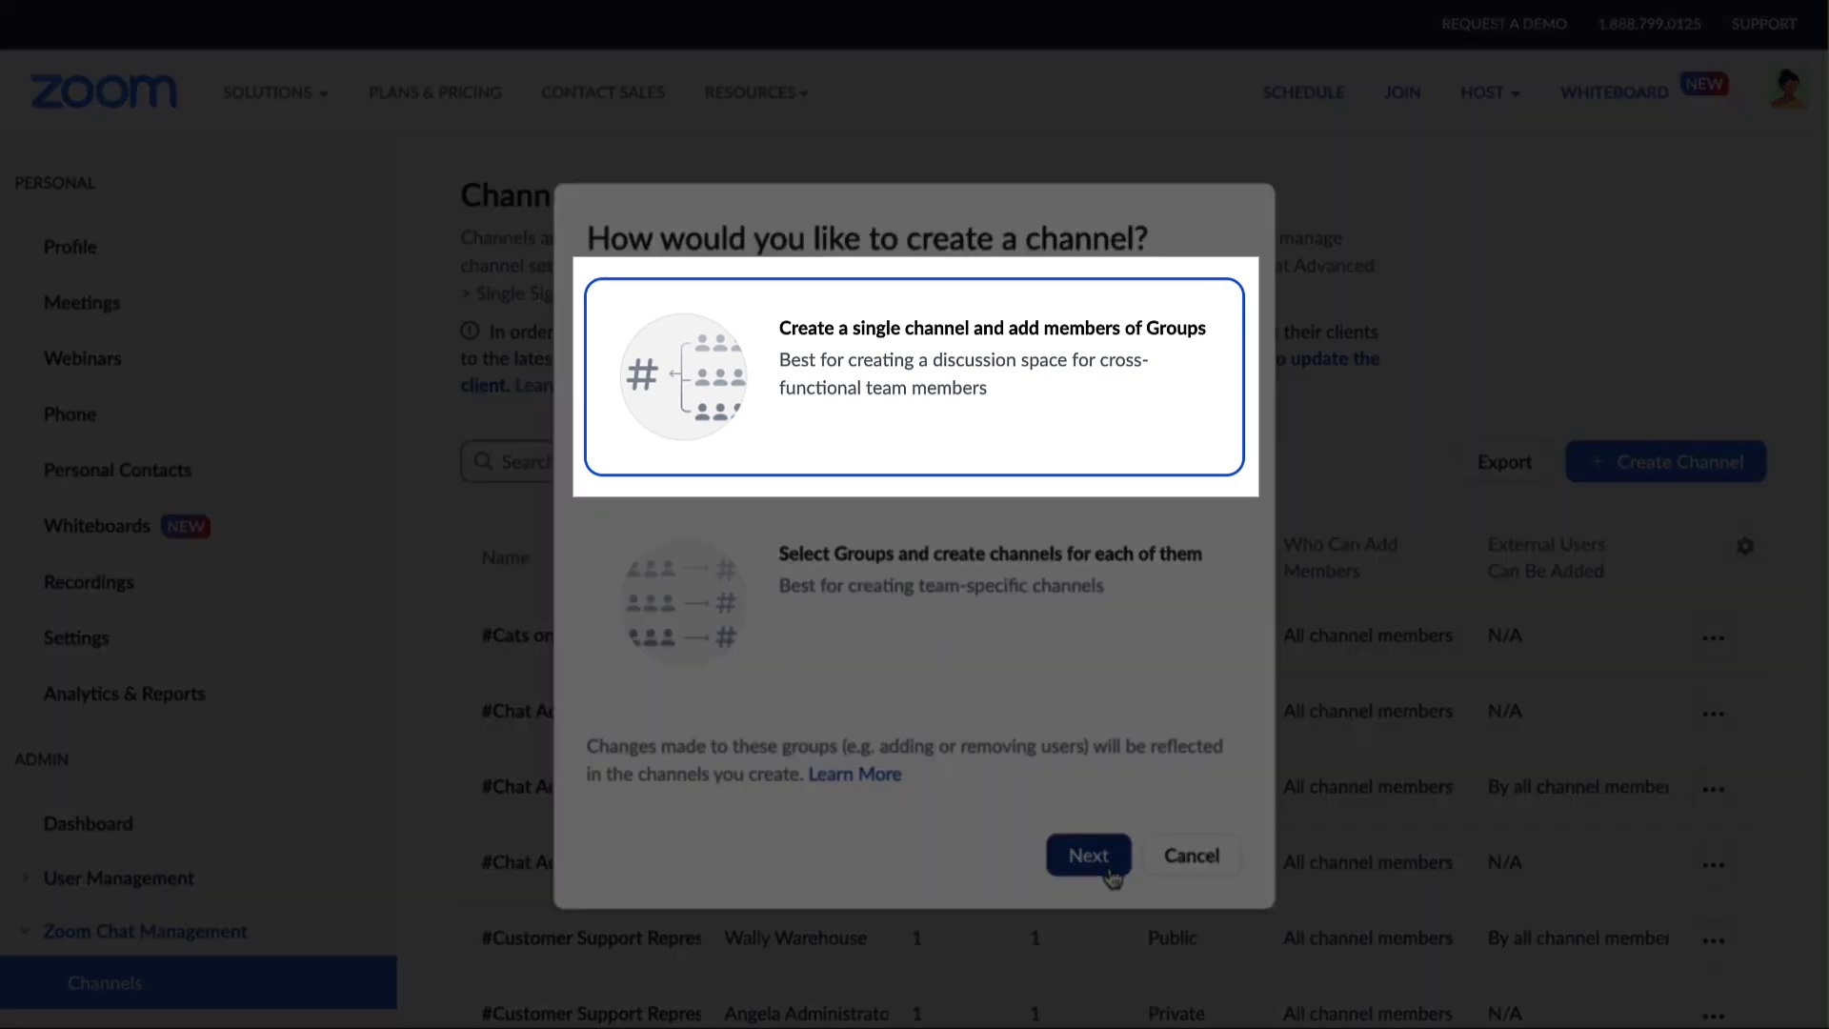
pyautogui.click(1087, 855)
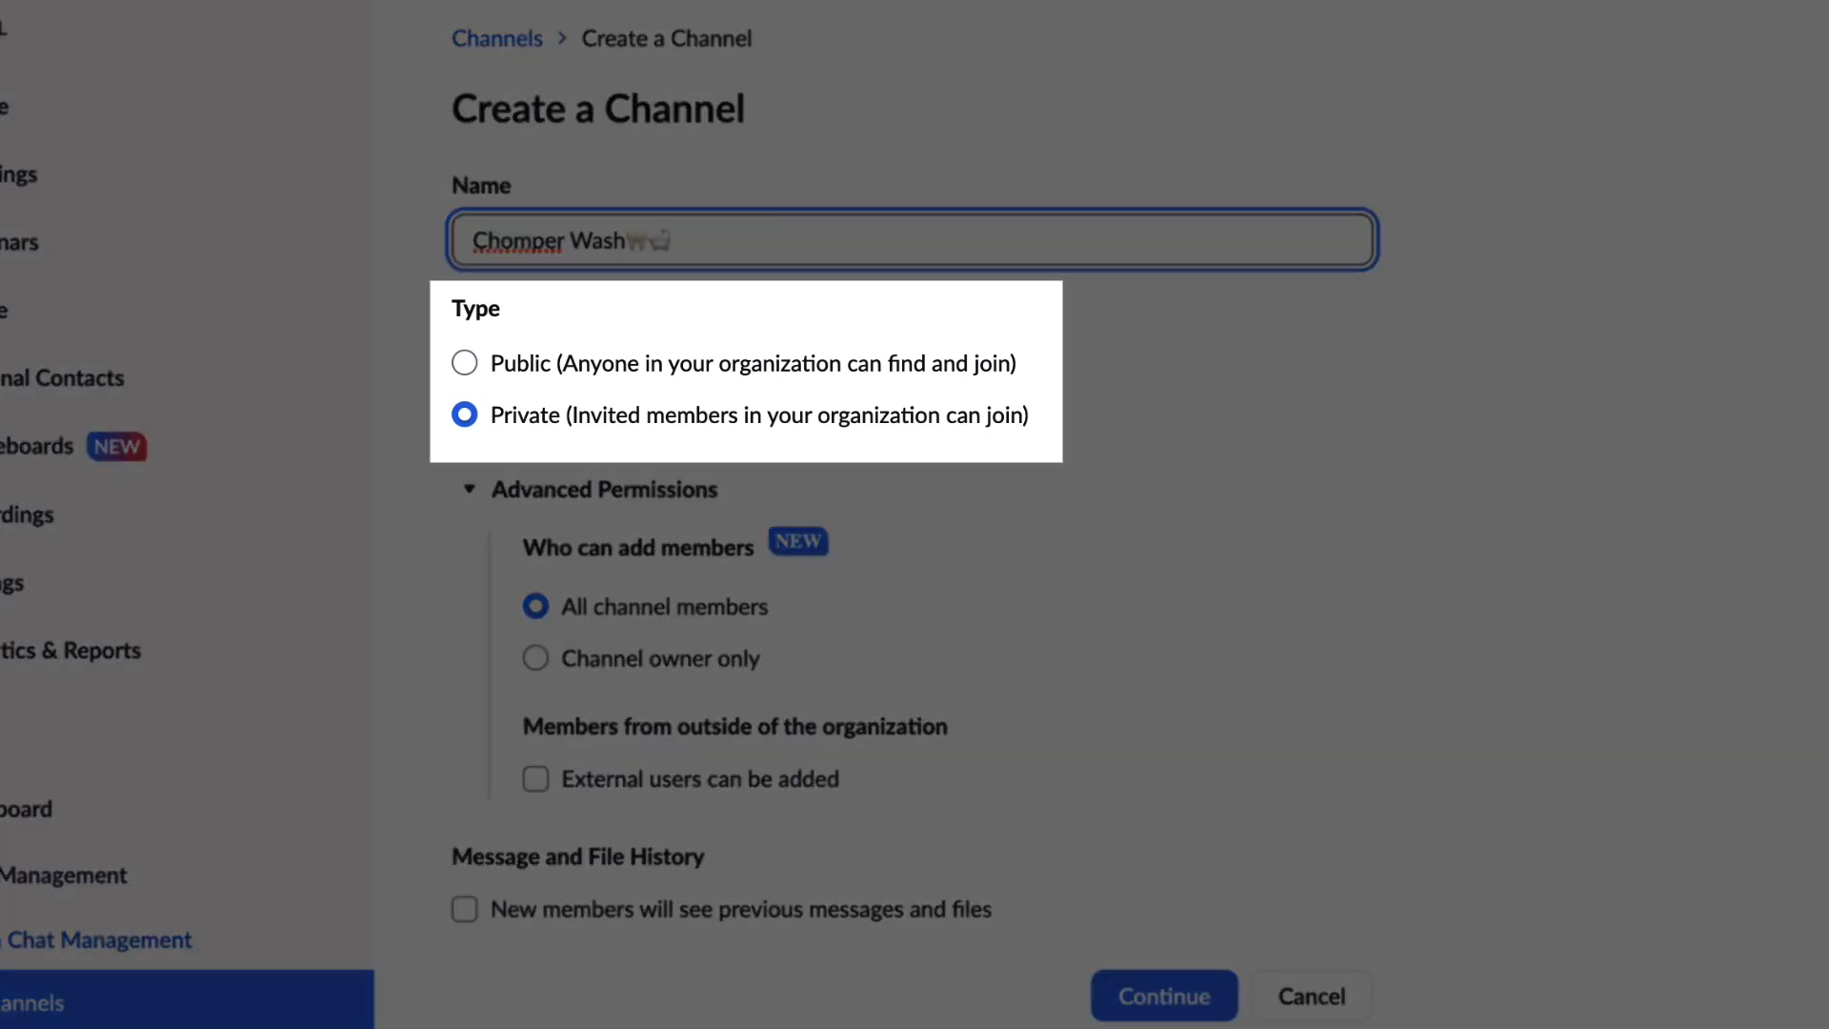
pyautogui.click(464, 363)
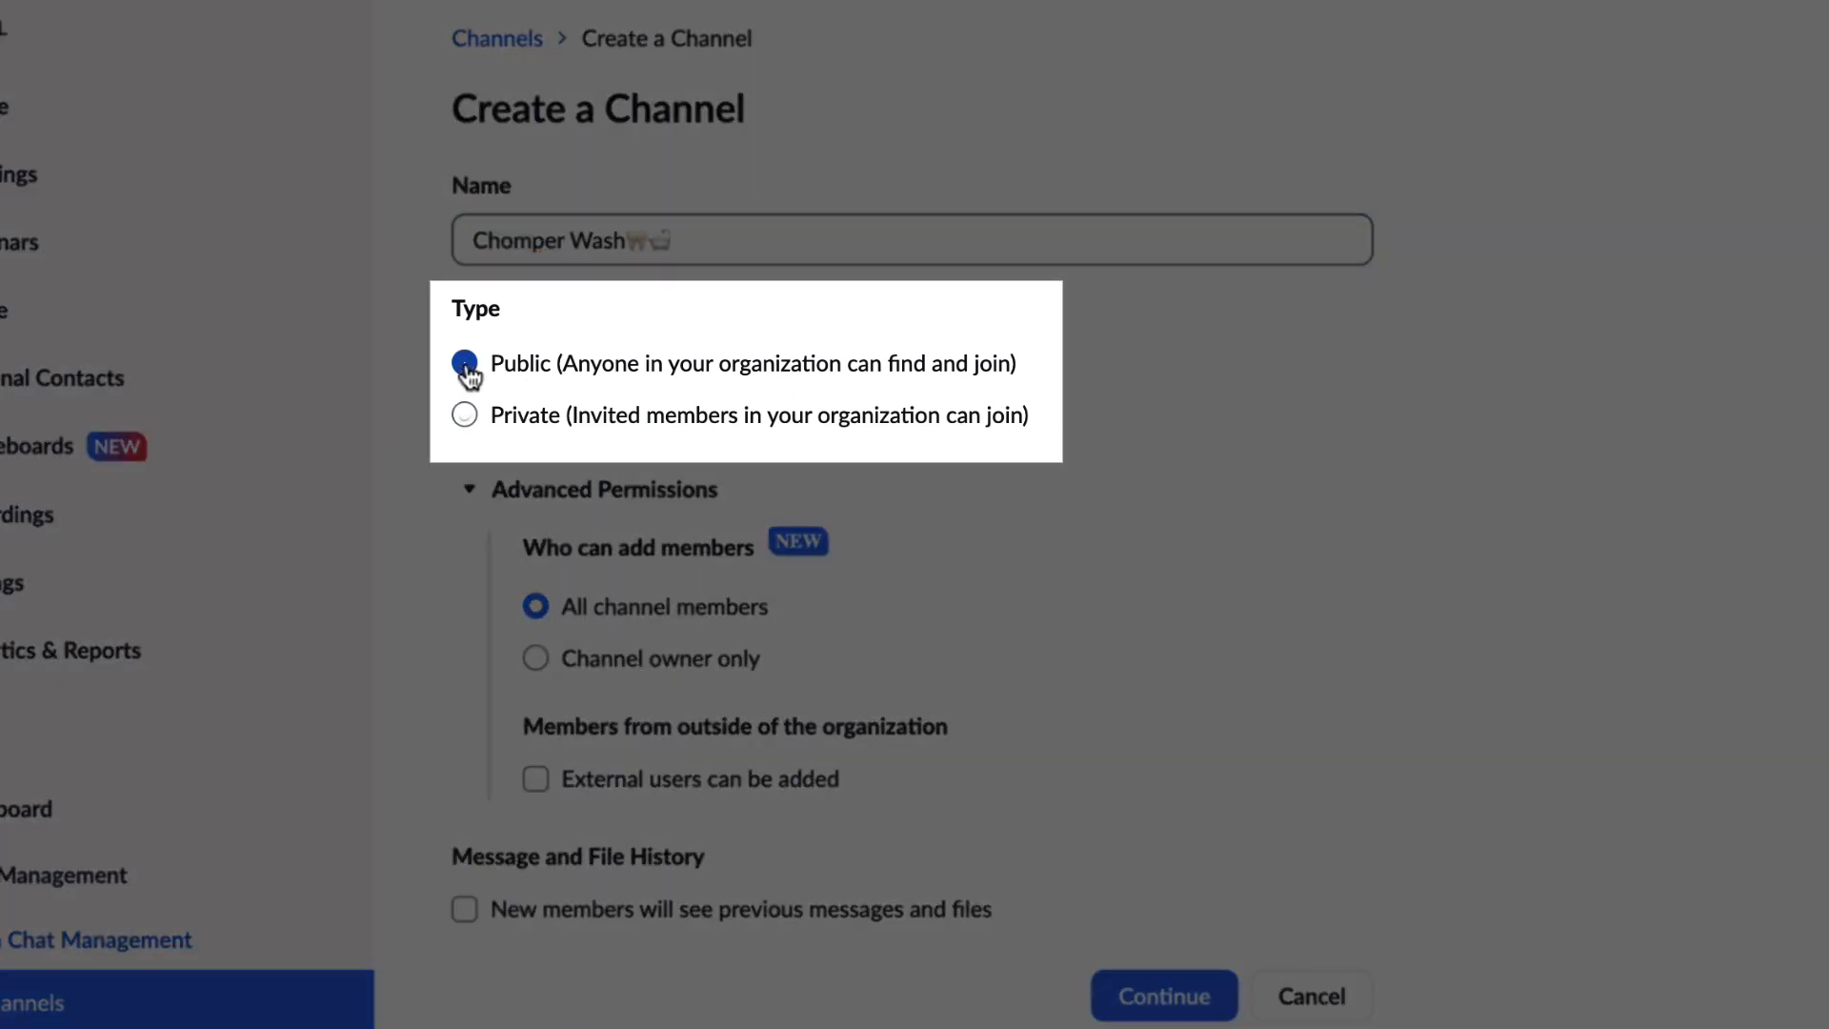
pyautogui.click(464, 363)
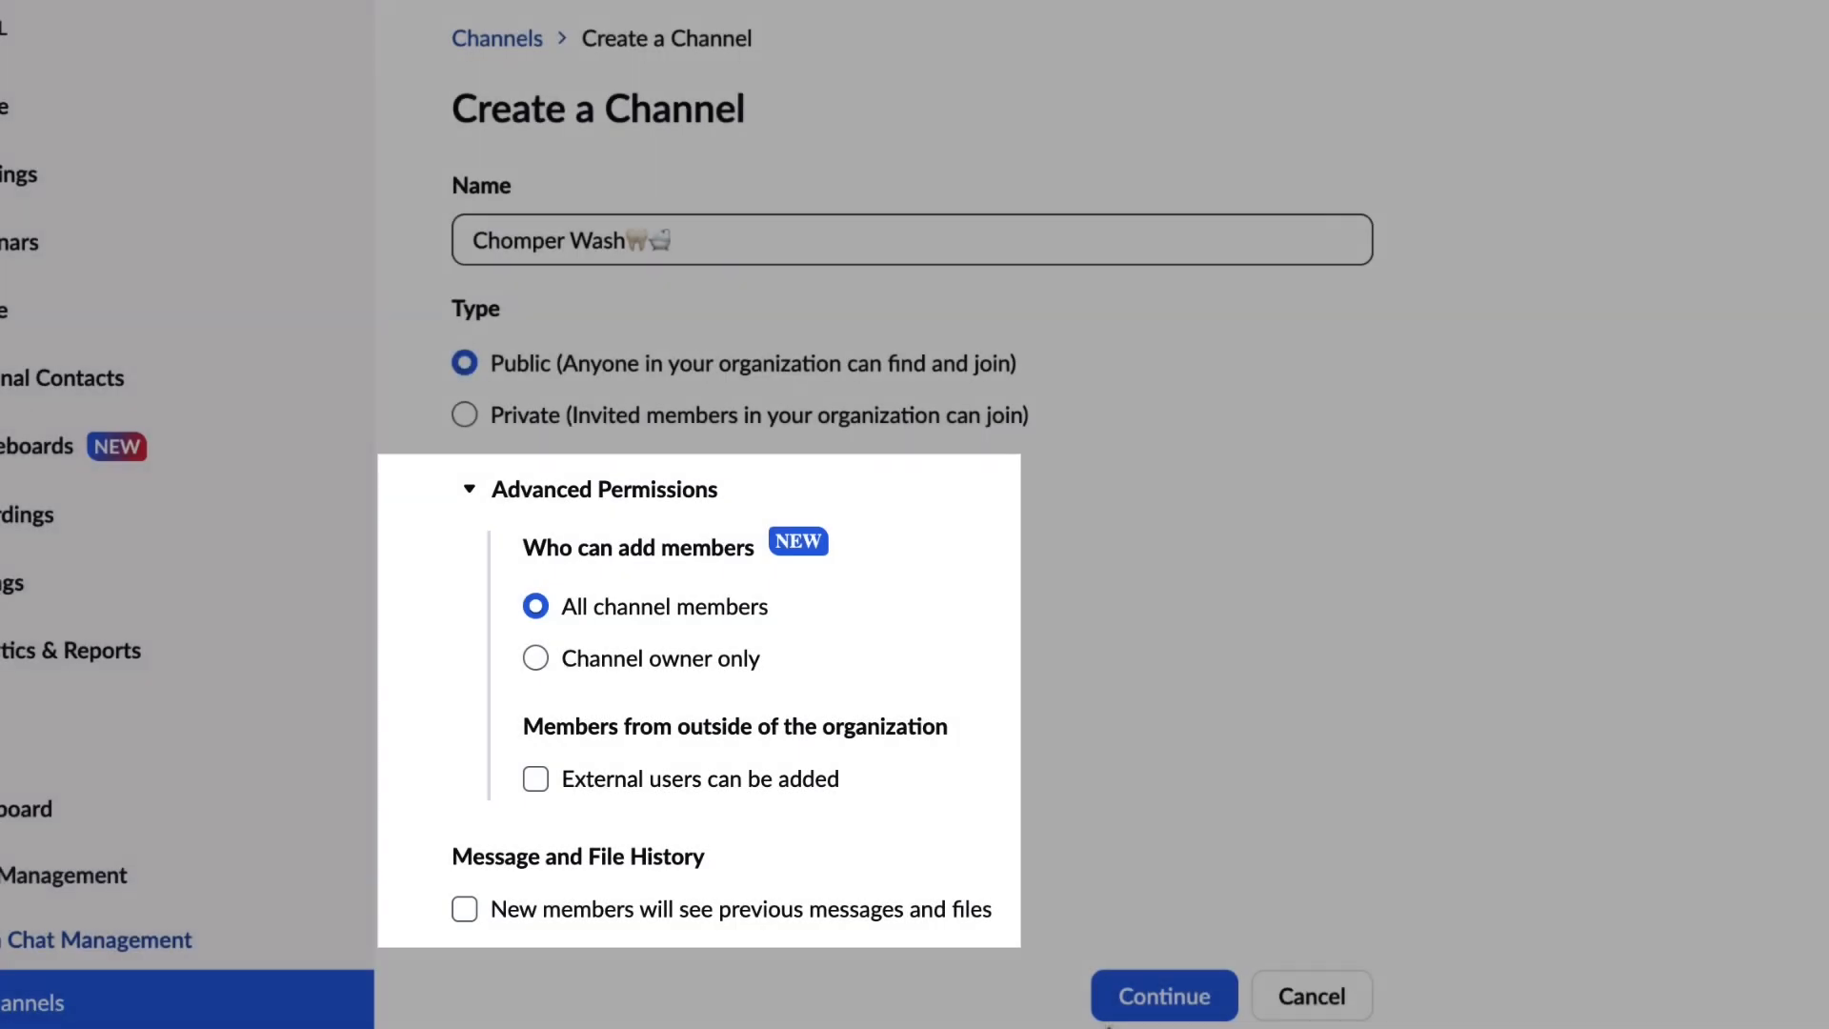
# Step: Add the Dental Shine group and owner Morgan Manager, then finish Chomper Wash
pyautogui.click(1163, 996)
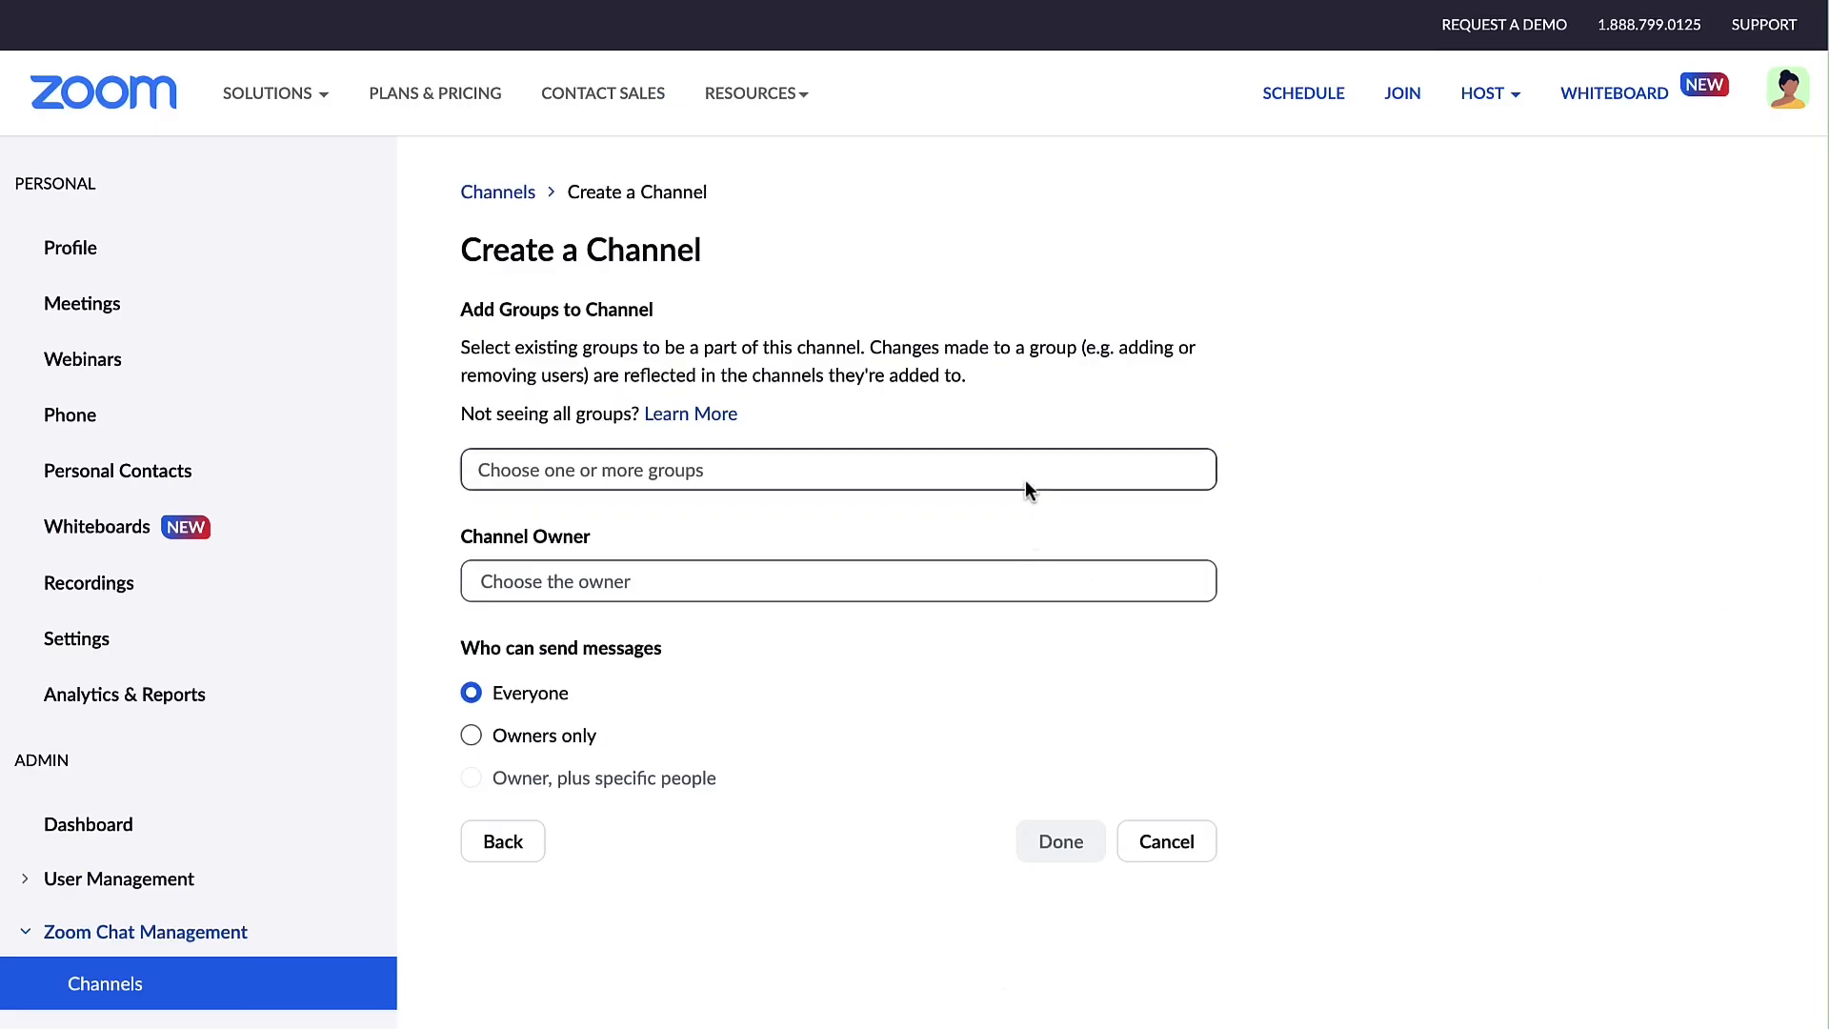
pyautogui.click(836, 468)
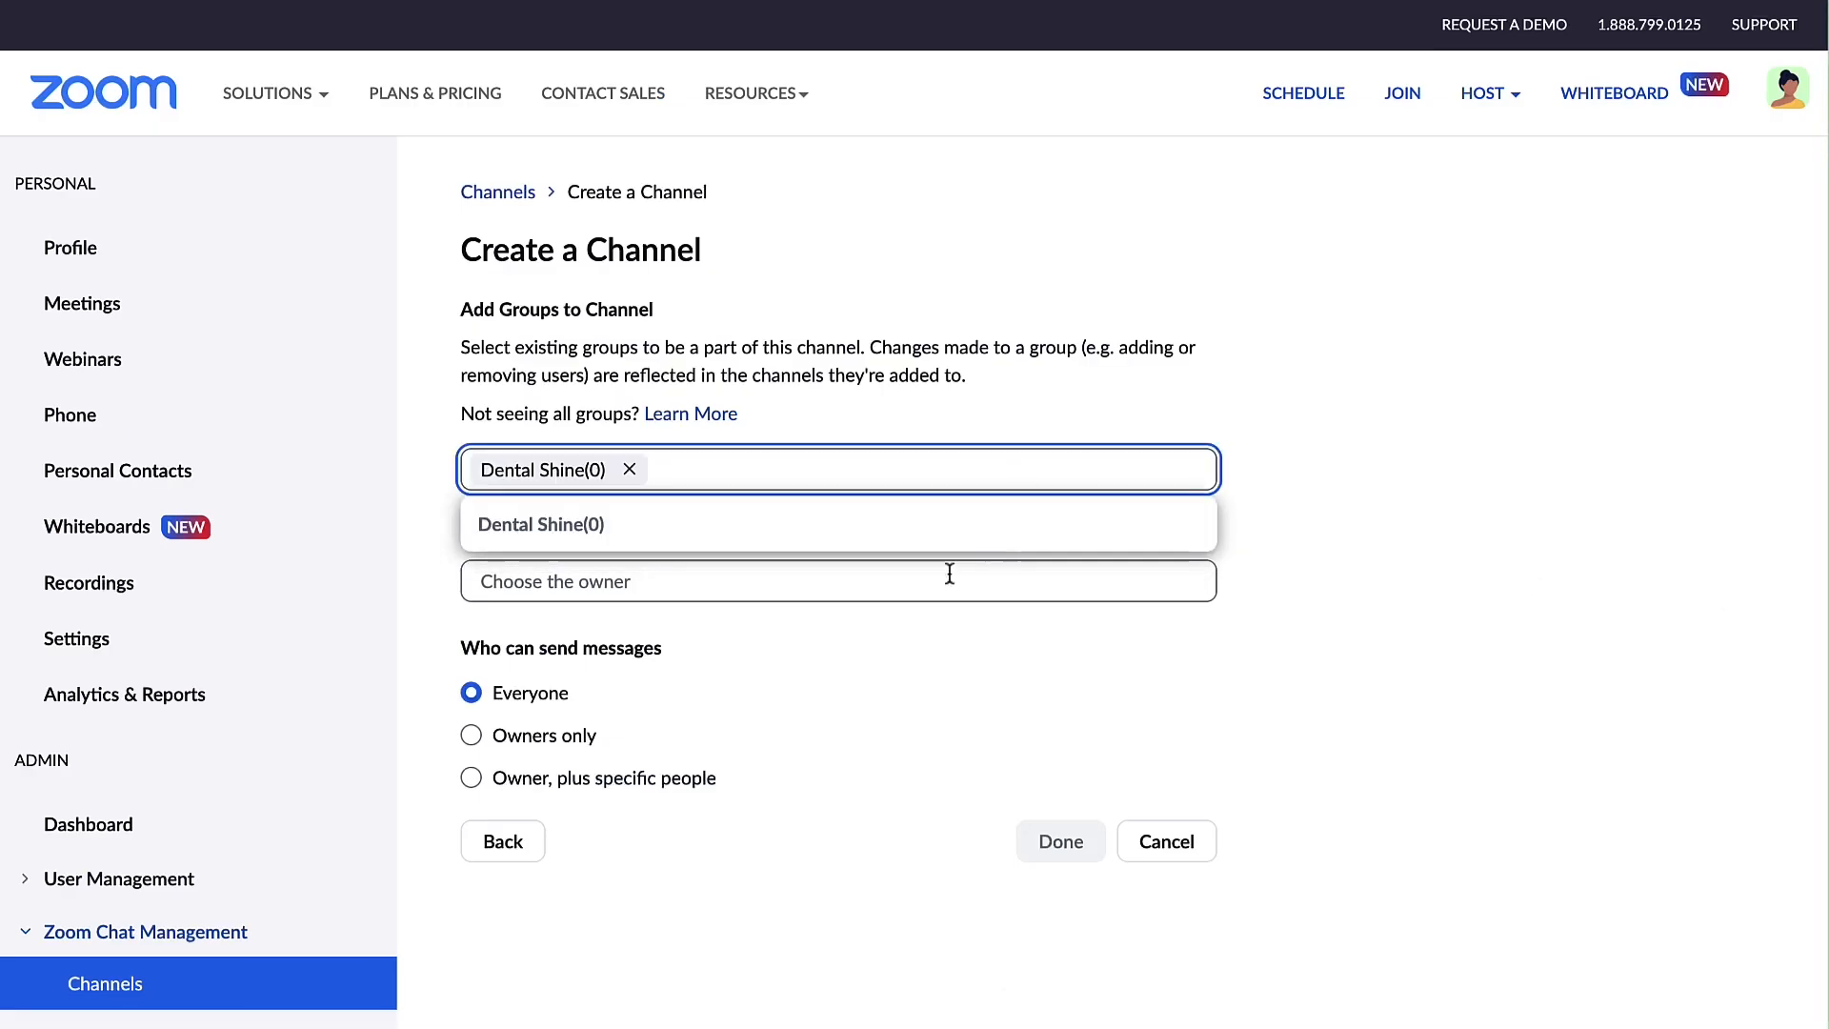
pyautogui.click(837, 581)
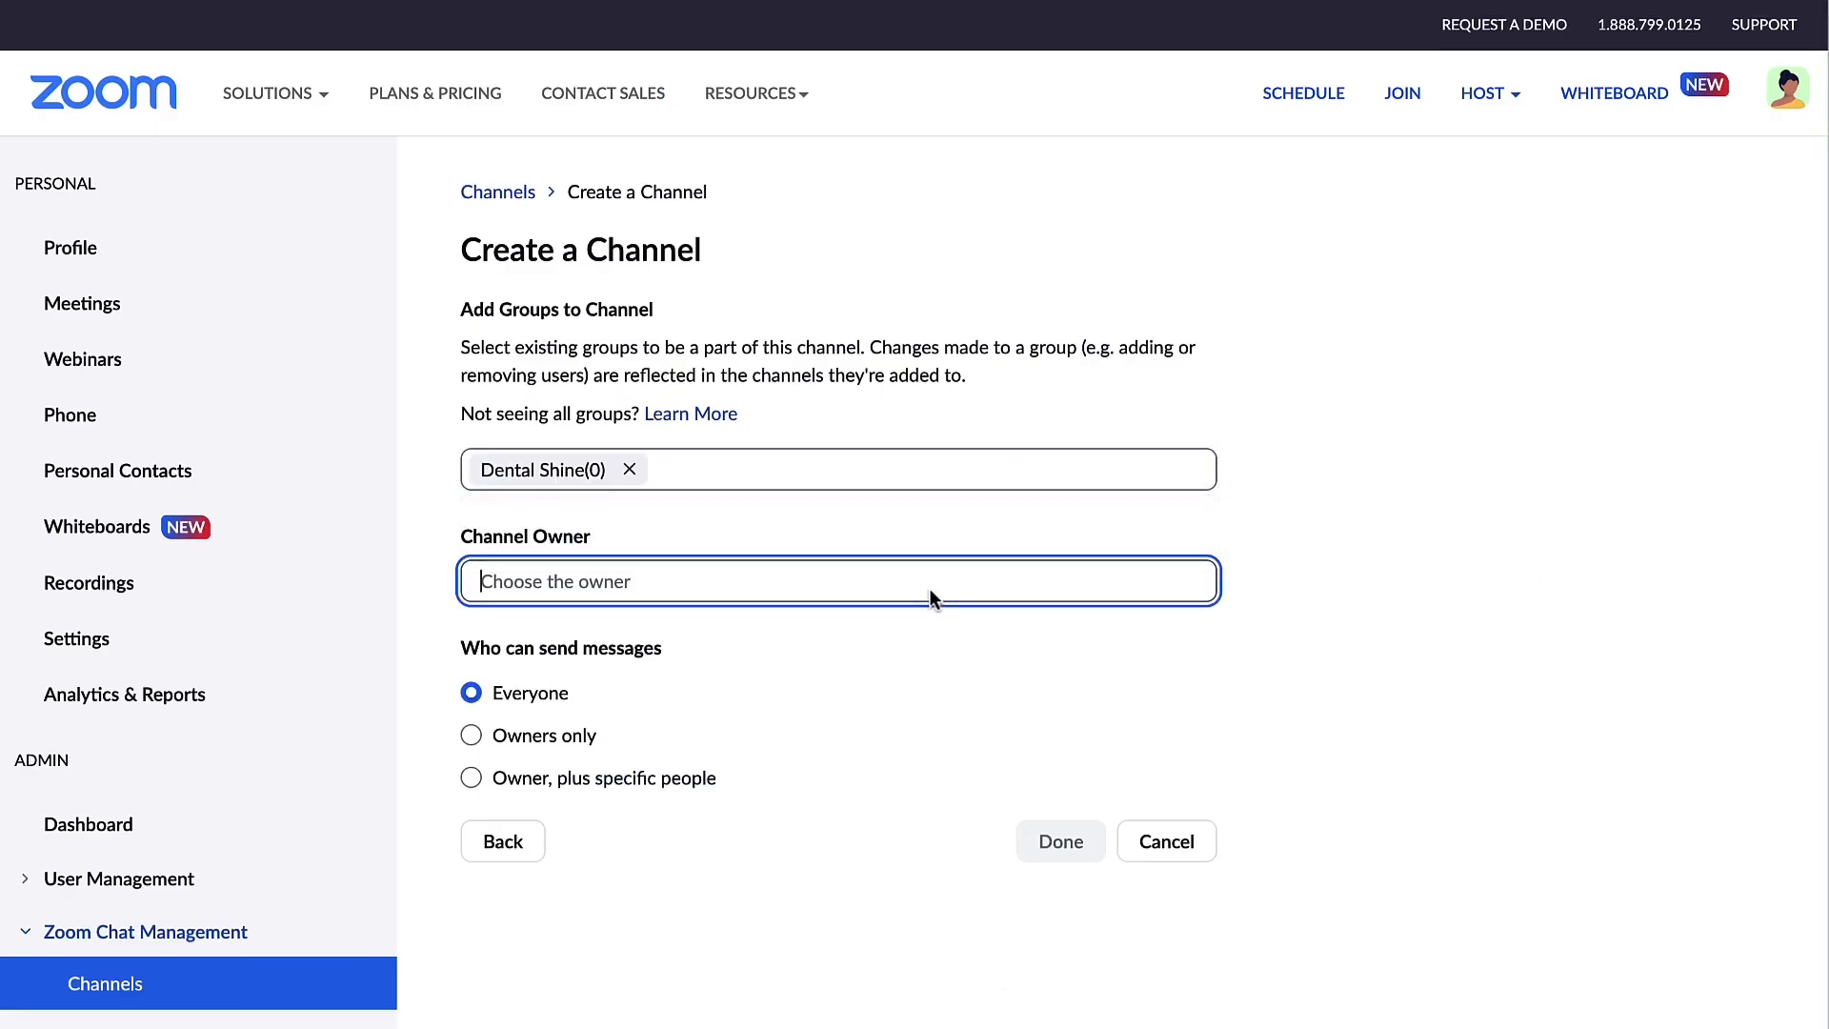
pyautogui.write('Morgan Manager')
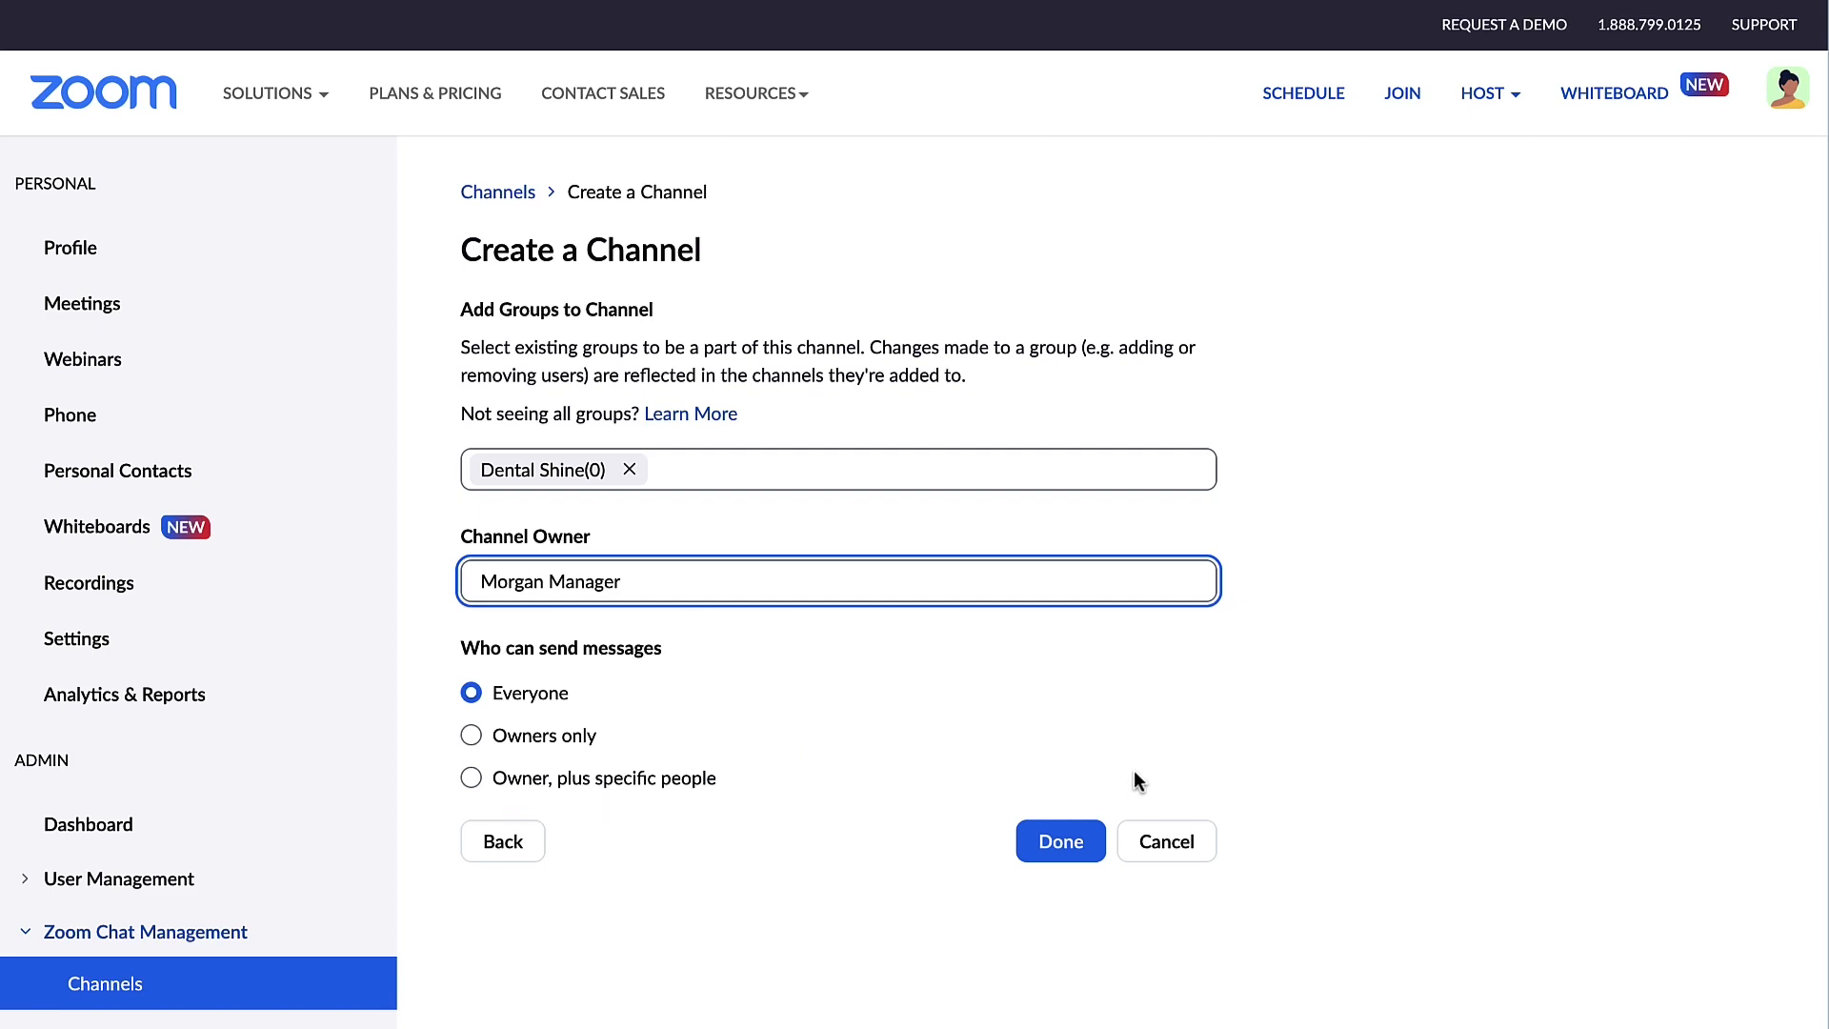
pyautogui.click(1059, 842)
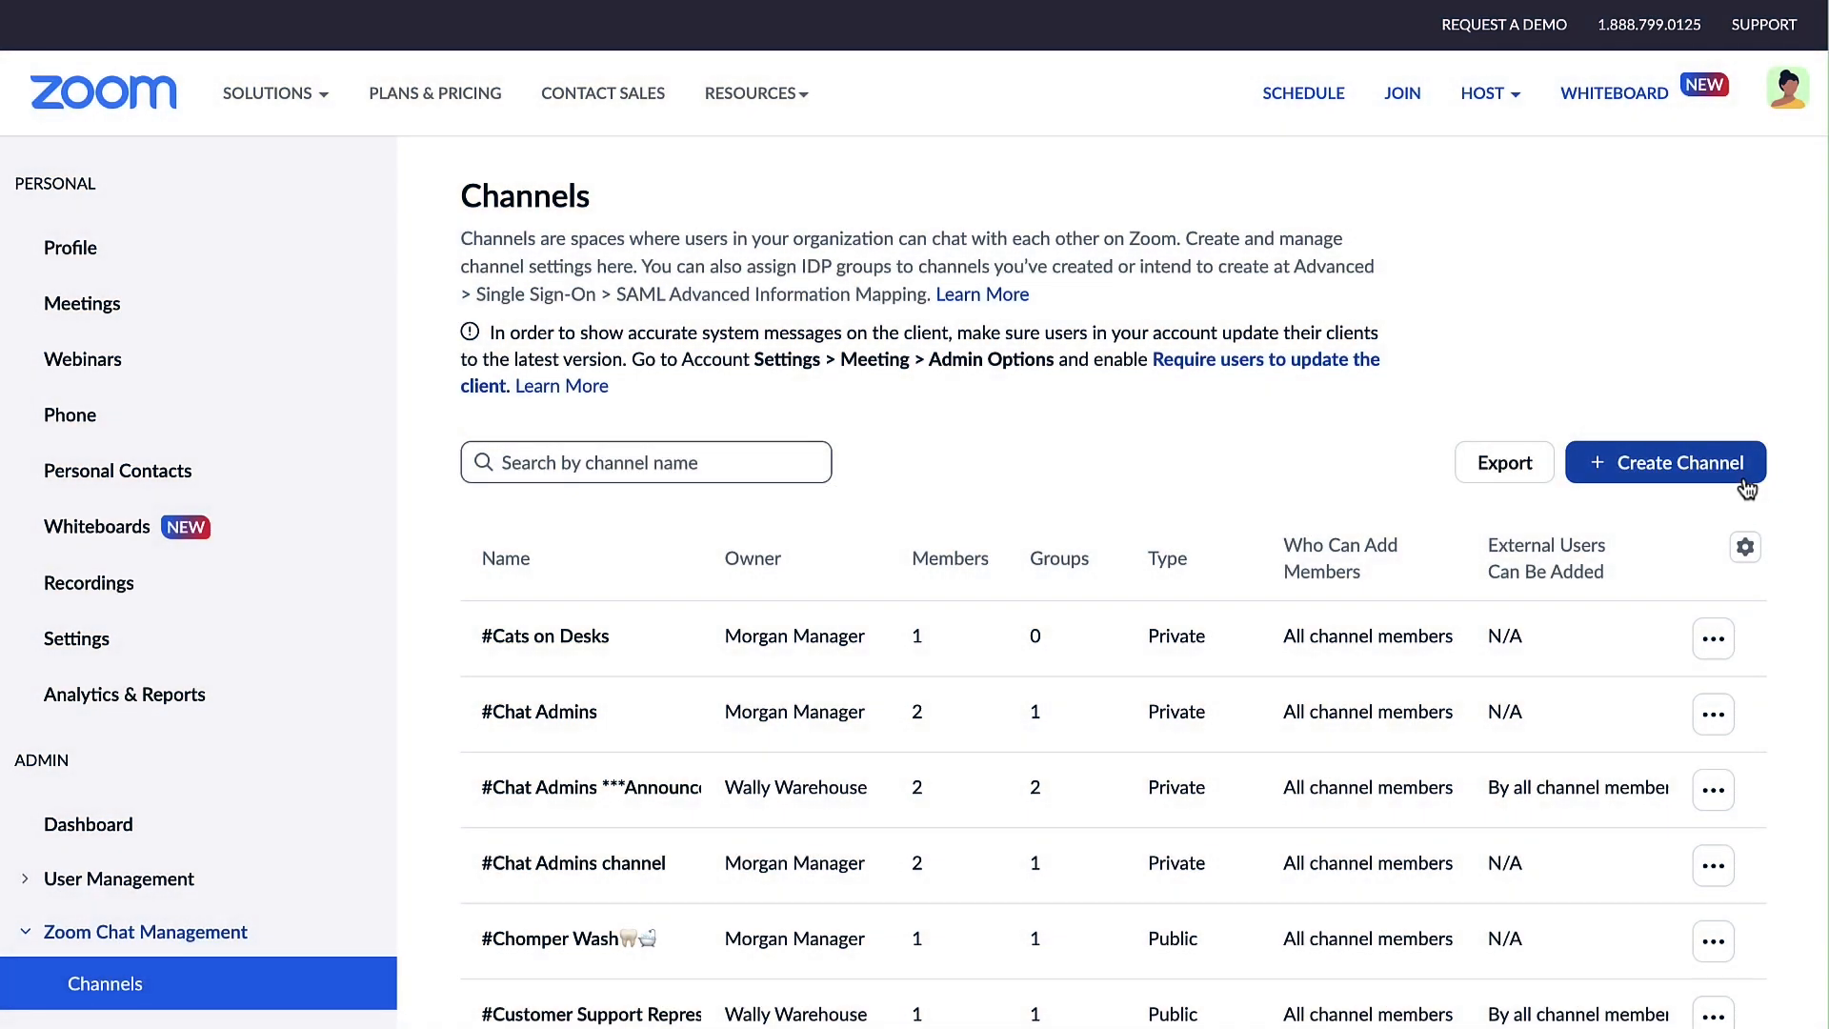
# Step: Create one channel per group for Dental Shine and IT
pyautogui.click(1666, 462)
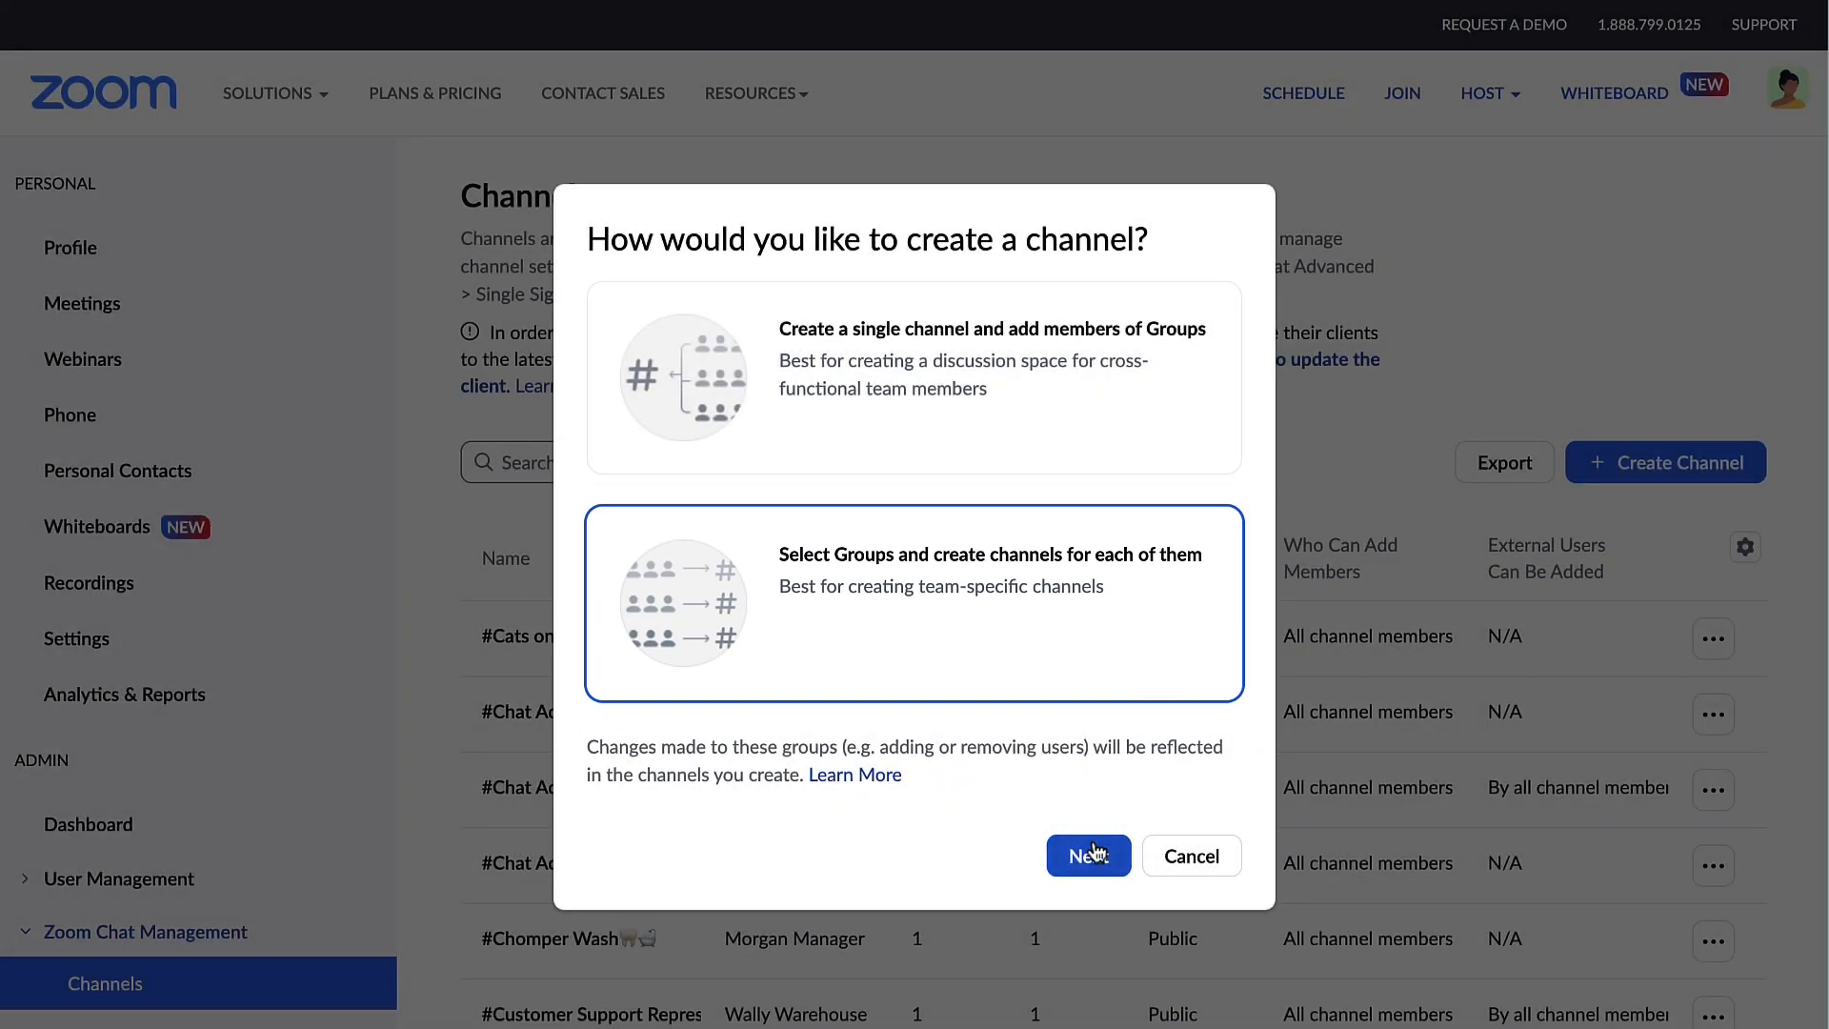
pyautogui.click(1086, 855)
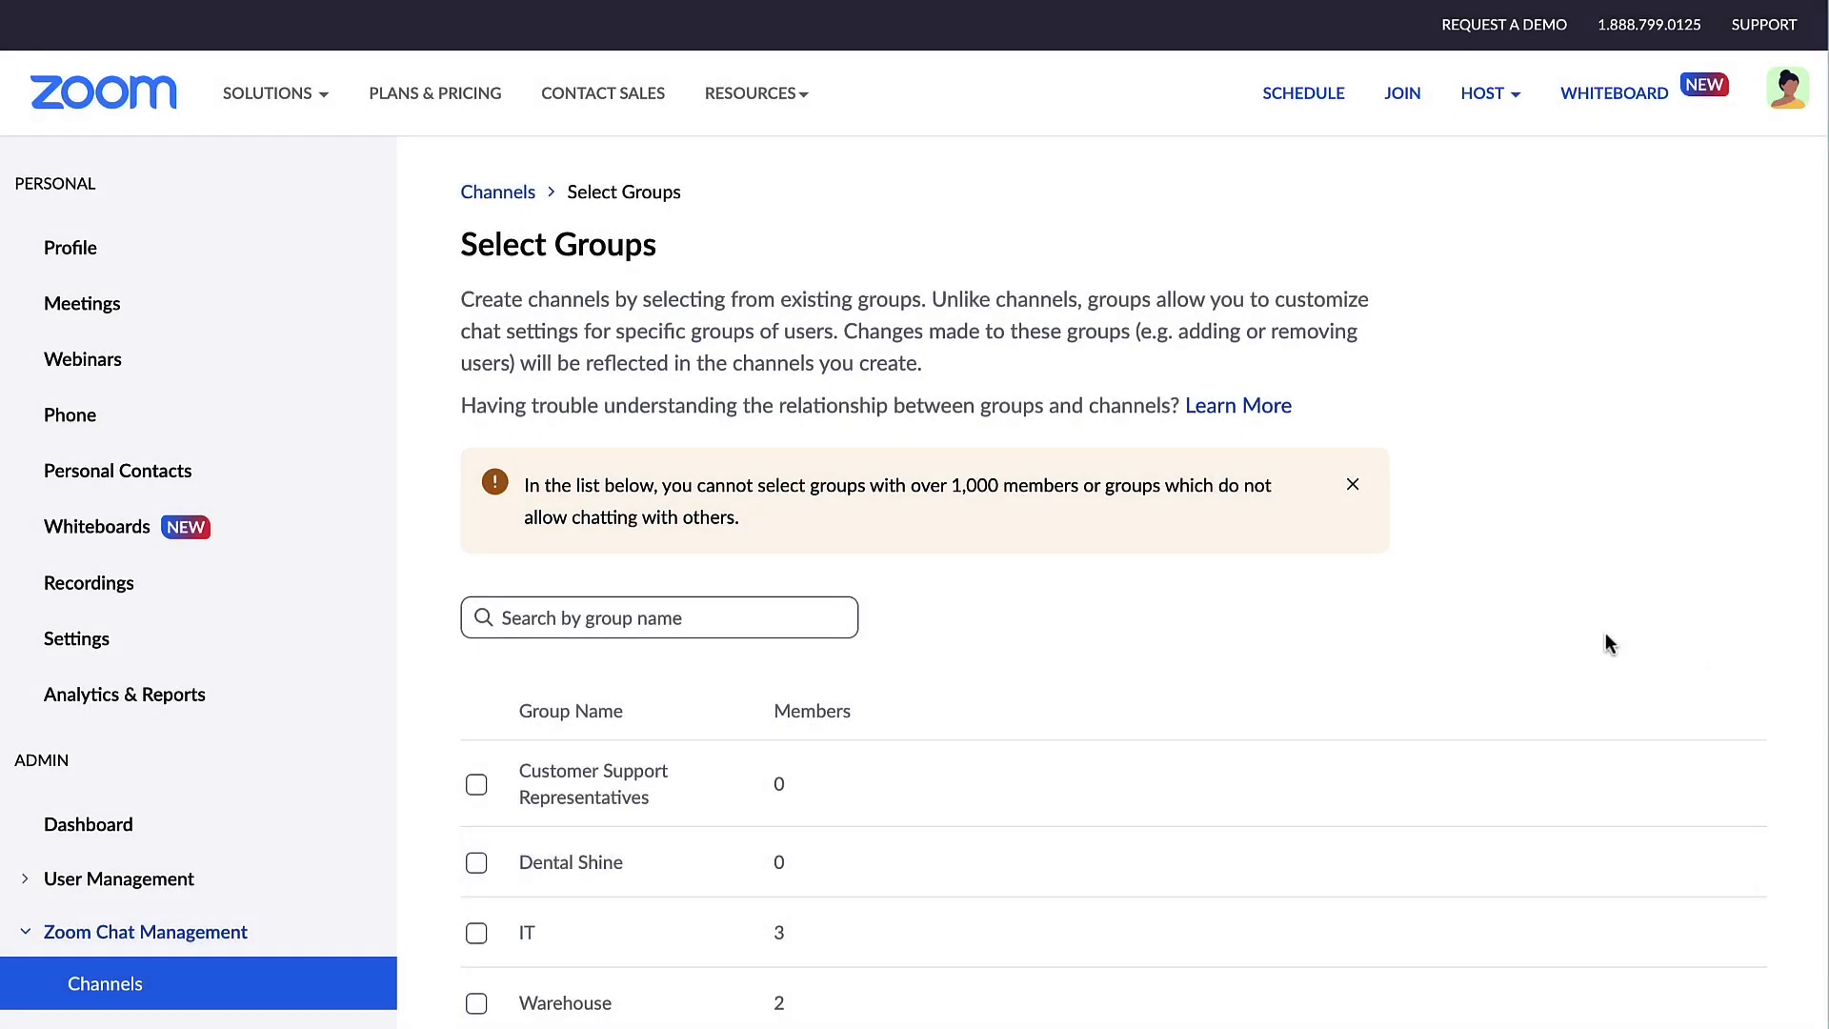
pyautogui.click(476, 862)
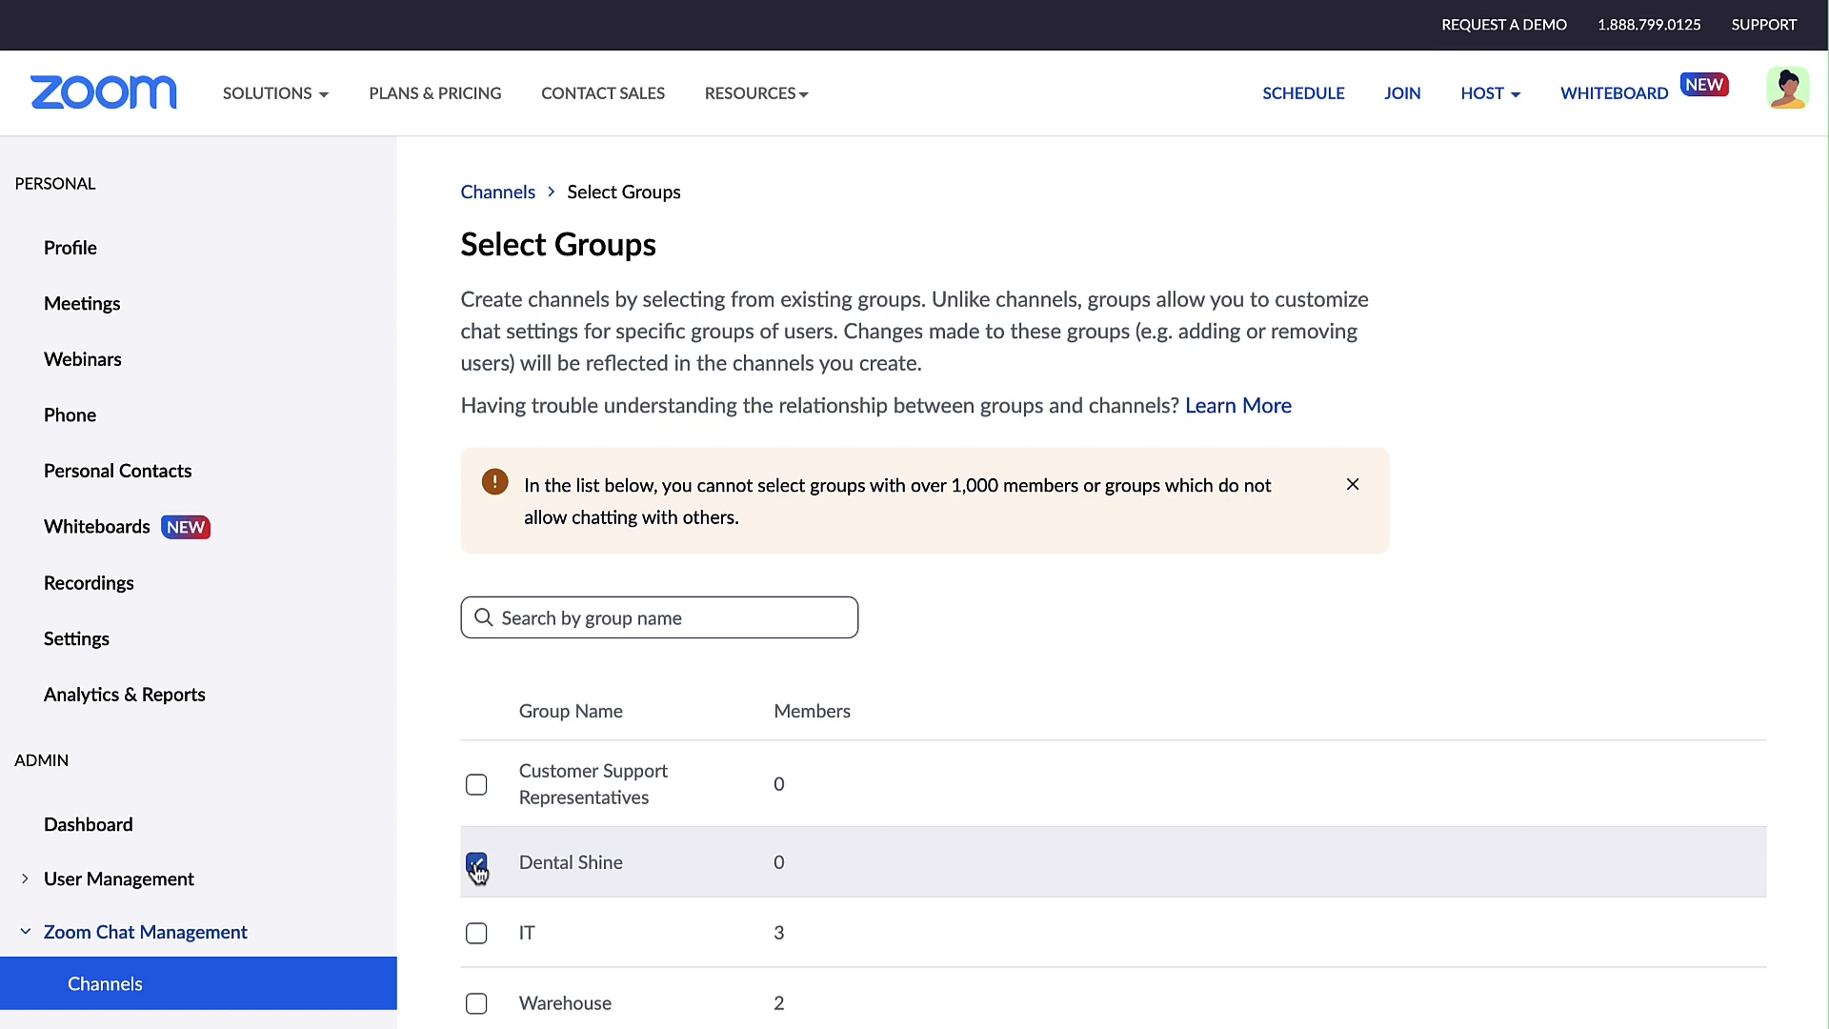
pyautogui.click(476, 932)
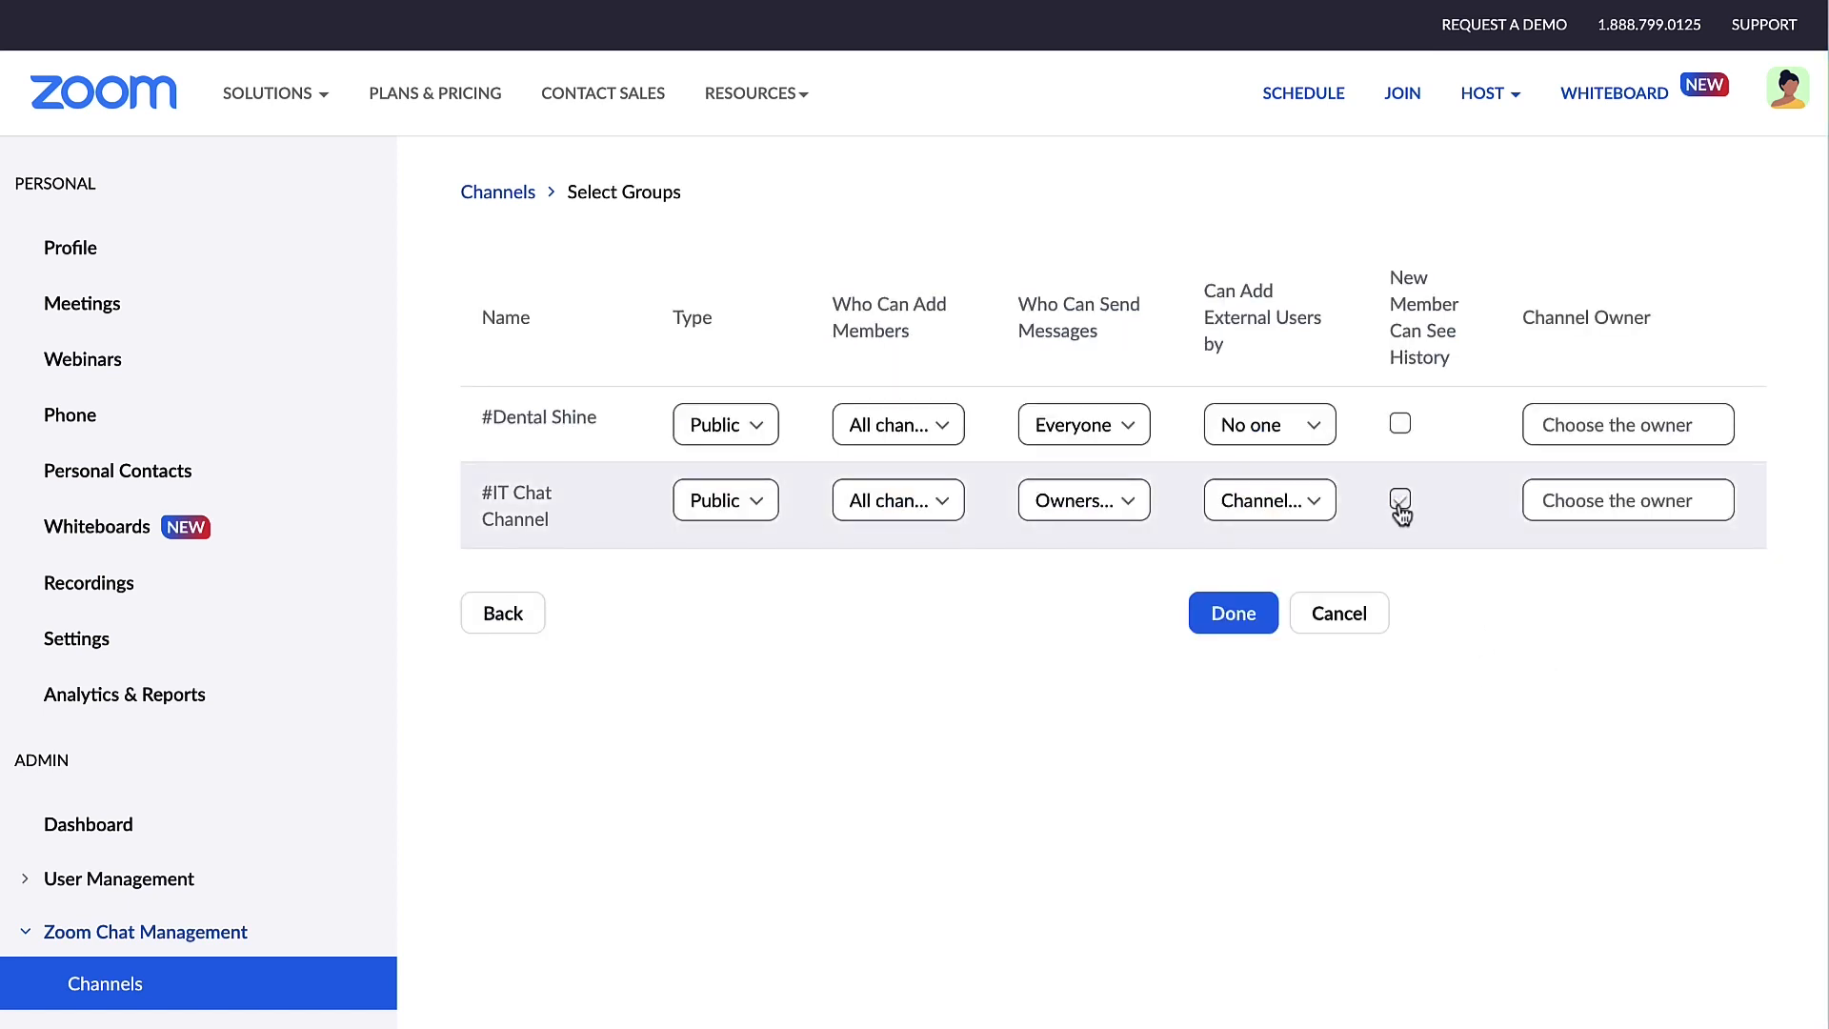
pyautogui.click(1399, 499)
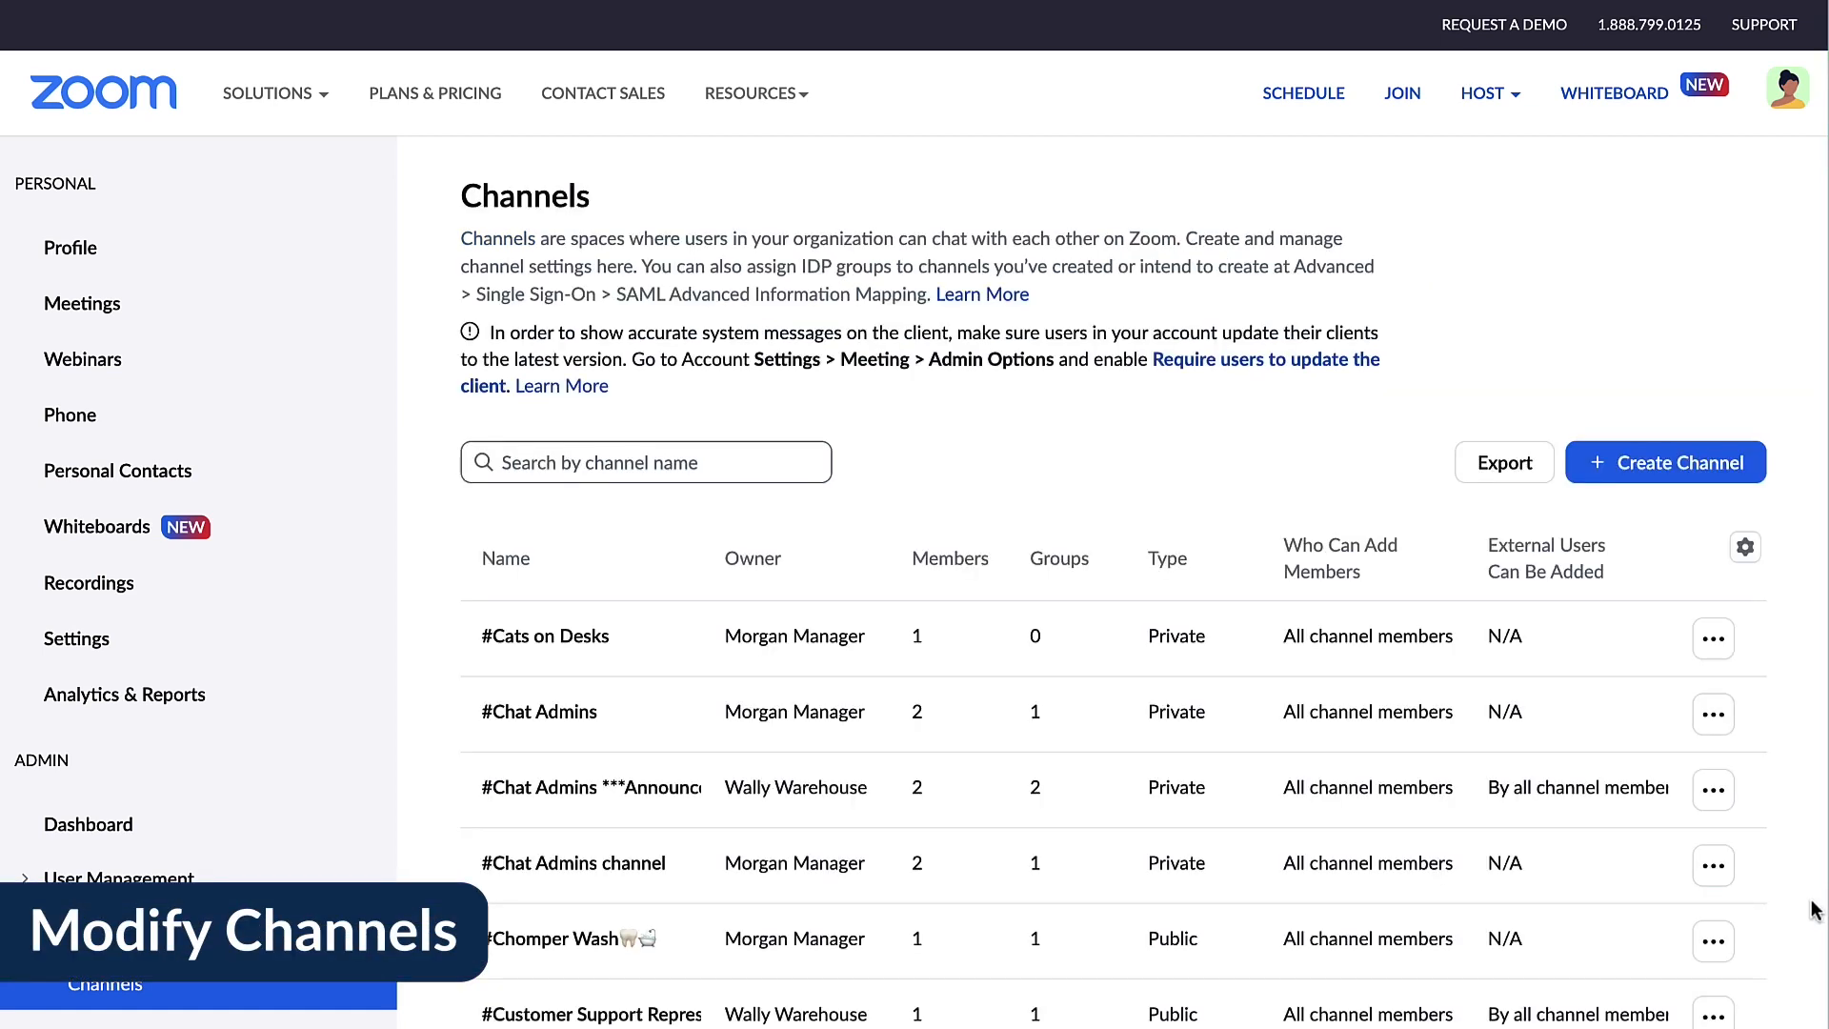
pyautogui.click(1714, 941)
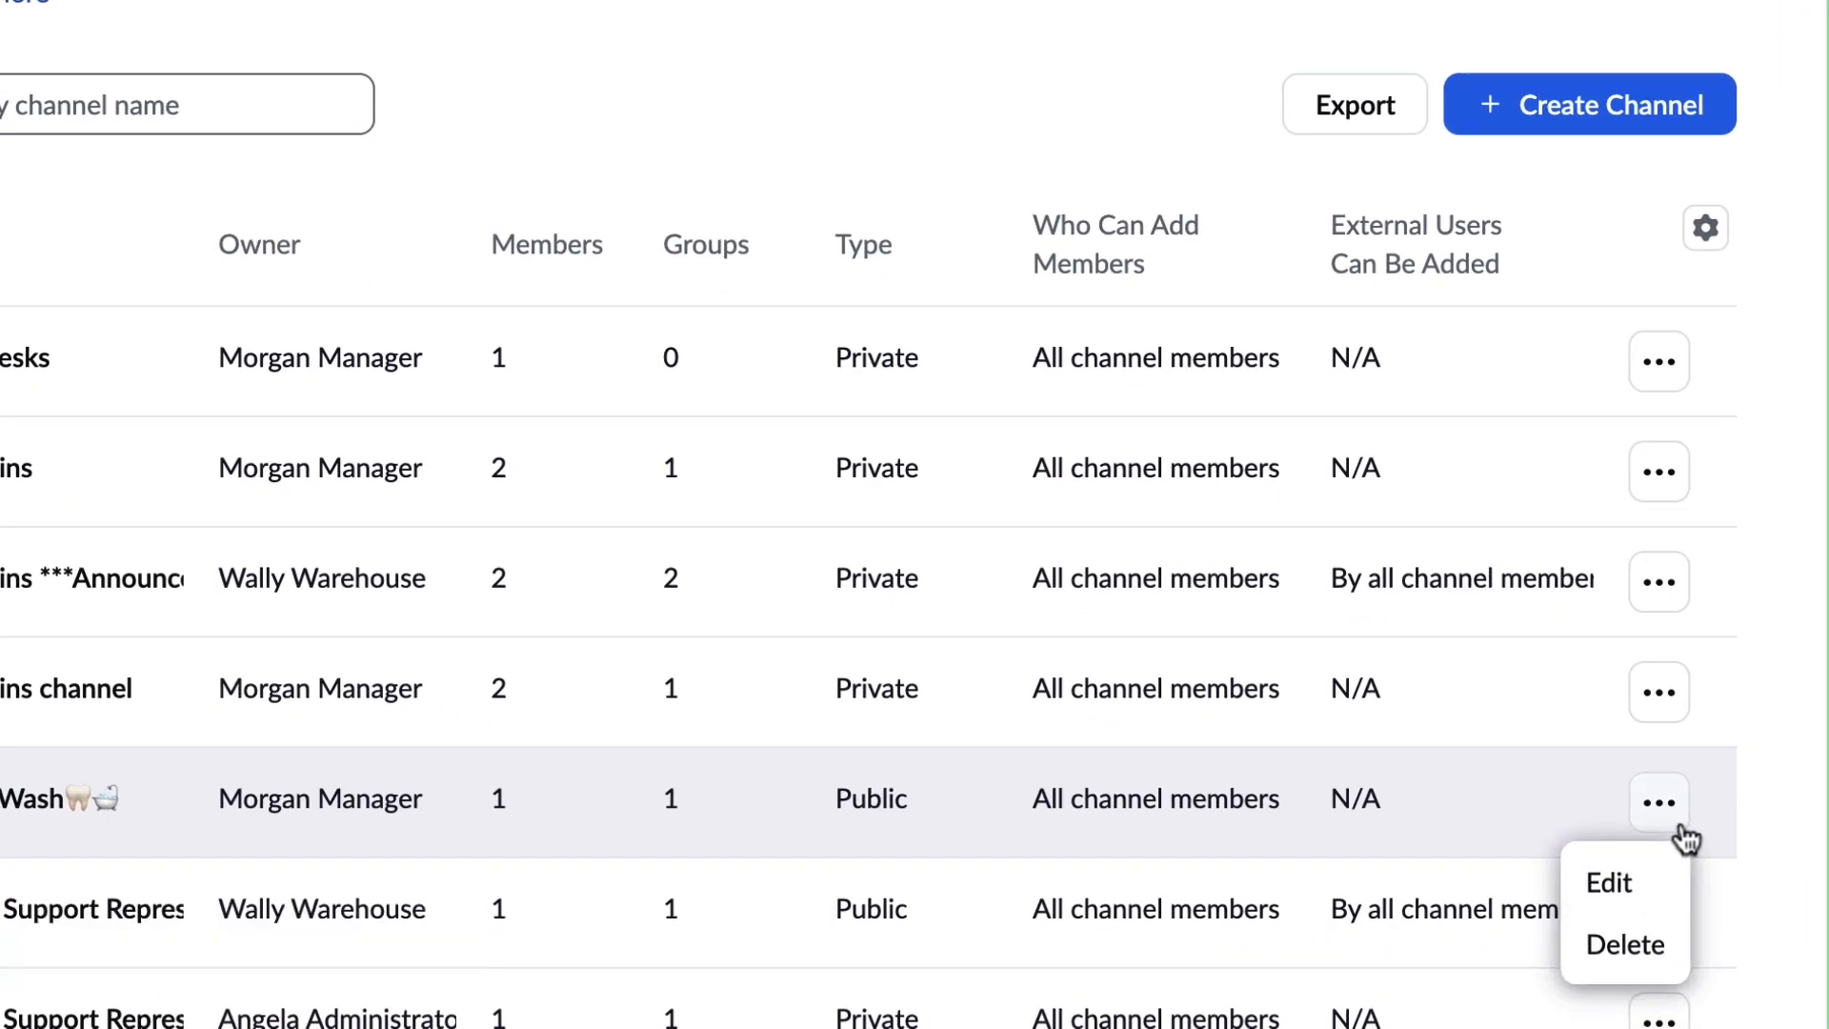
pyautogui.click(1608, 882)
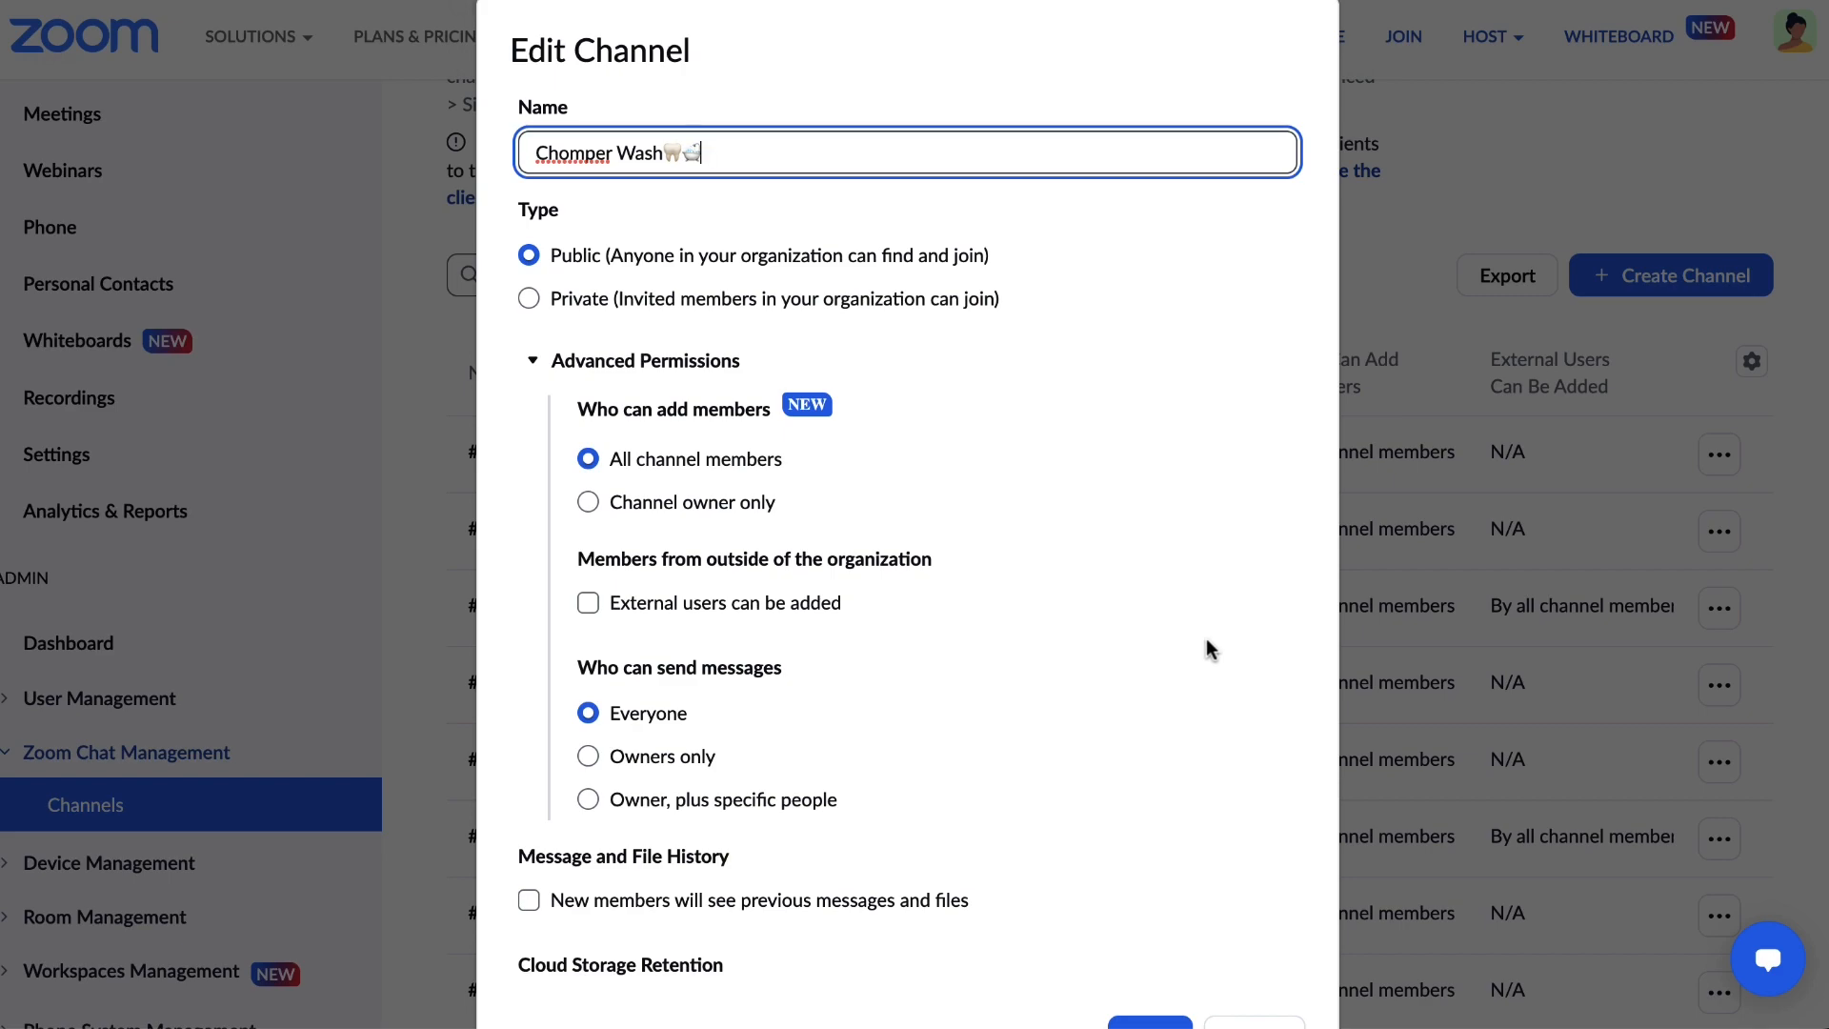
pyautogui.scroll(-3)
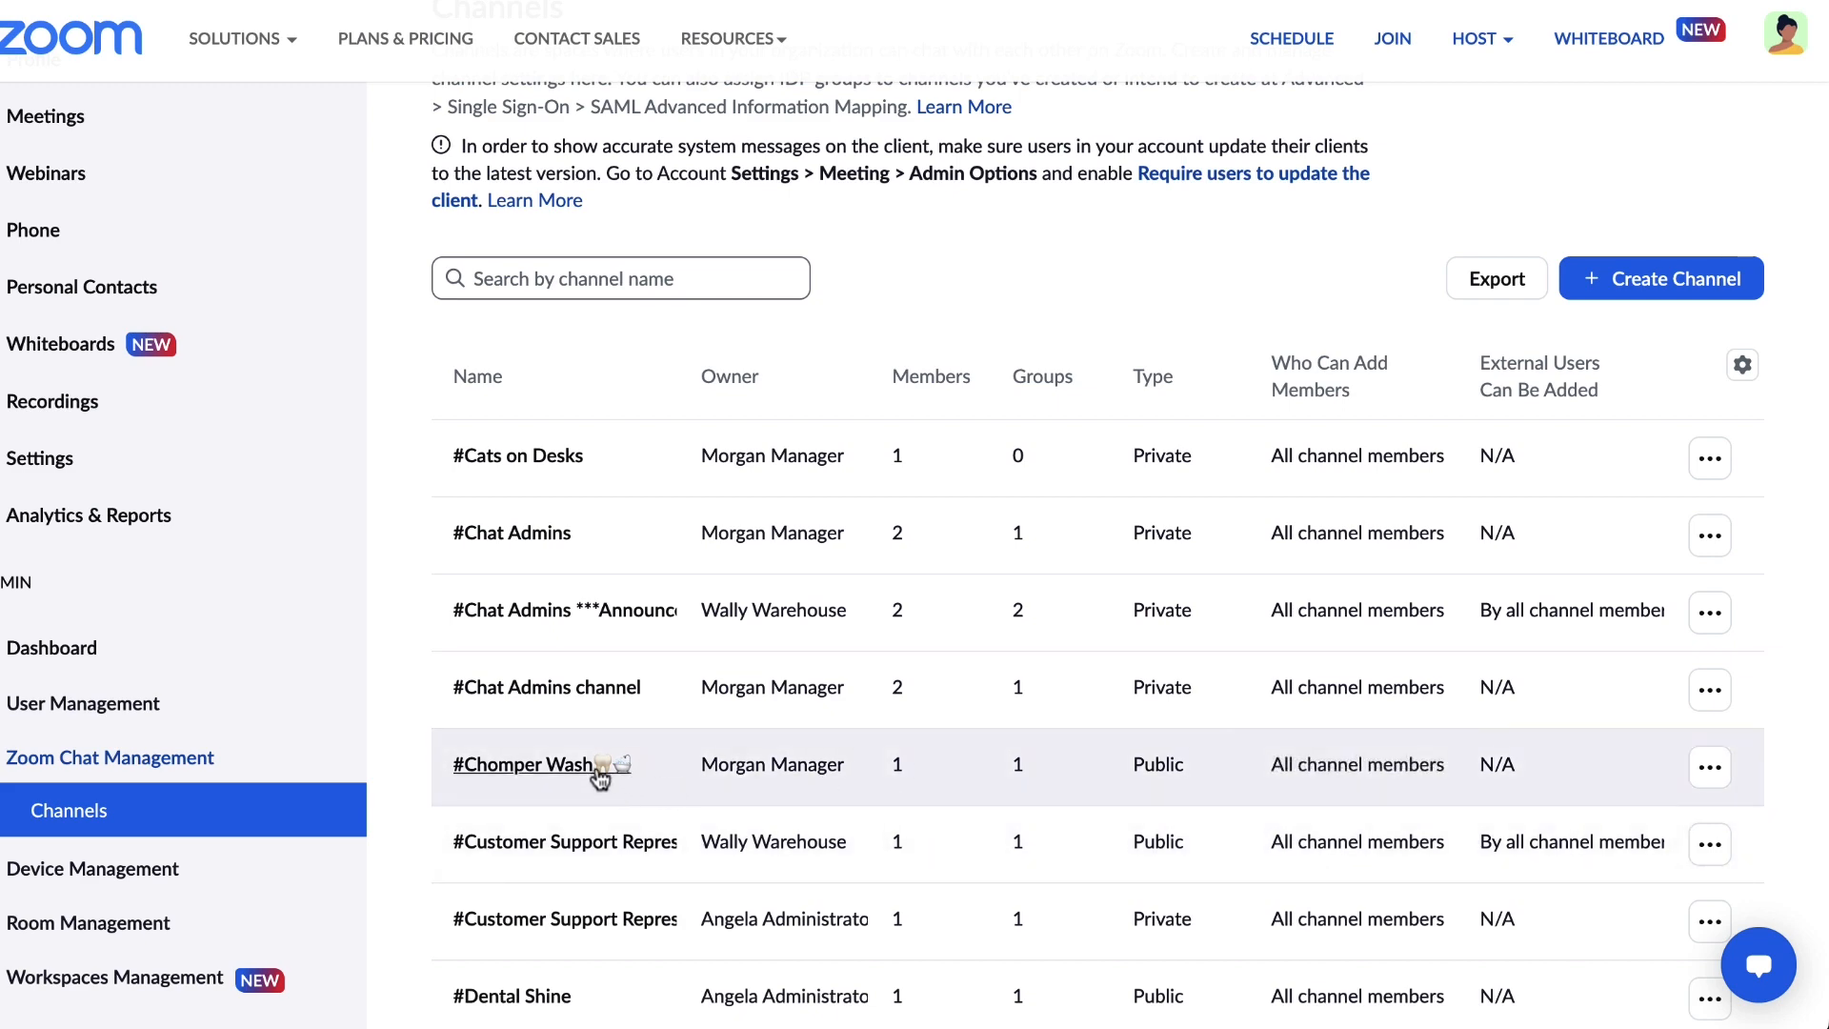
# Step: Add Wally Warehouse as a member of the Chomper Wash channel and save
pyautogui.click(529, 764)
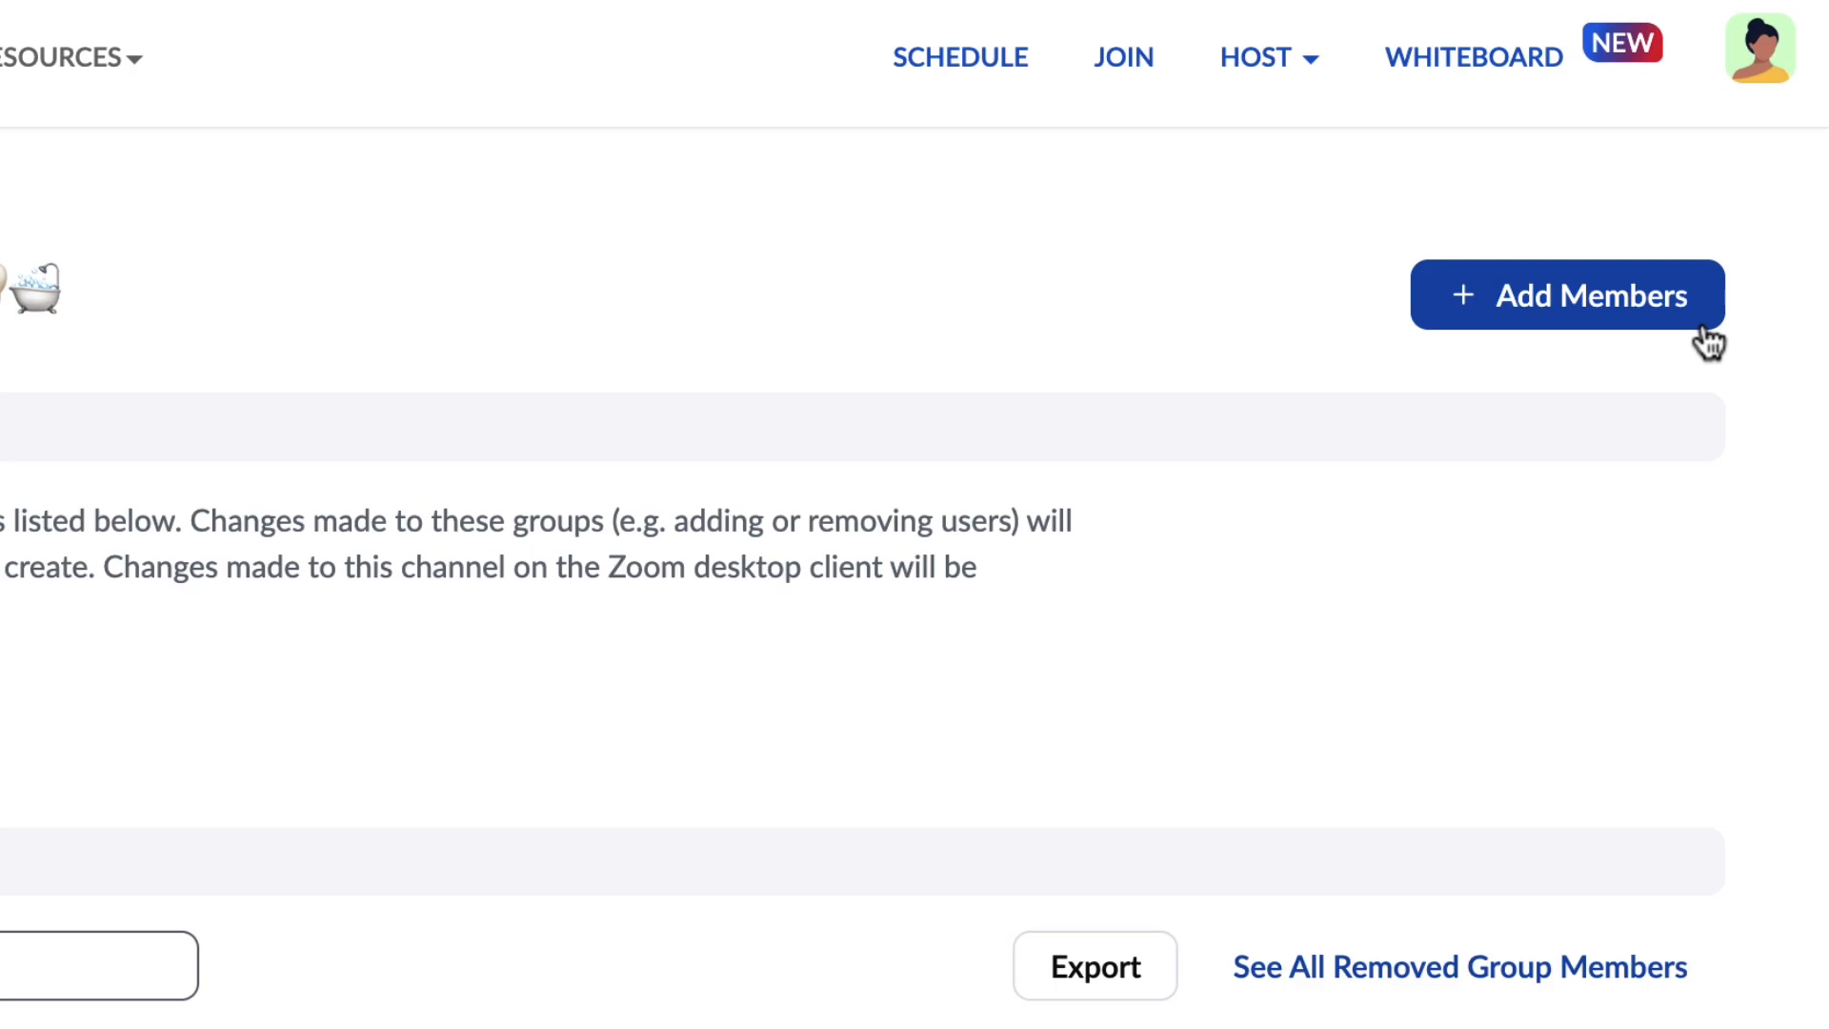
pyautogui.click(1566, 293)
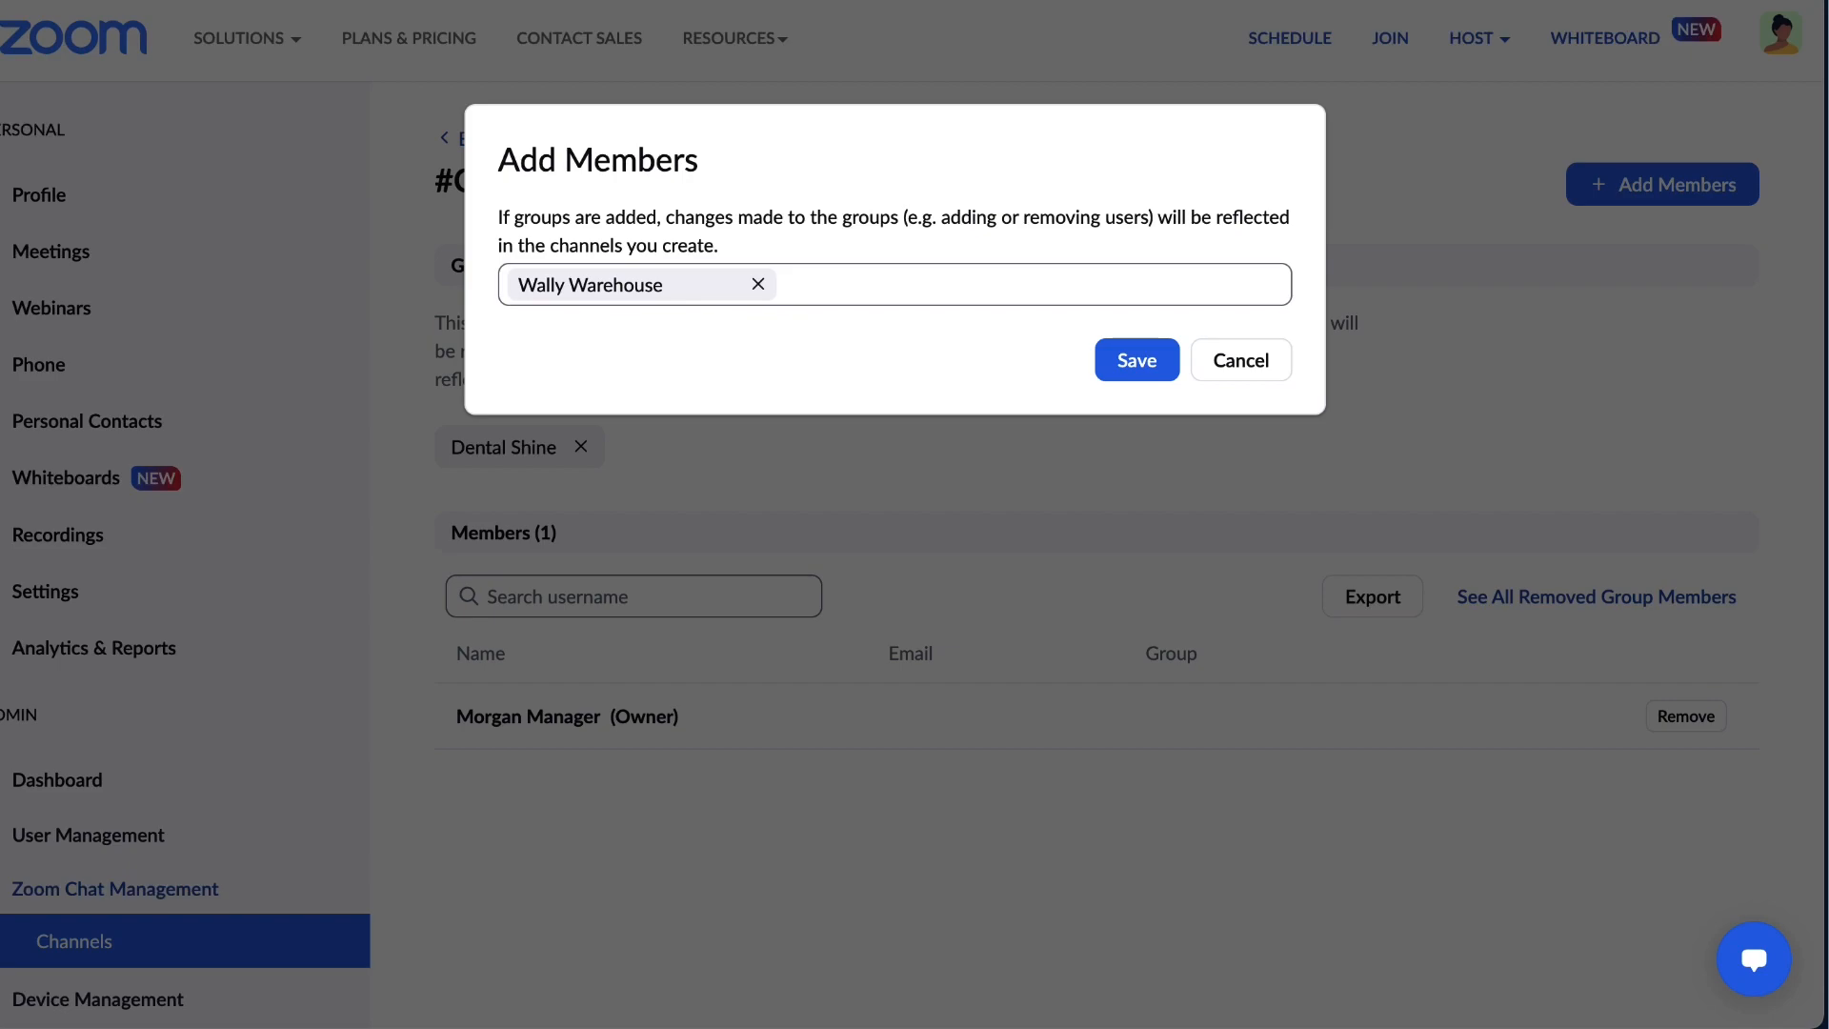
pyautogui.click(1135, 359)
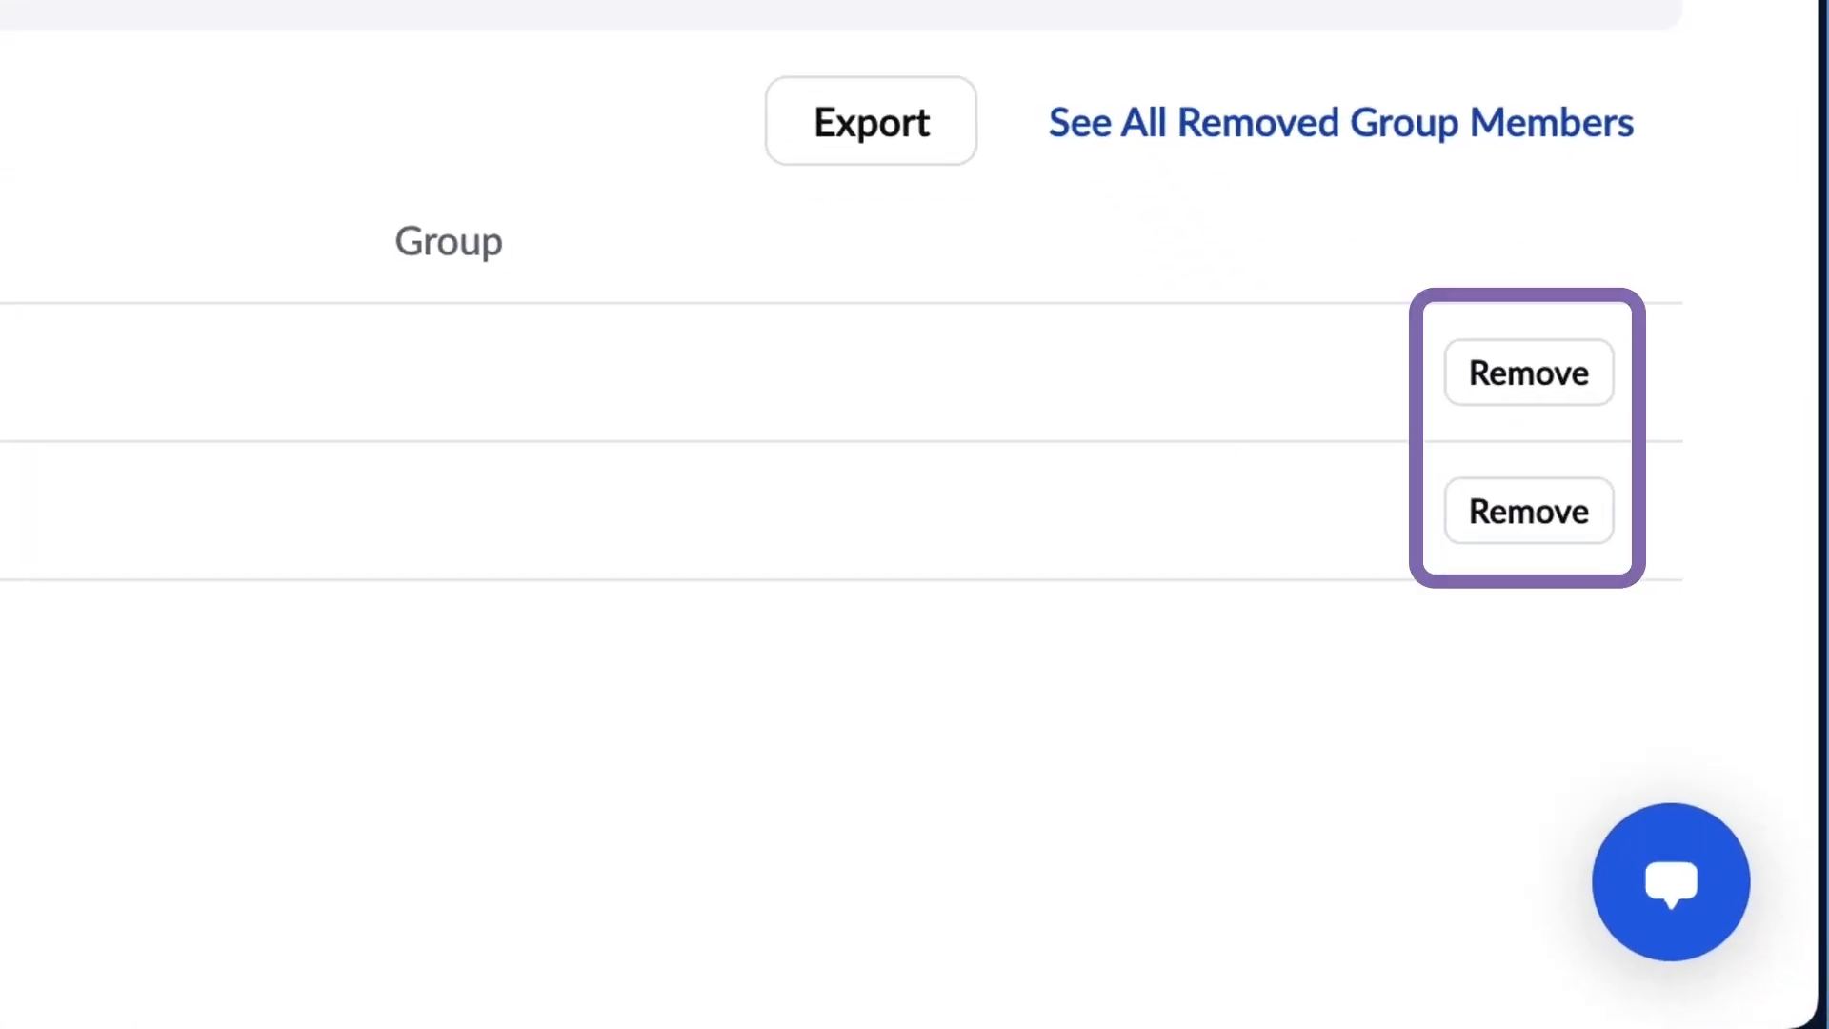